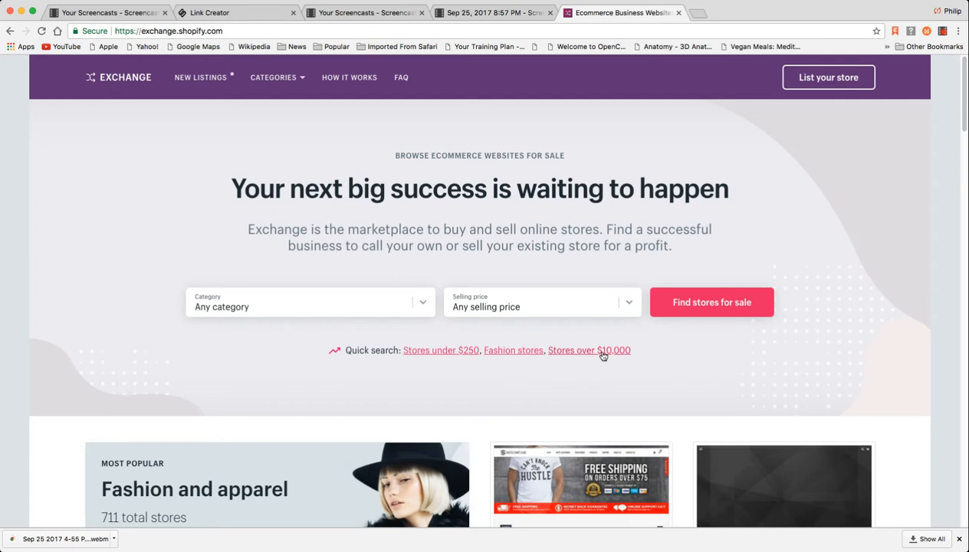
mouse_move(641, 261)
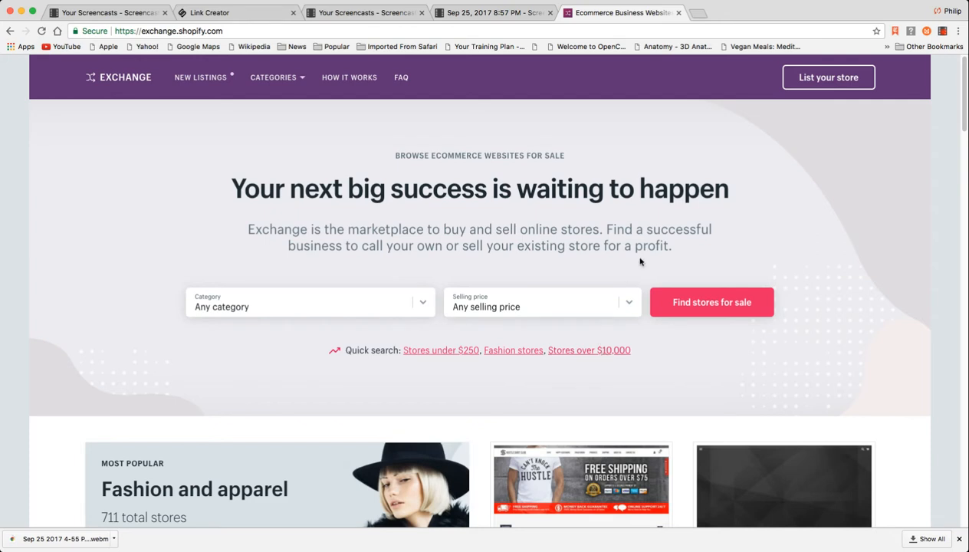
mouse_move(751, 280)
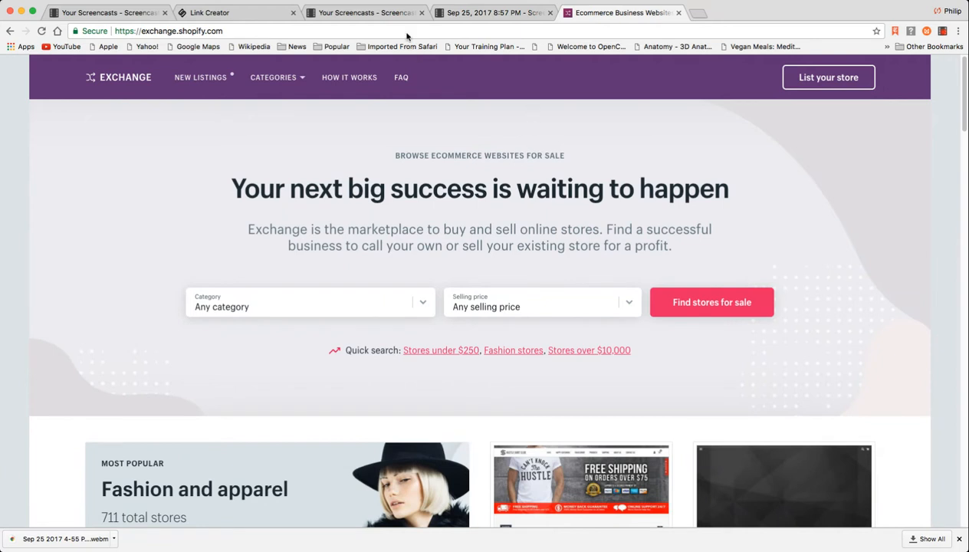
mouse_move(887, 321)
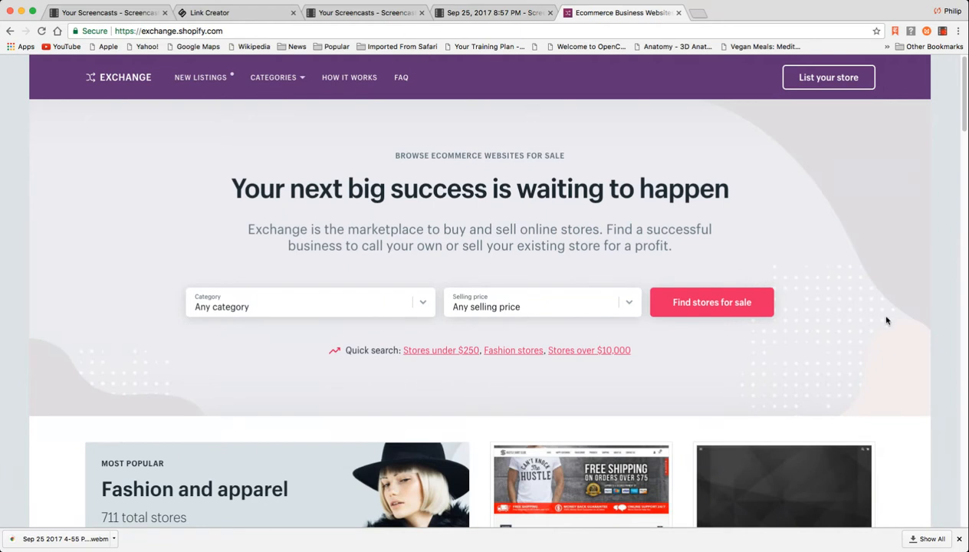
mouse_move(964, 353)
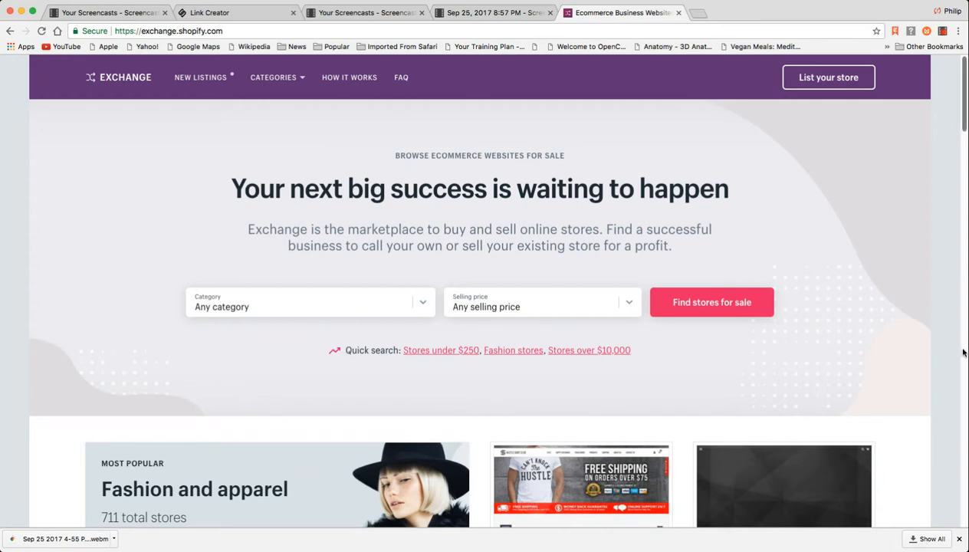
mouse_move(849, 377)
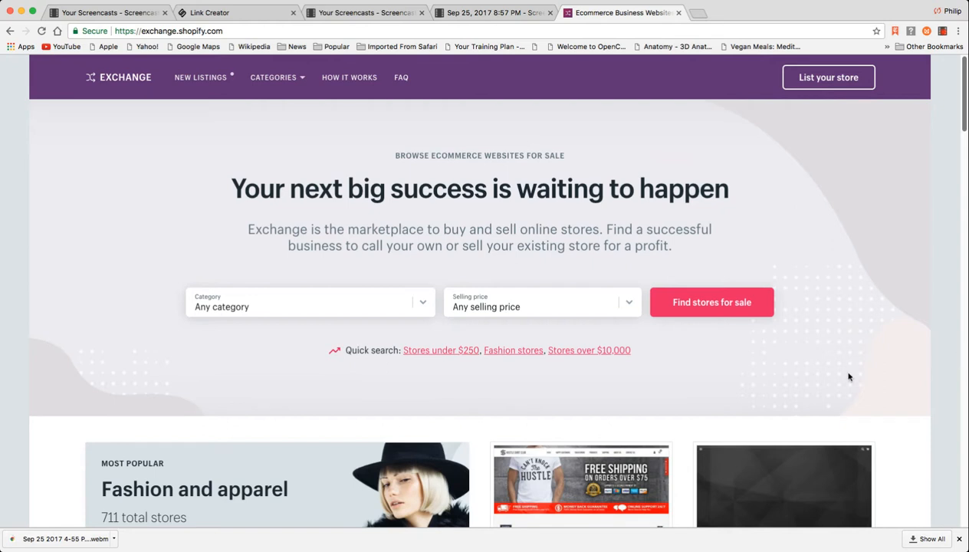
mouse_move(617, 364)
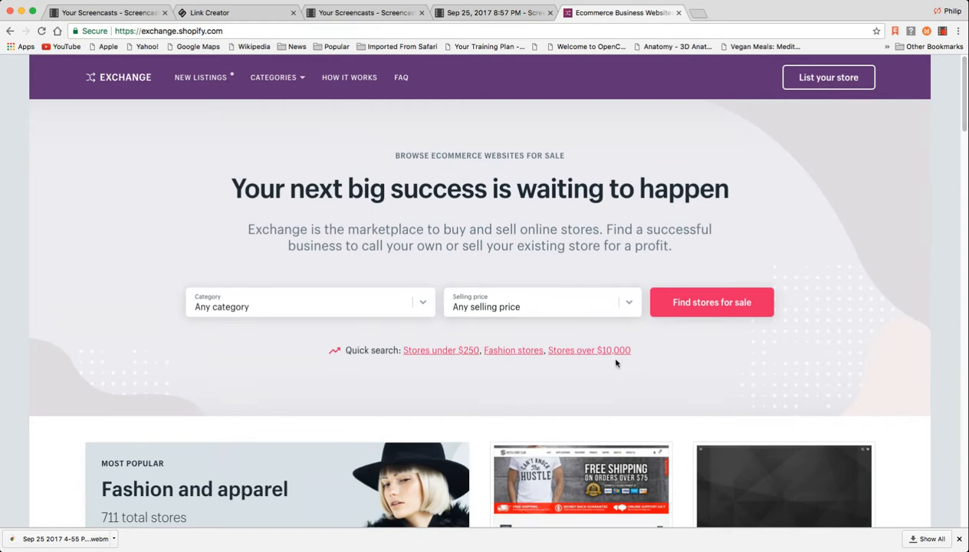
mouse_move(618, 359)
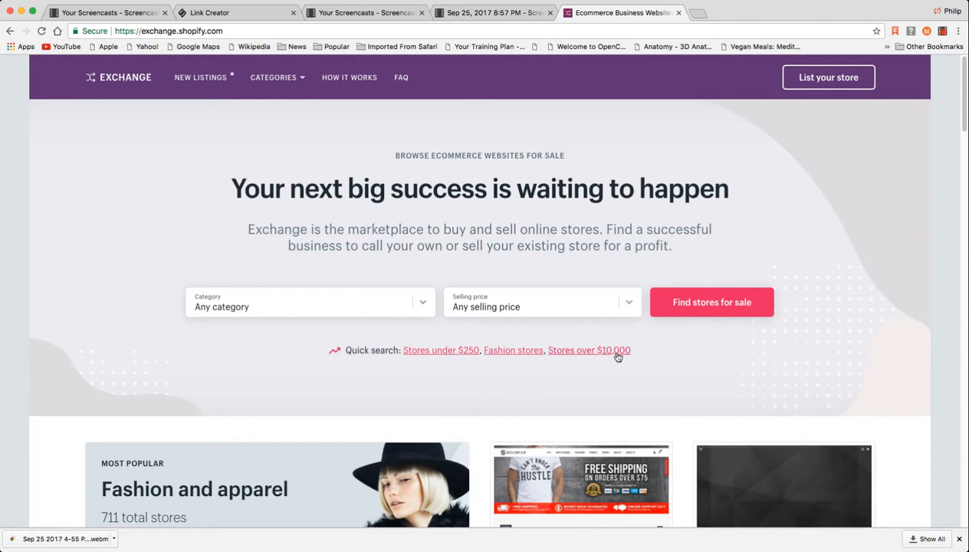
mouse_move(441, 350)
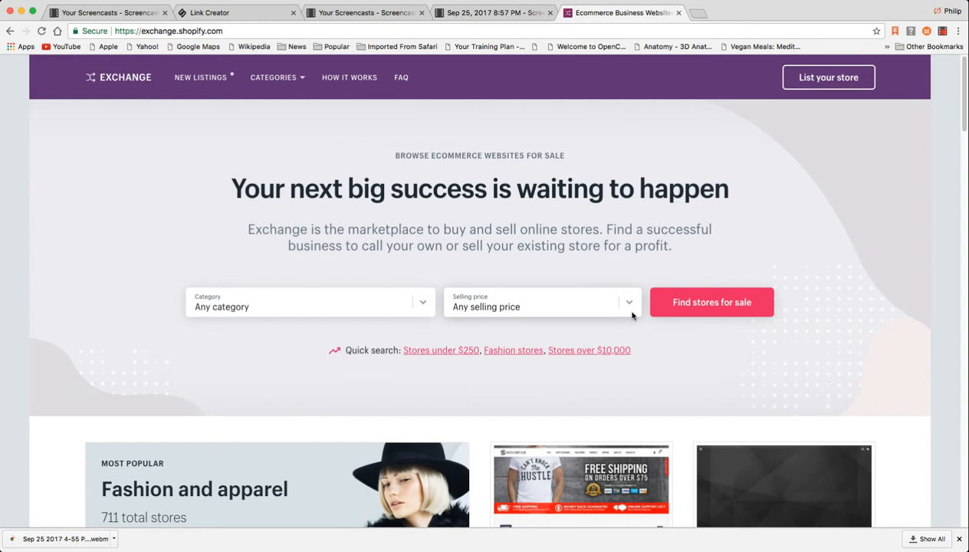
mouse_move(635, 374)
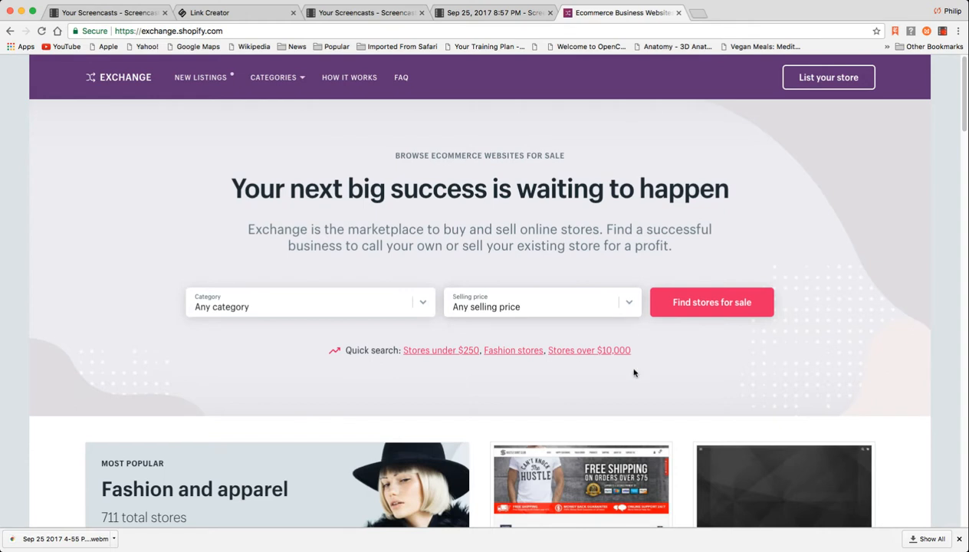
mouse_move(694, 392)
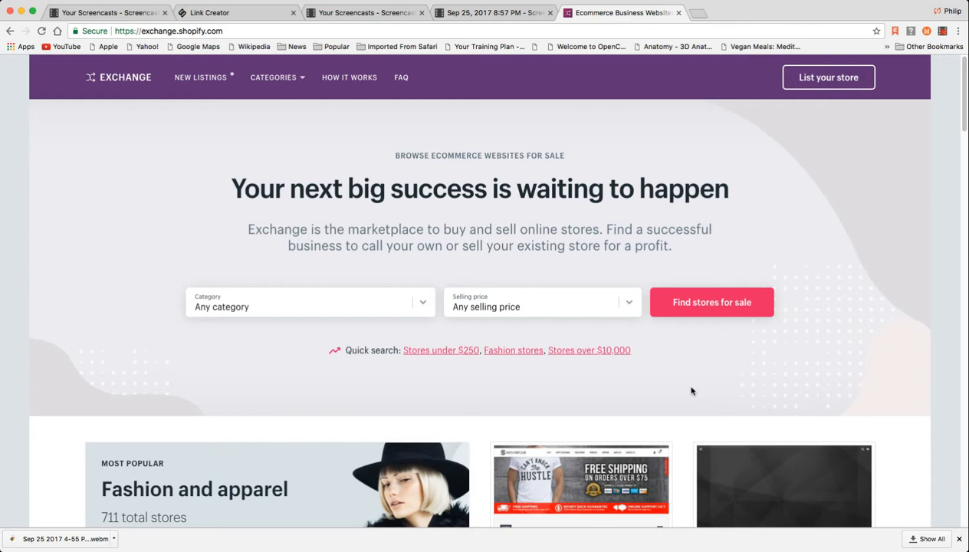
mouse_move(460, 351)
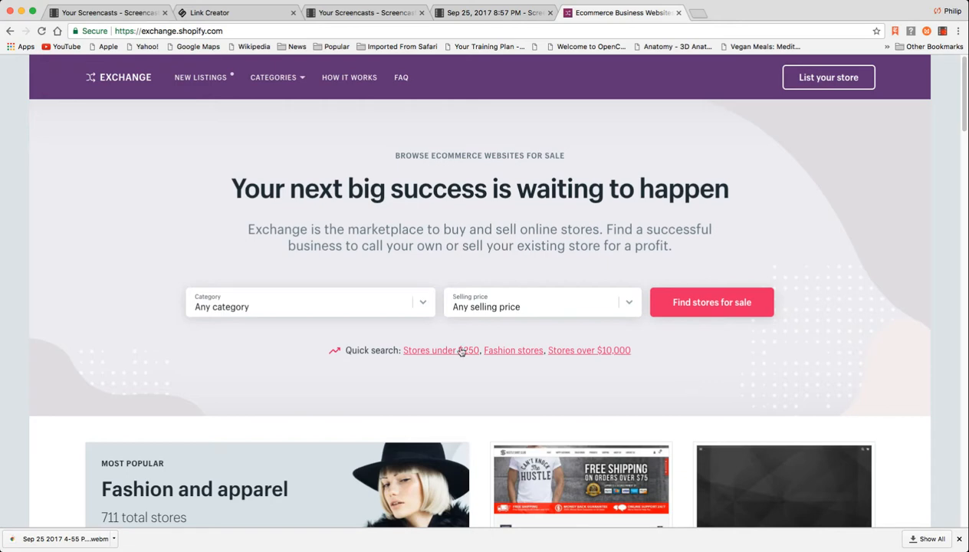
Filter listings to stores under $250 and scroll to the end of the first results page.
click(430, 350)
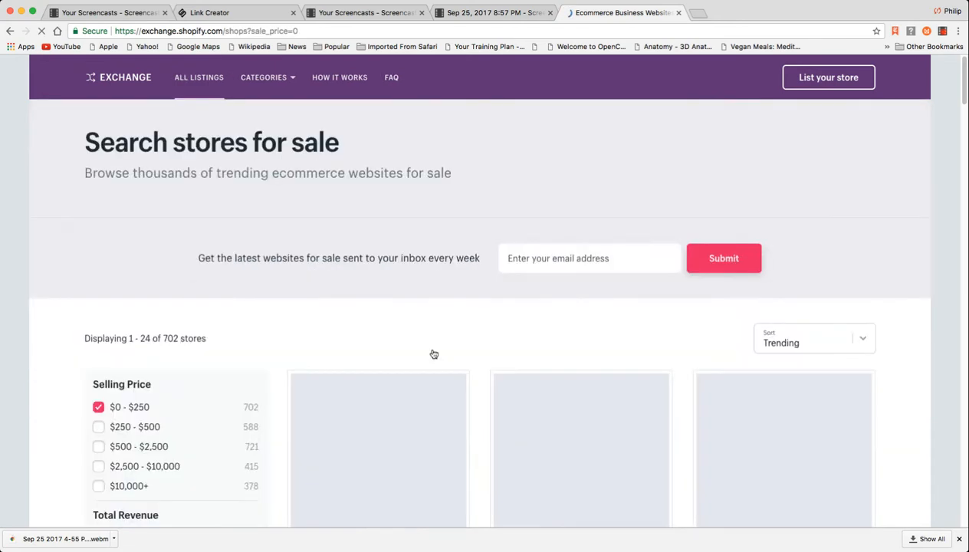
scroll(down, 3)
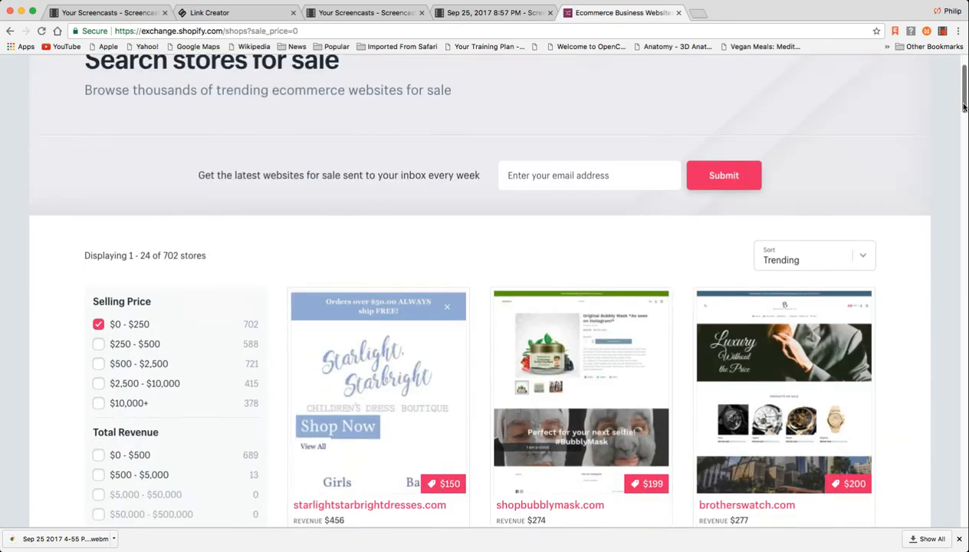
scroll(down, 3)
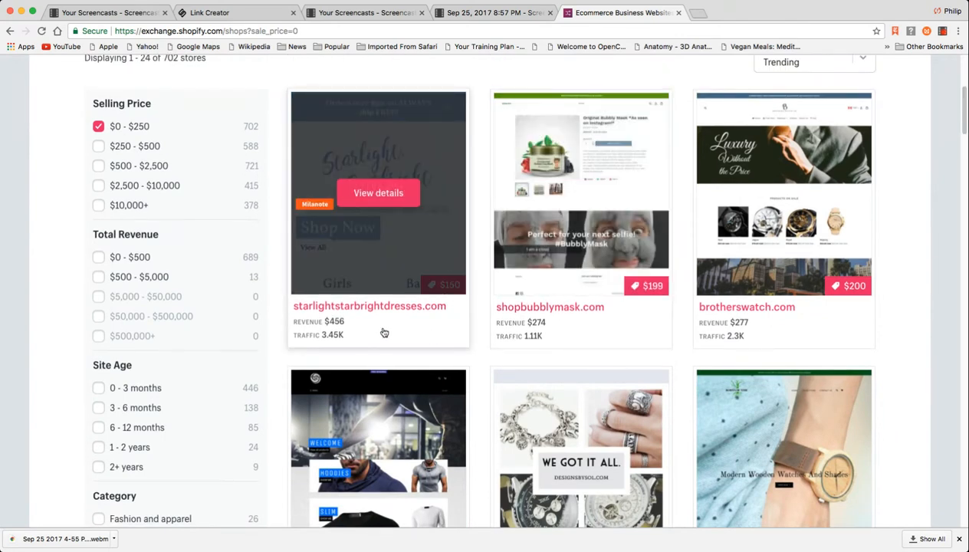
mouse_move(437, 311)
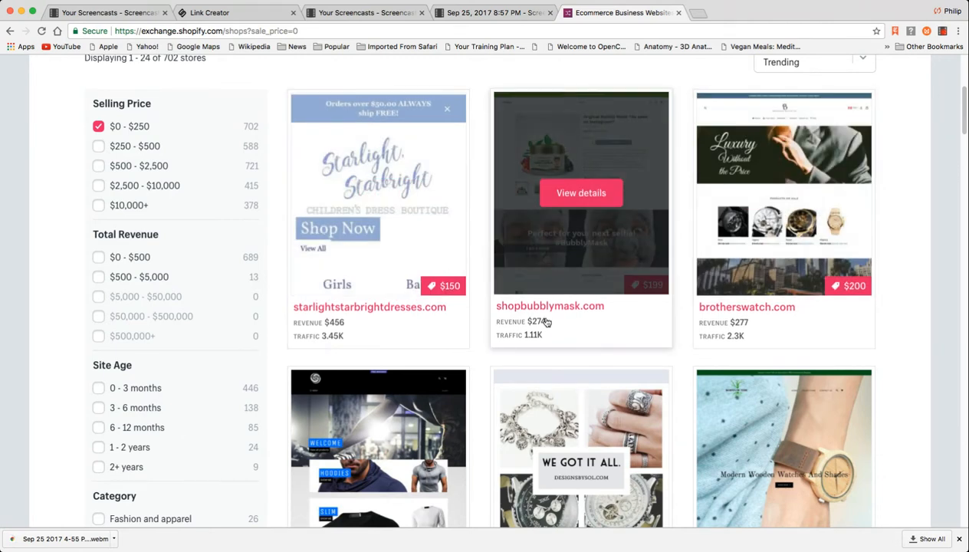
mouse_move(797, 362)
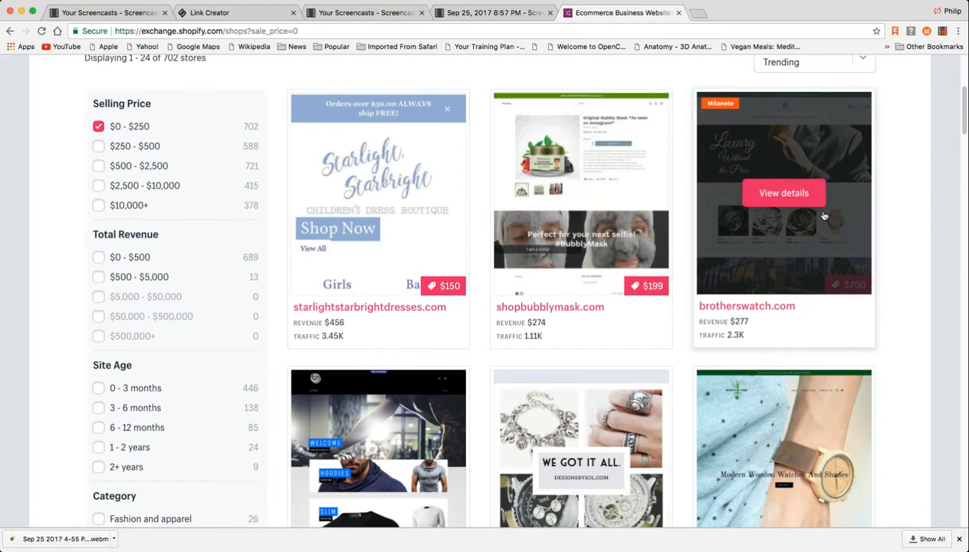
scroll(down, 3)
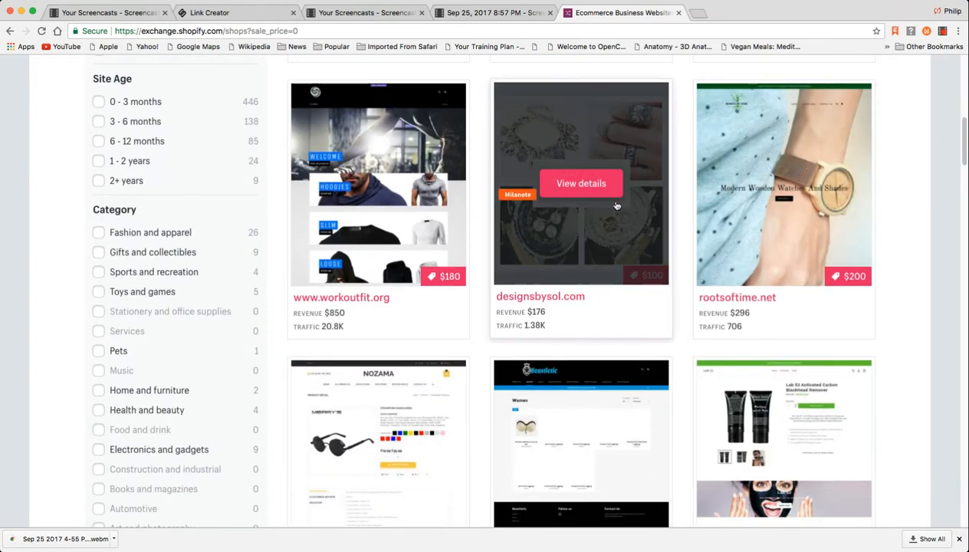
mouse_move(522, 308)
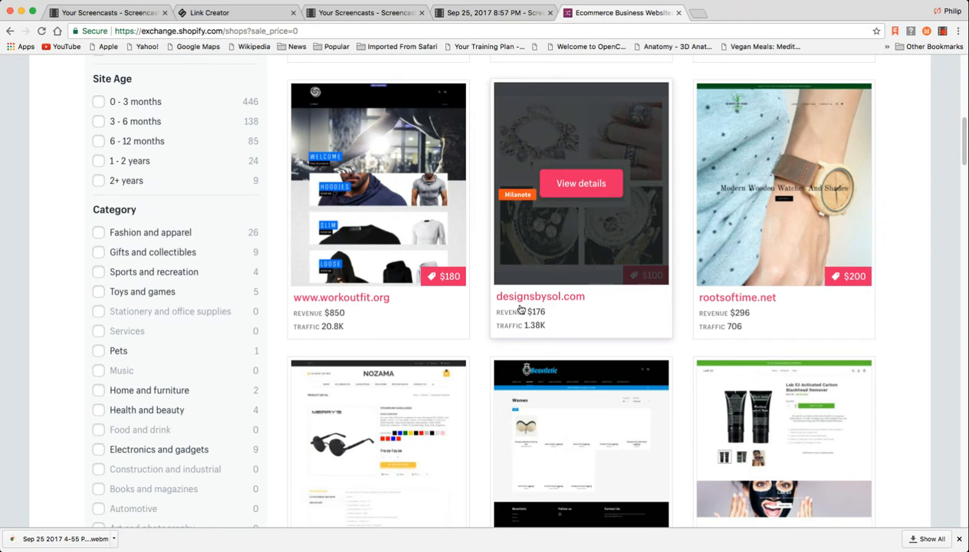
mouse_move(580, 185)
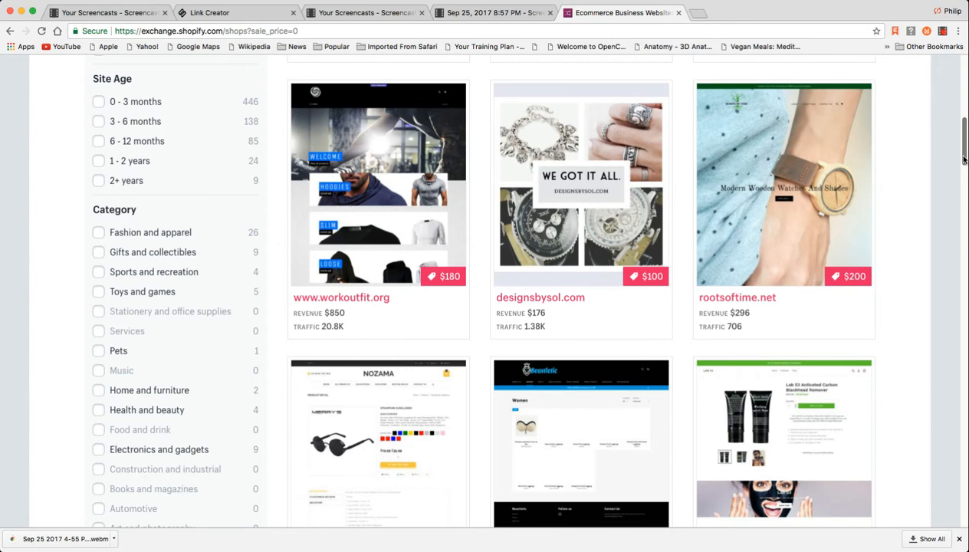
scroll(down, 3)
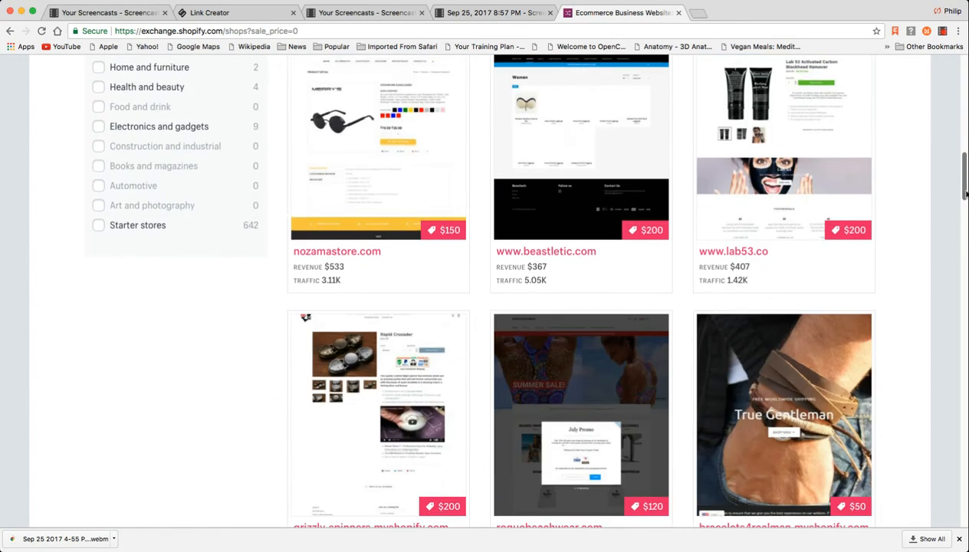
scroll(down, 3)
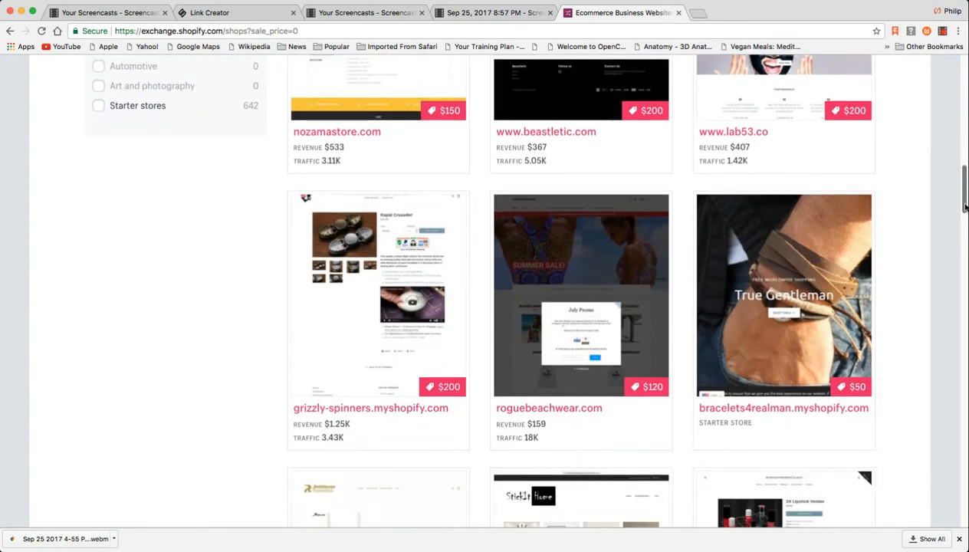
scroll(down, 3)
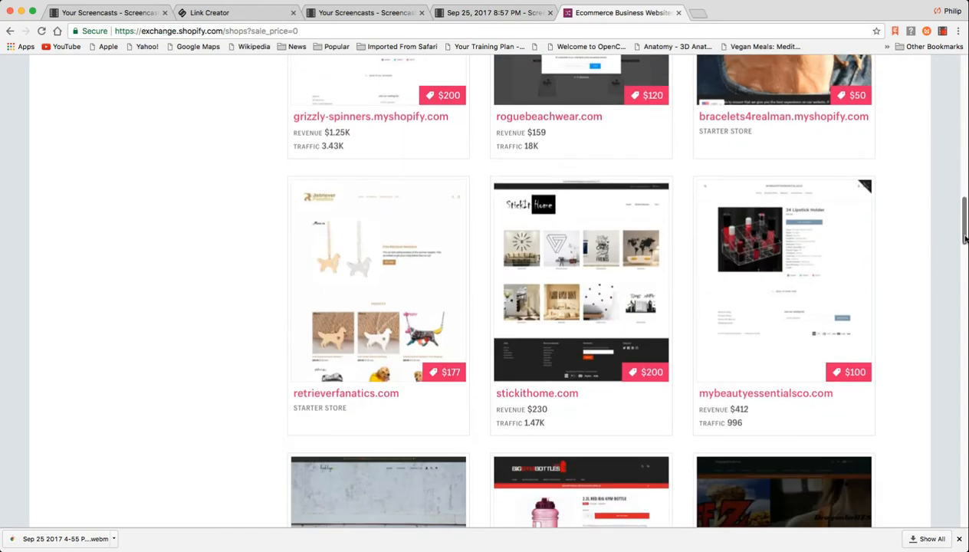
scroll(down, 3)
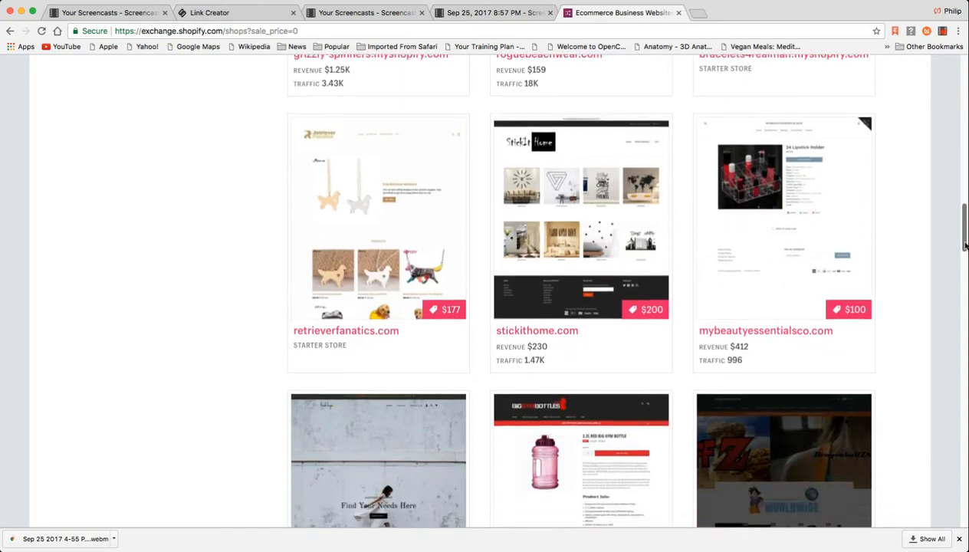
scroll(down, 3)
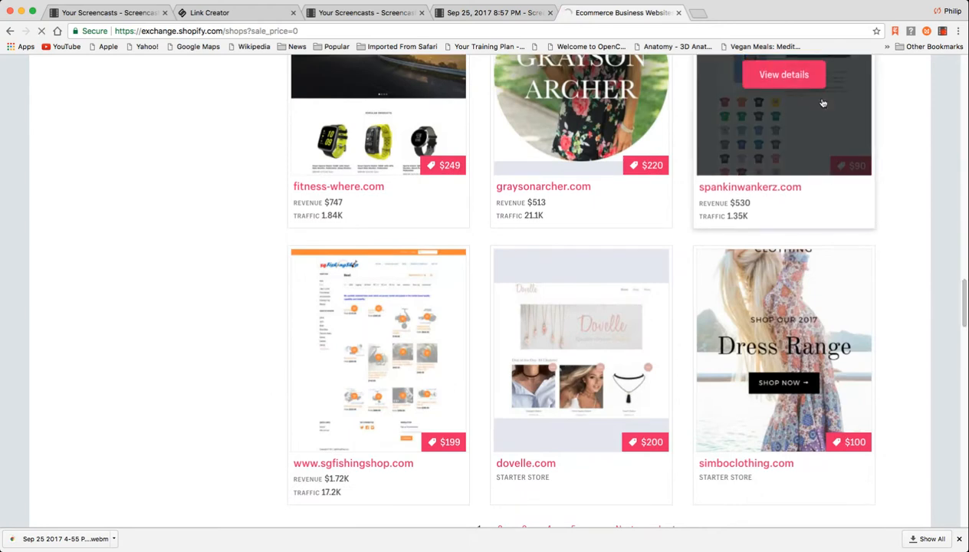
click(783, 75)
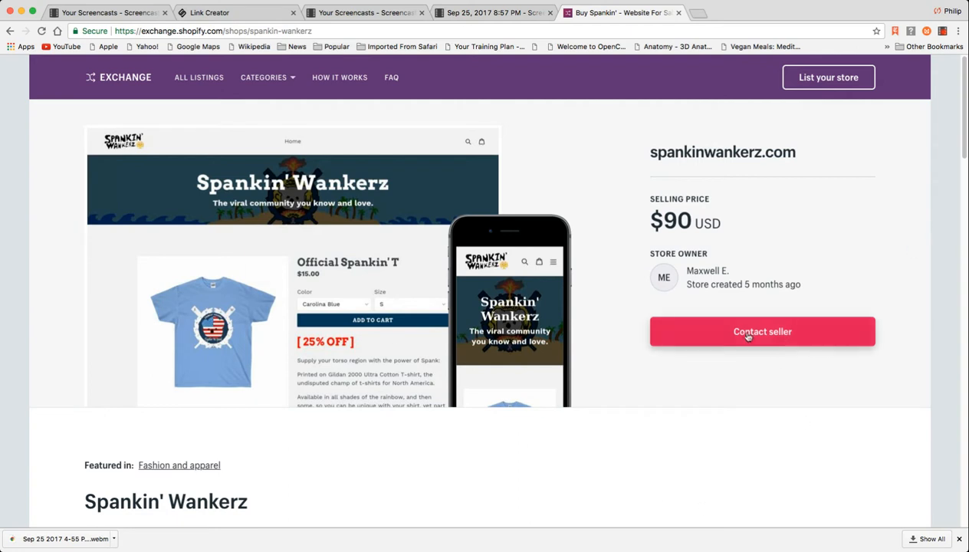
mouse_move(693, 465)
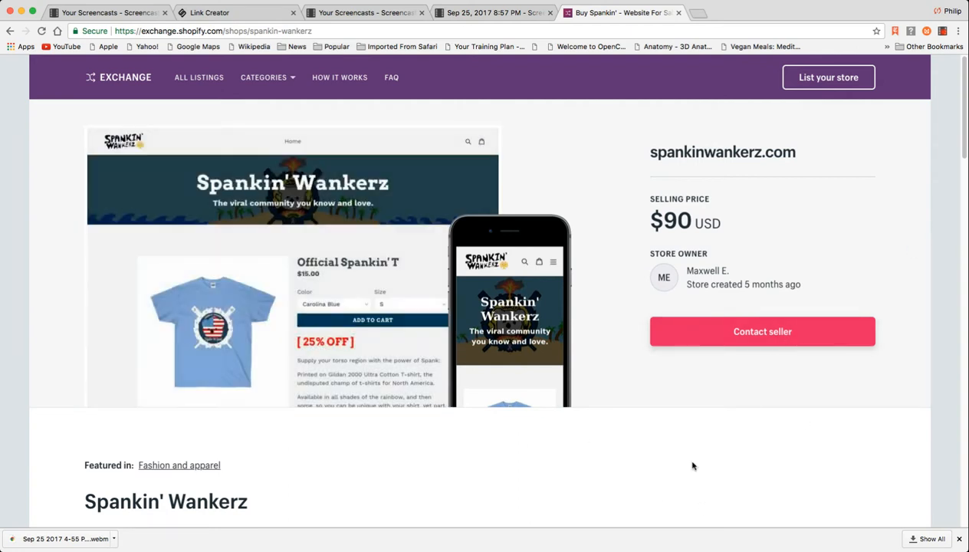
mouse_move(957, 151)
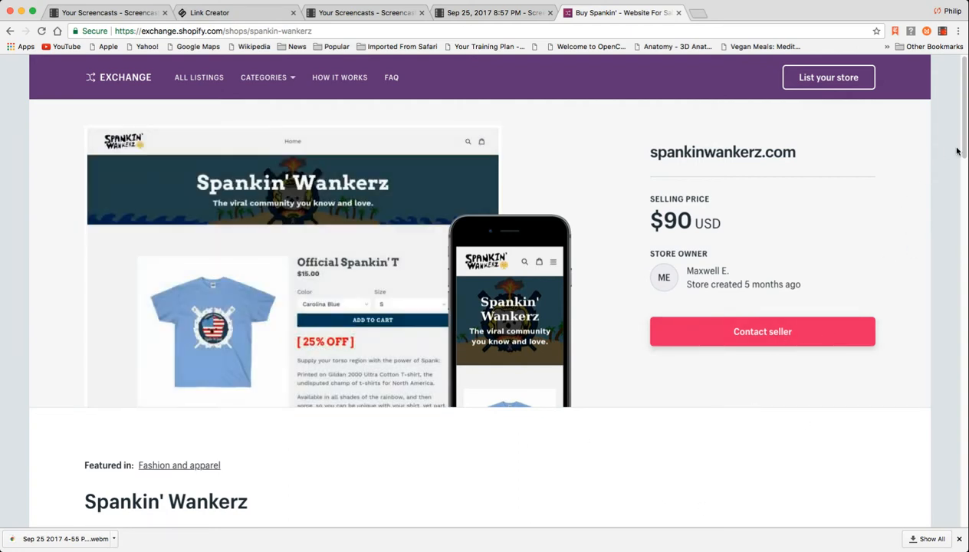
scroll(down, 3)
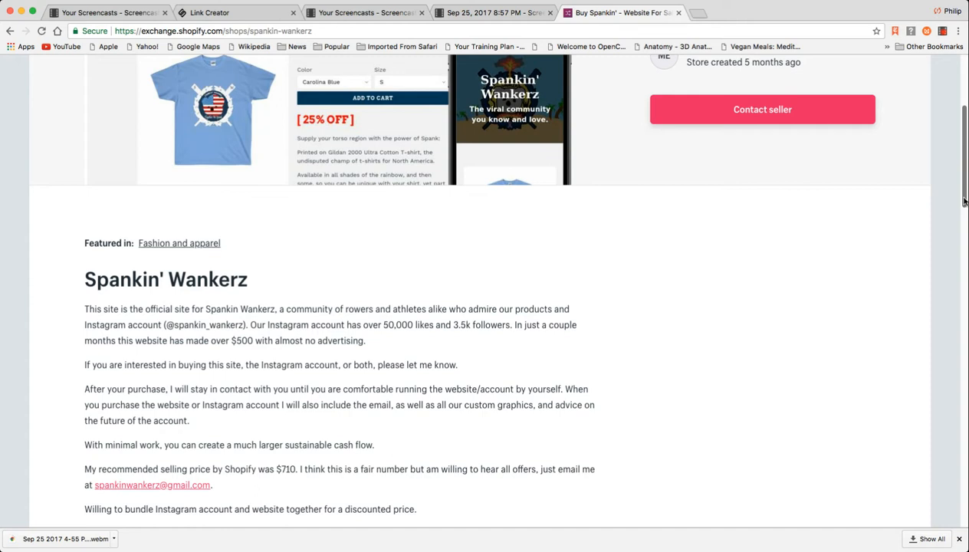
scroll(down, 3)
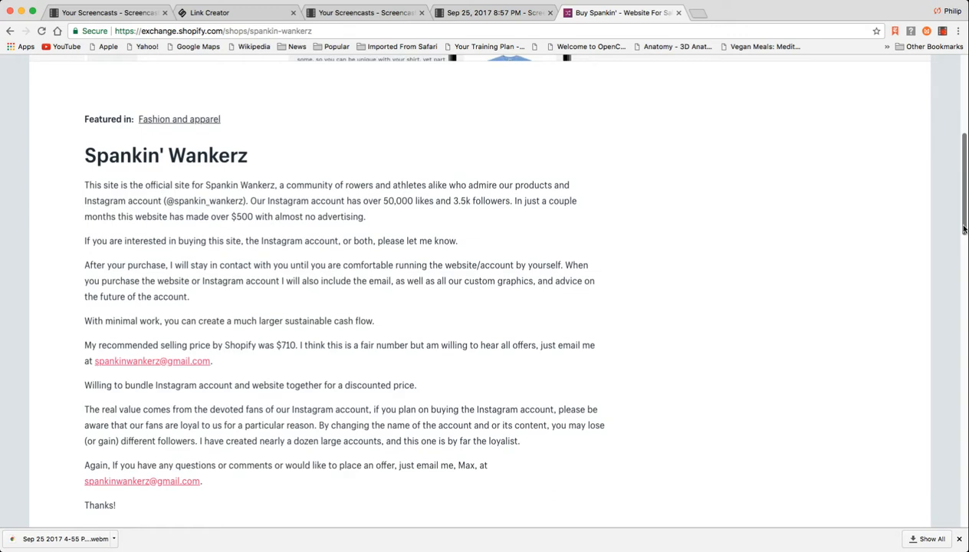
scroll(up, 3)
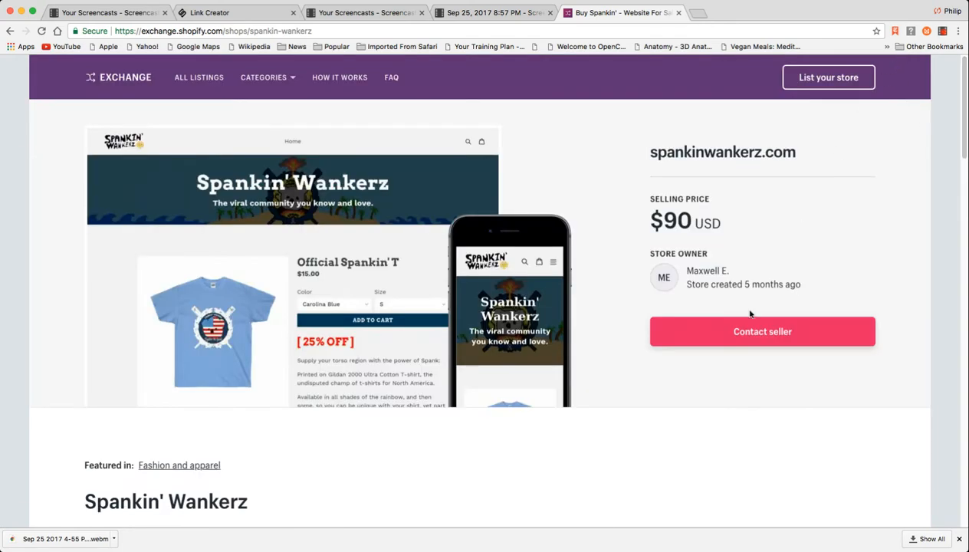
click(762, 331)
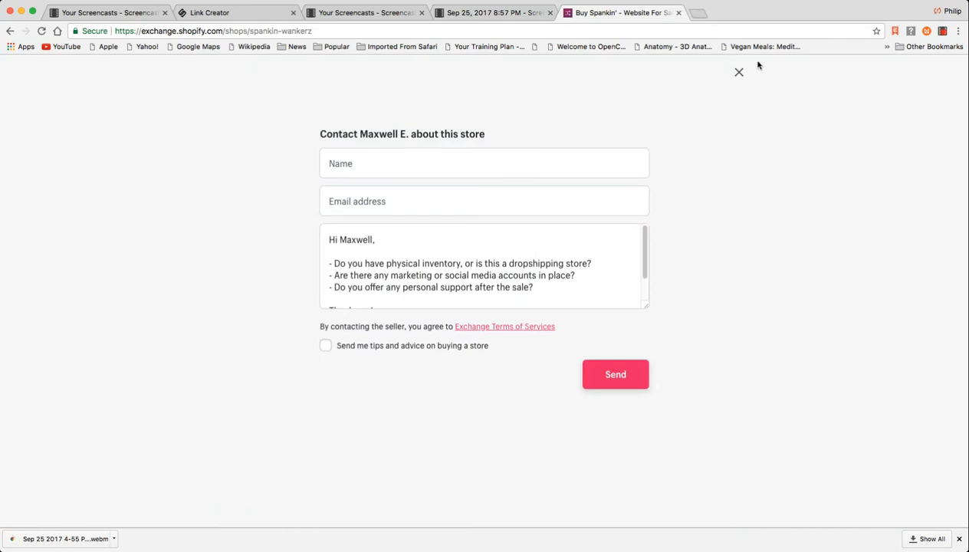
click(738, 73)
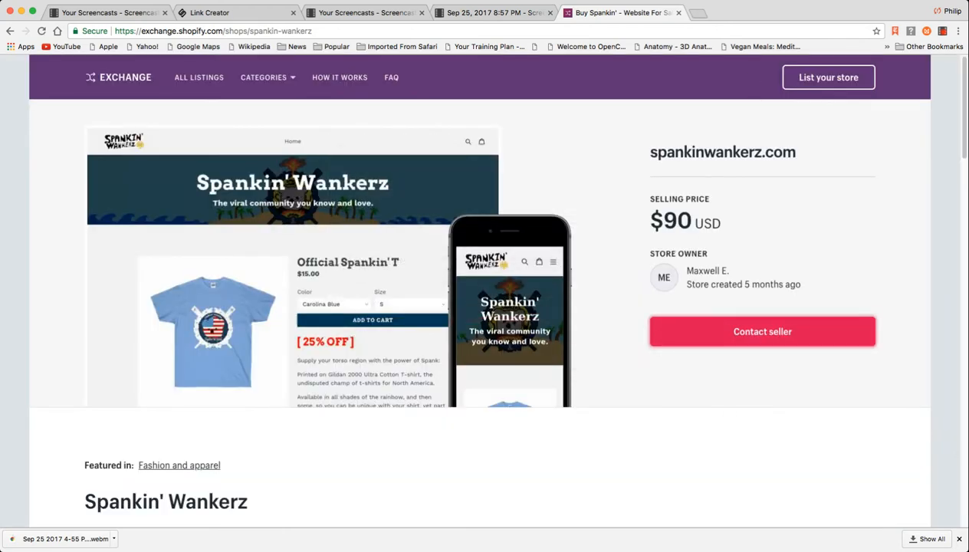
Review spankinwankerz.com's $530 revenue and 1,354-session charts, then show all 2,799 listings.
scroll(down, 3)
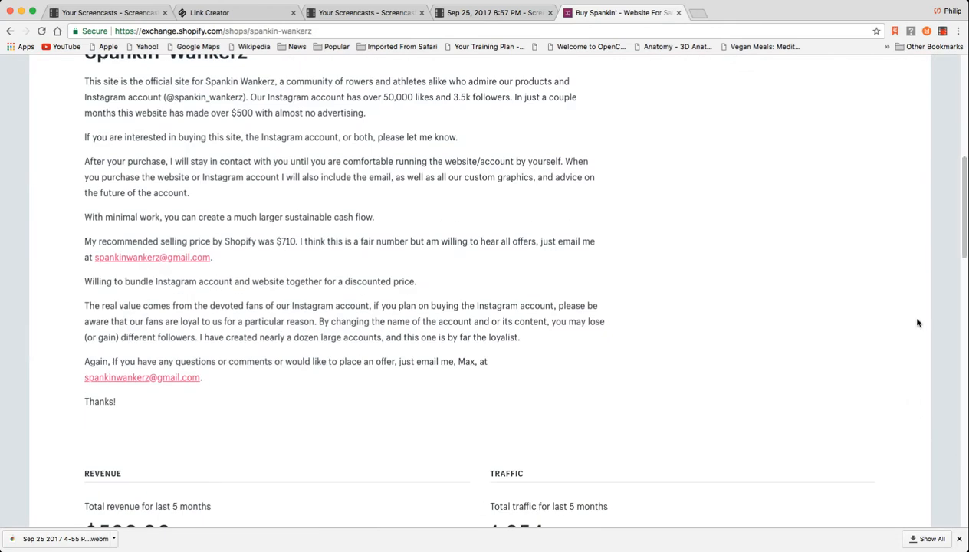
scroll(down, 3)
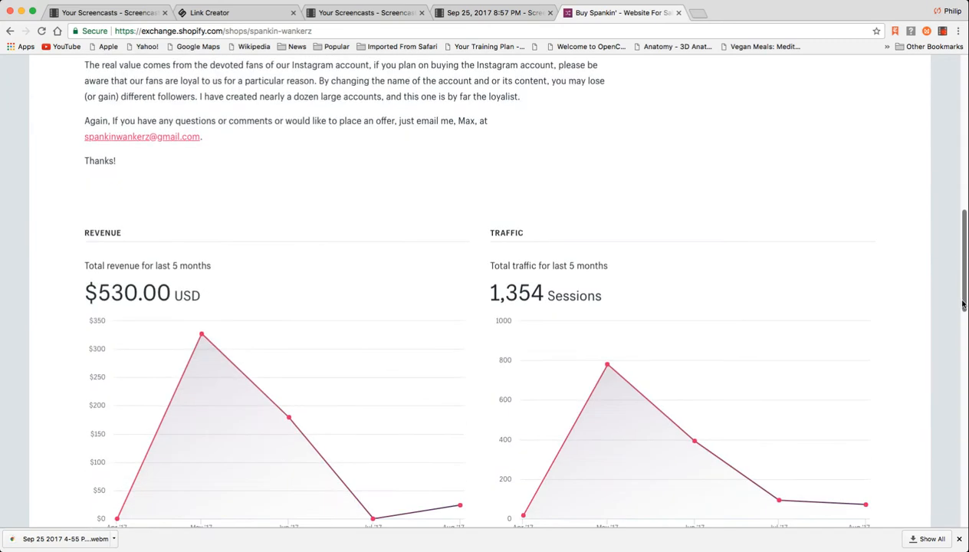
scroll(down, 3)
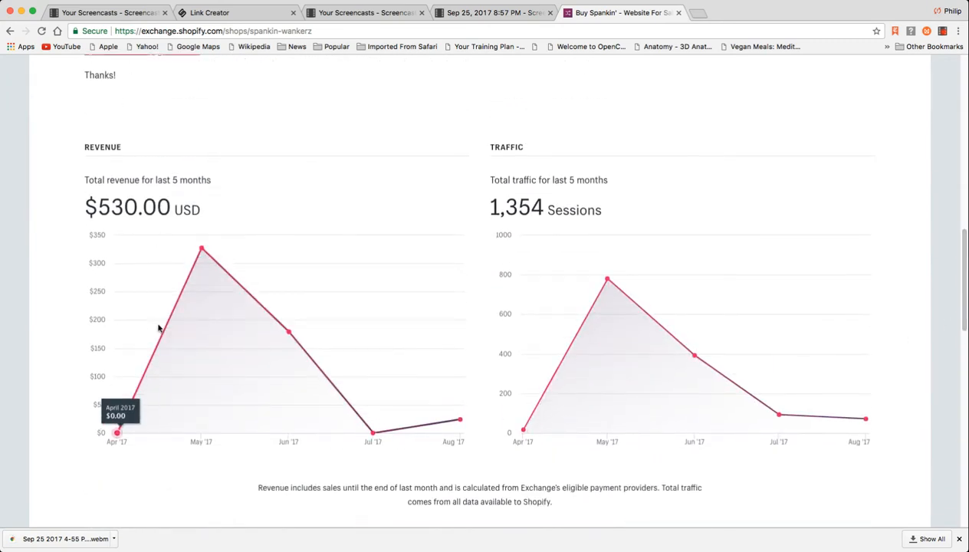
mouse_move(201, 249)
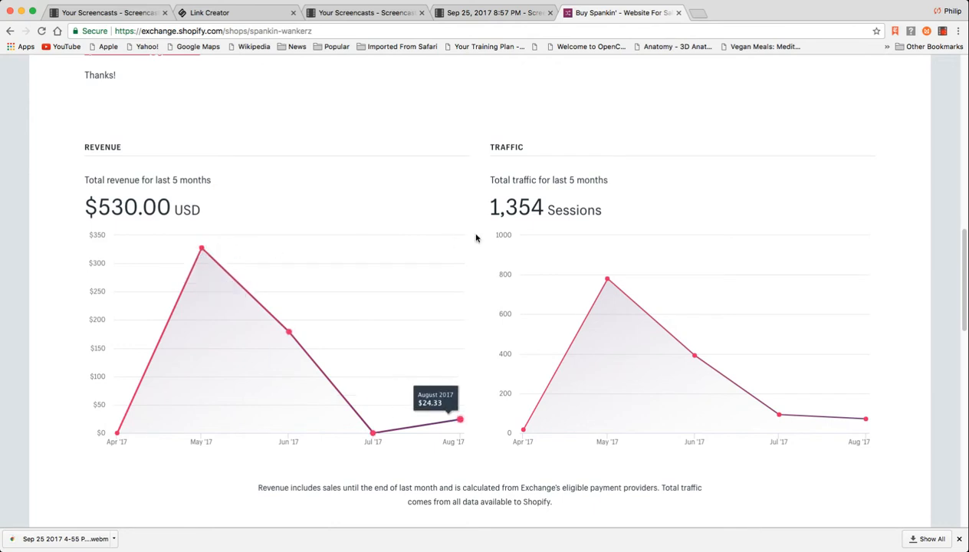
mouse_move(476, 364)
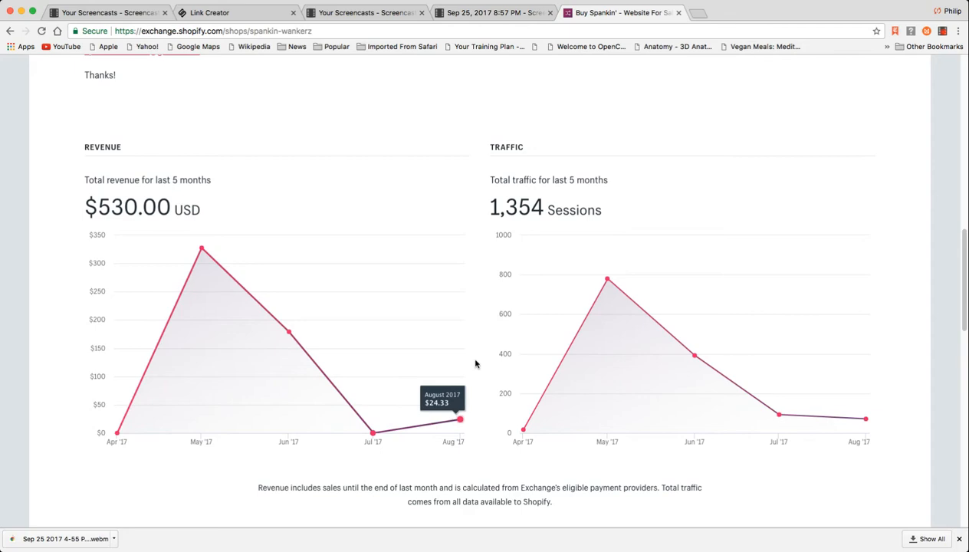
scroll(down, 3)
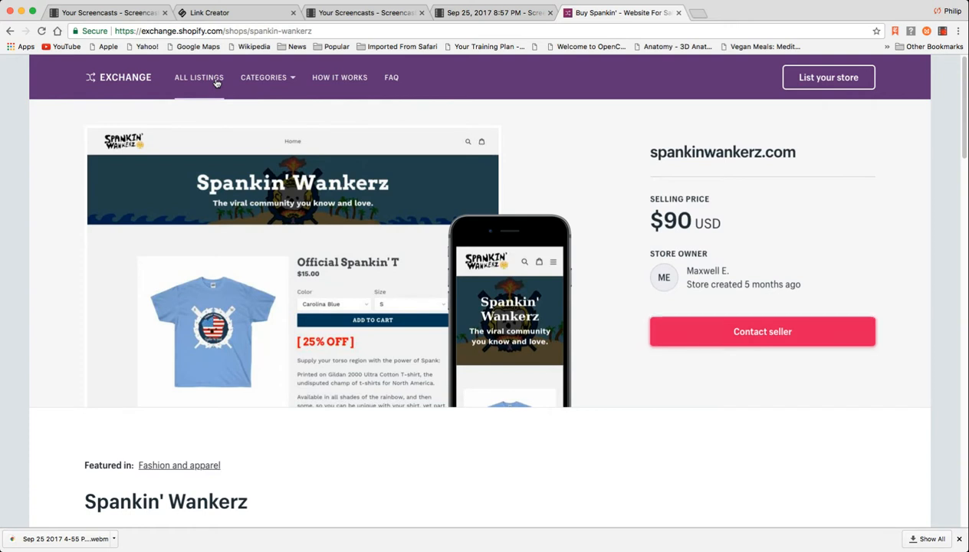
click(199, 77)
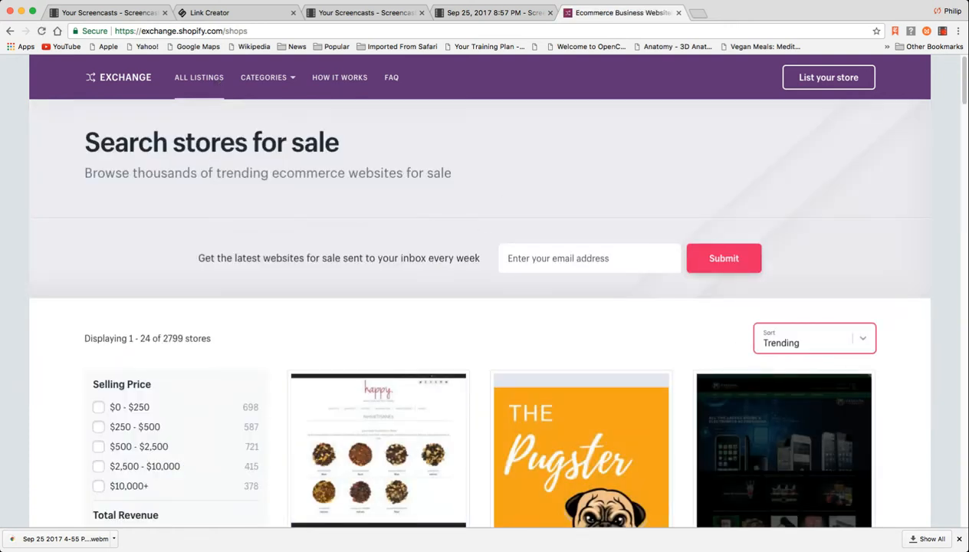
Sort by 'Revenue: high to low' and open the top store, geekhoodies.com at $495,000.
click(813, 339)
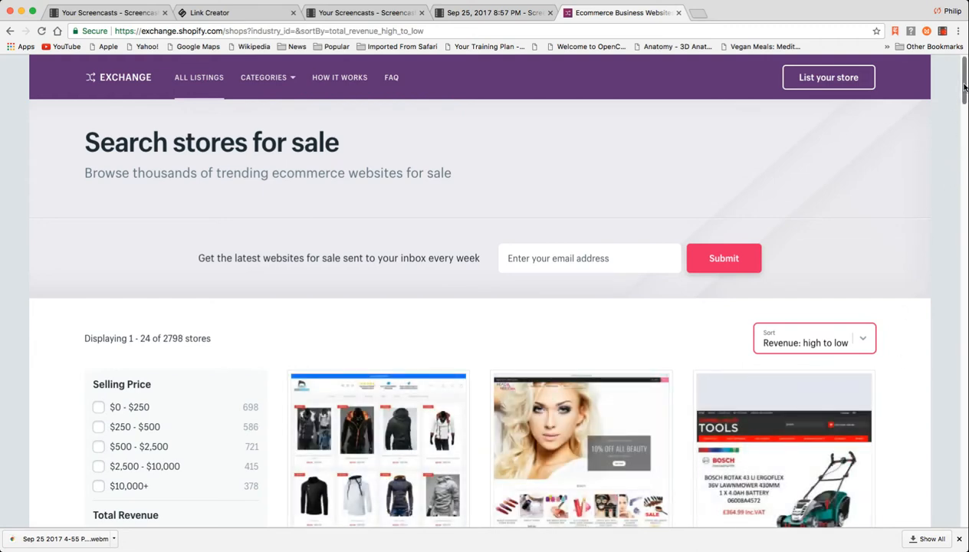
scroll(down, 3)
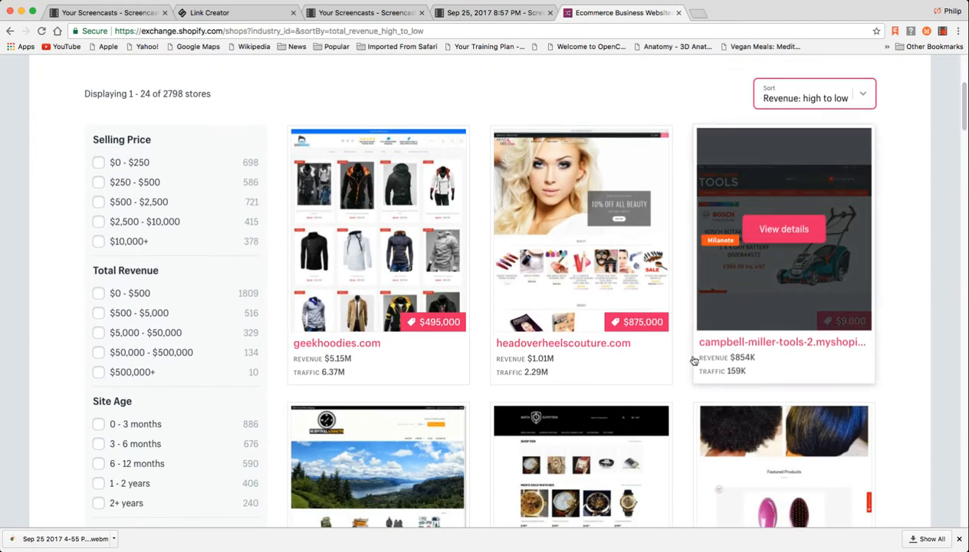
mouse_move(378, 229)
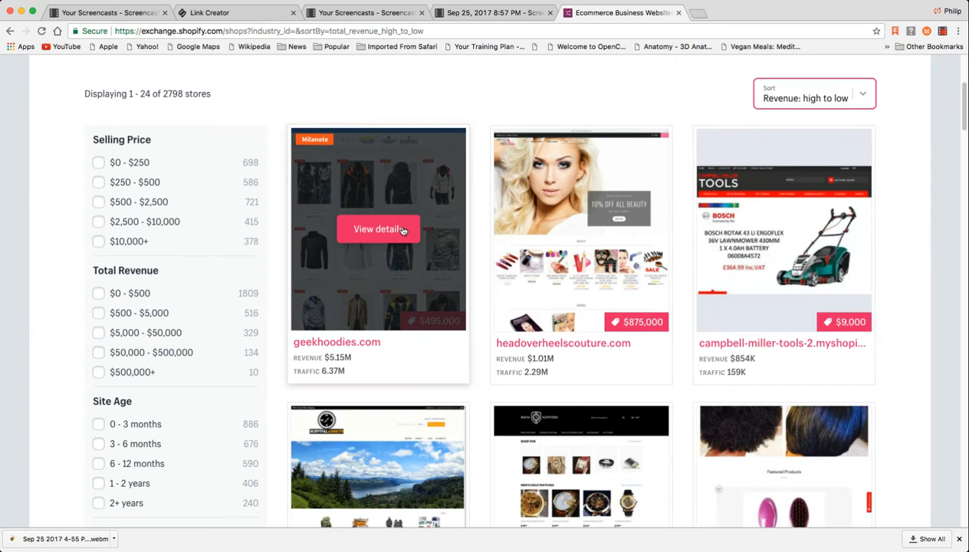
click(378, 229)
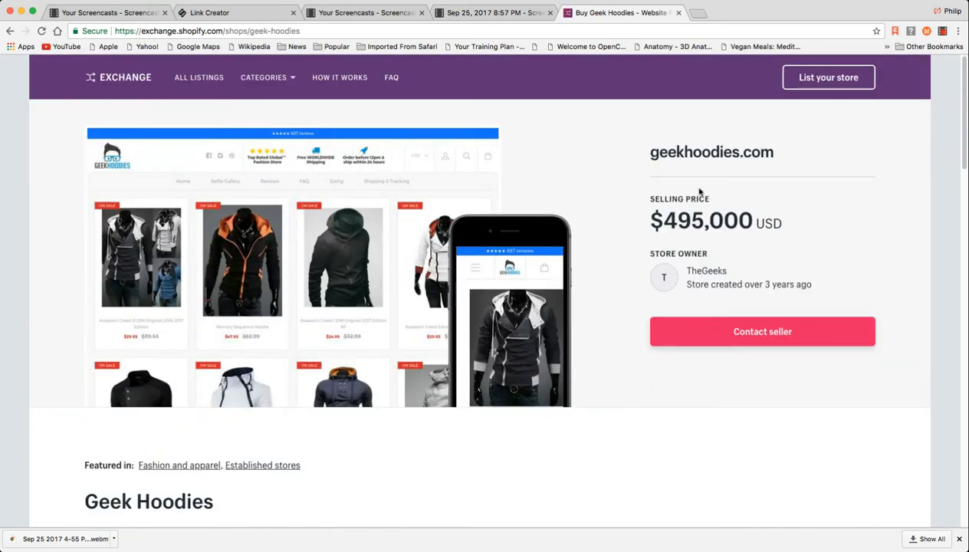
mouse_move(682, 173)
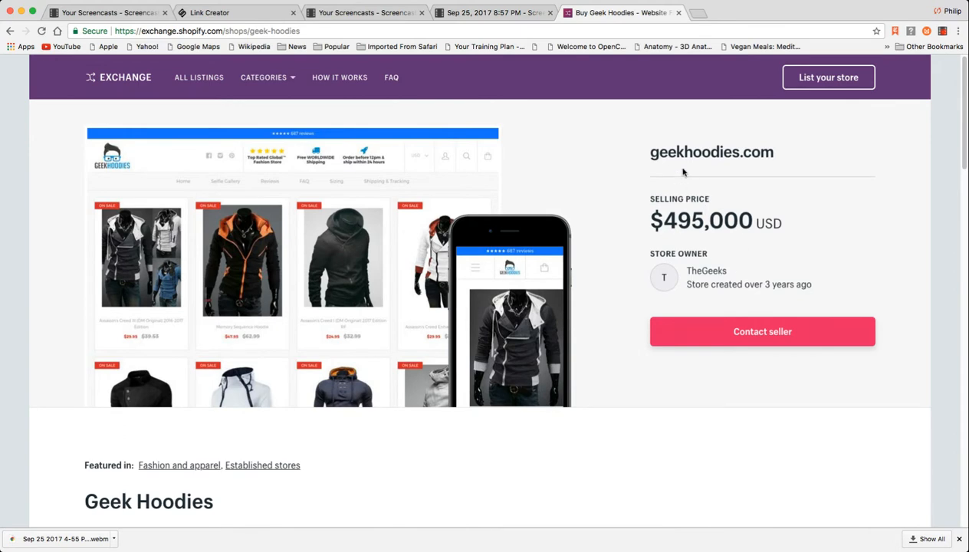
mouse_move(684, 172)
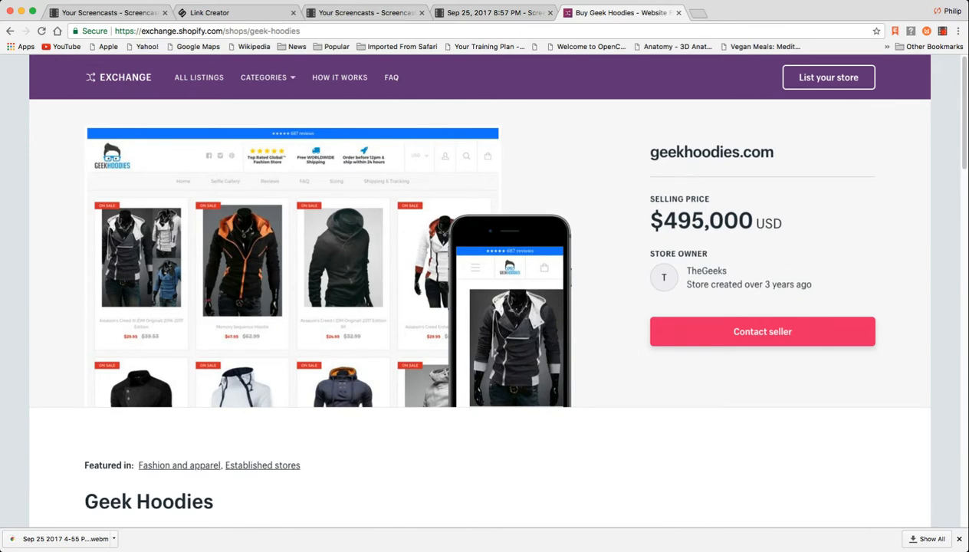
Scroll to Geek Hoodies' 12-month charts: $5,152,980 revenue and 6,370,448 sessions.
scroll(down, 3)
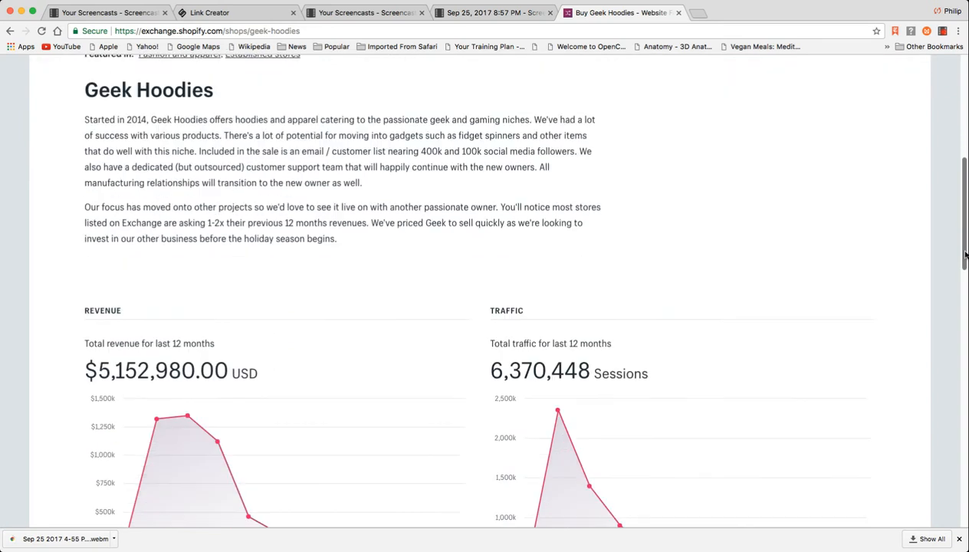
scroll(down, 3)
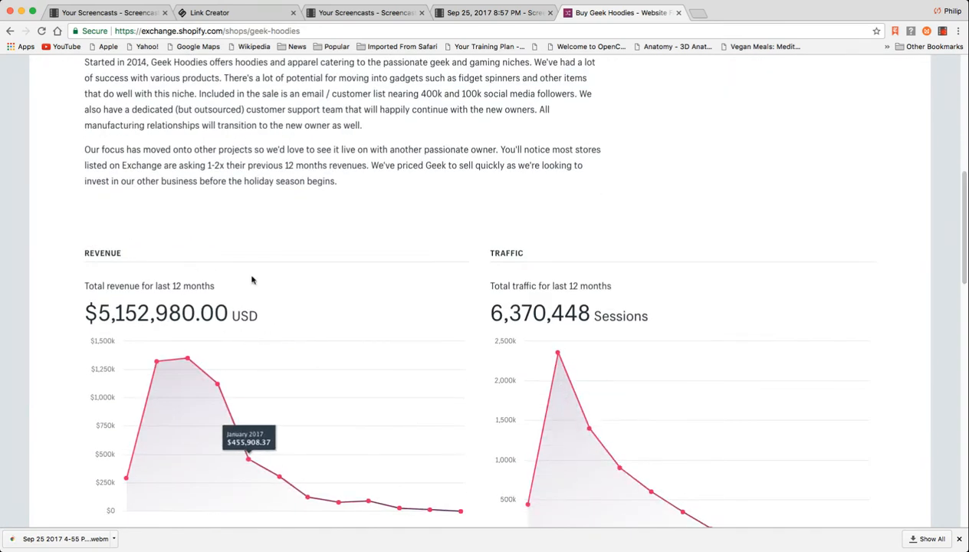
mouse_move(460, 511)
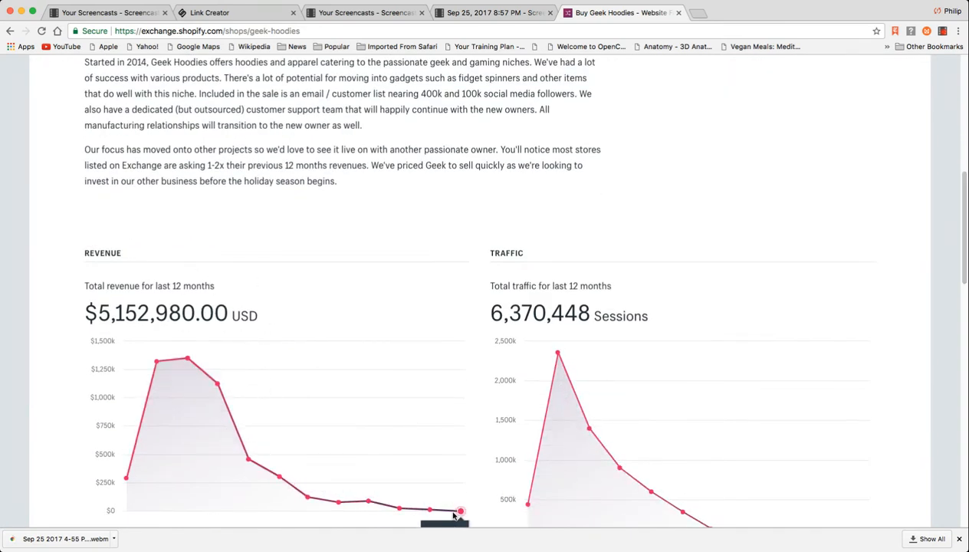
mouse_move(558, 353)
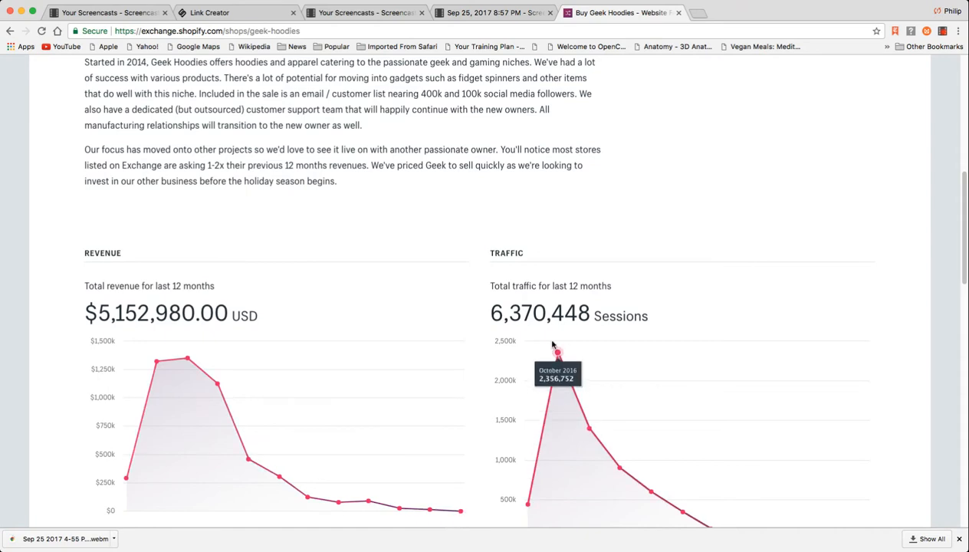
mouse_move(700, 305)
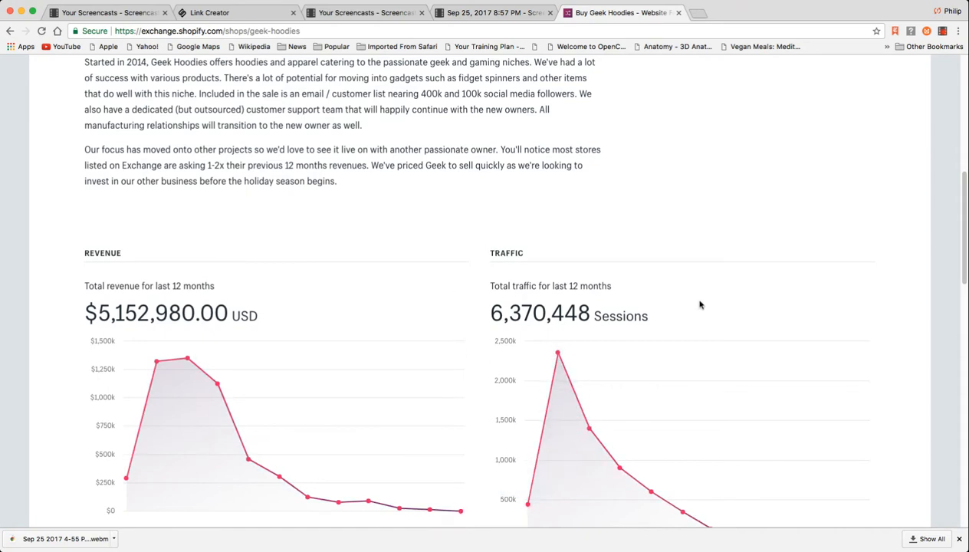
scroll(up, 3)
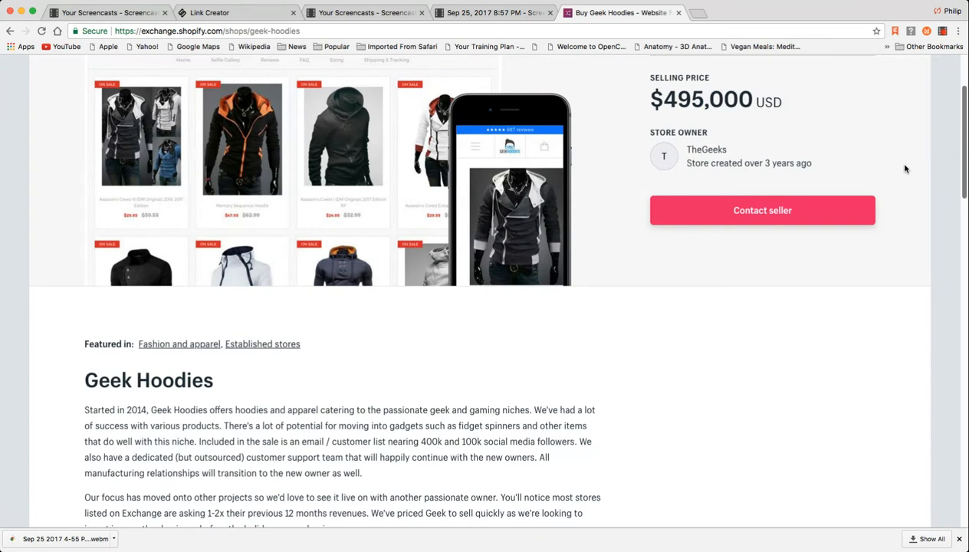
Recheck Geek Hoodies' charts, with traffic down to 8,613 sessions by August 2017, then open Categories.
scroll(up, 3)
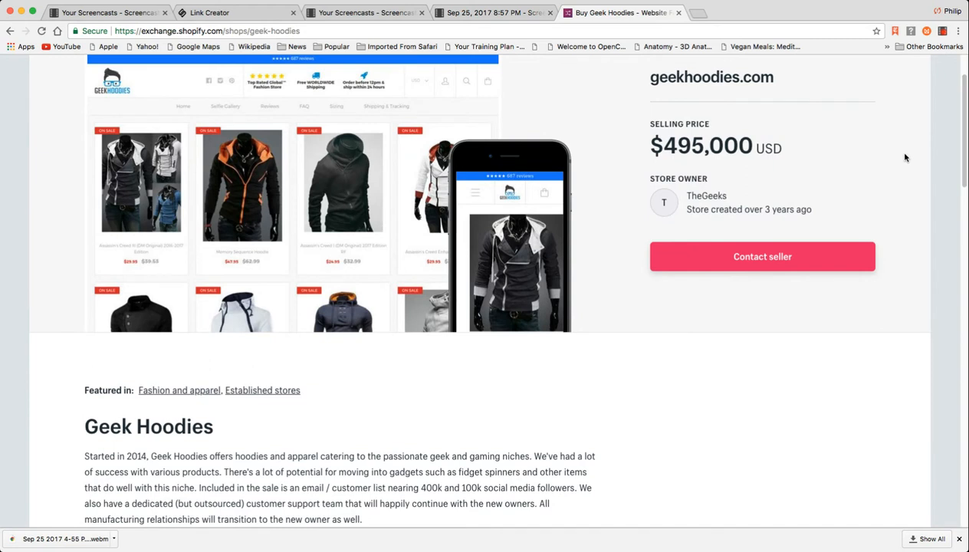
mouse_move(924, 231)
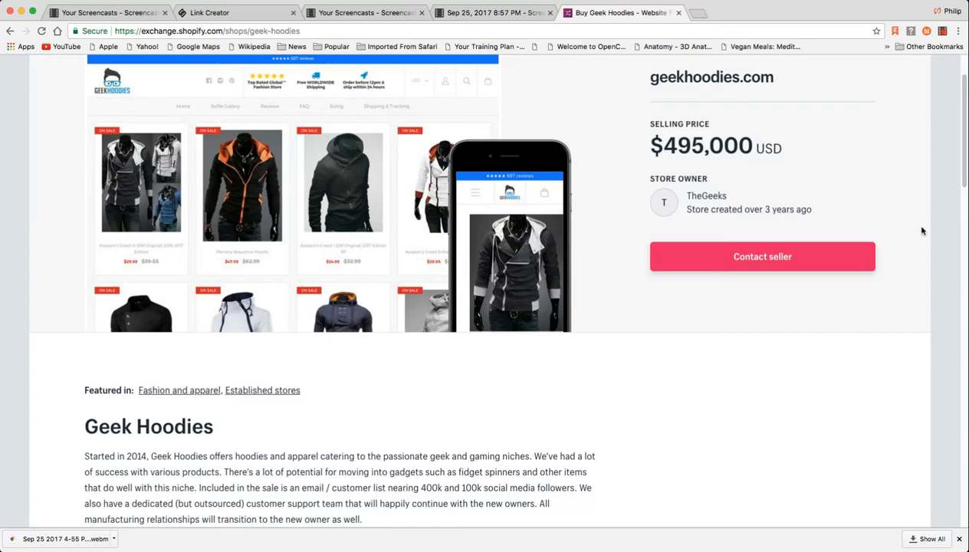
scroll(down, 3)
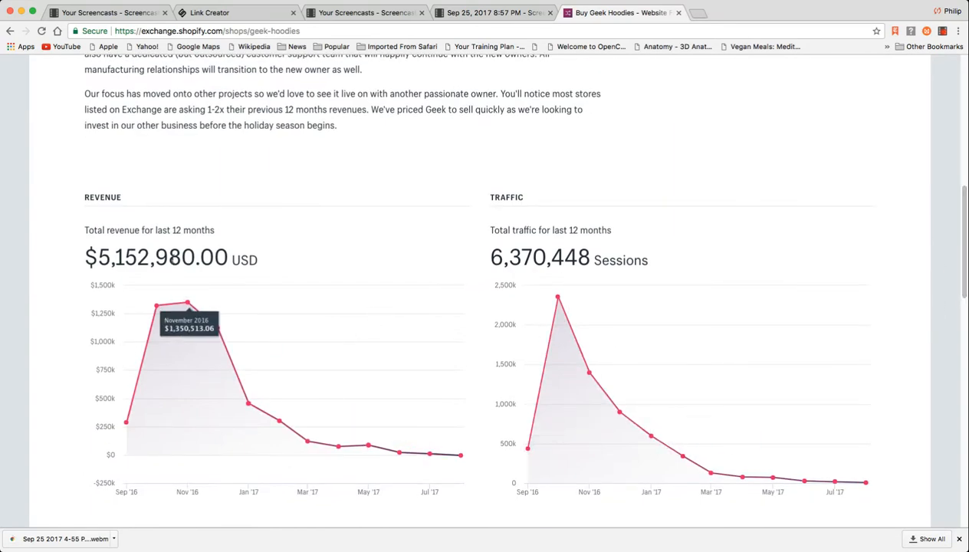
mouse_move(176, 286)
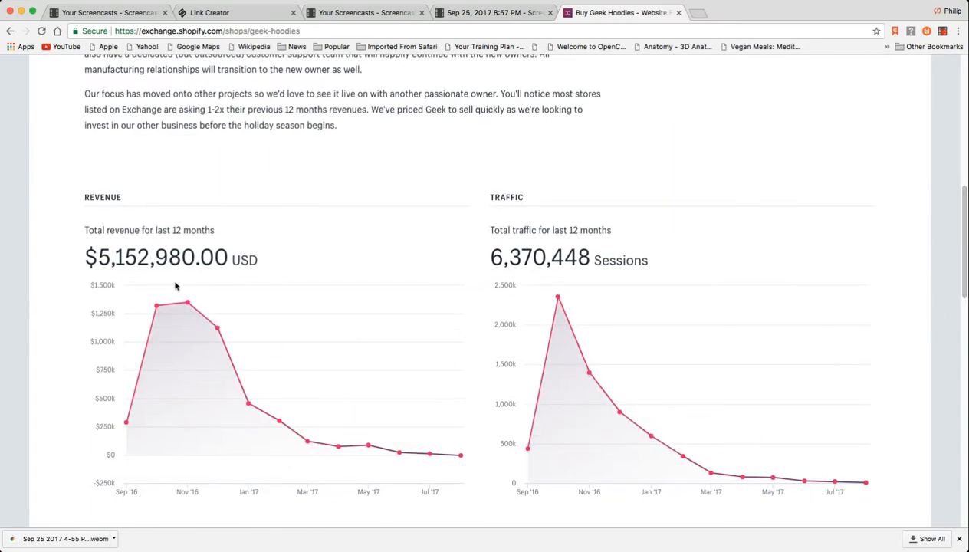
mouse_move(222, 281)
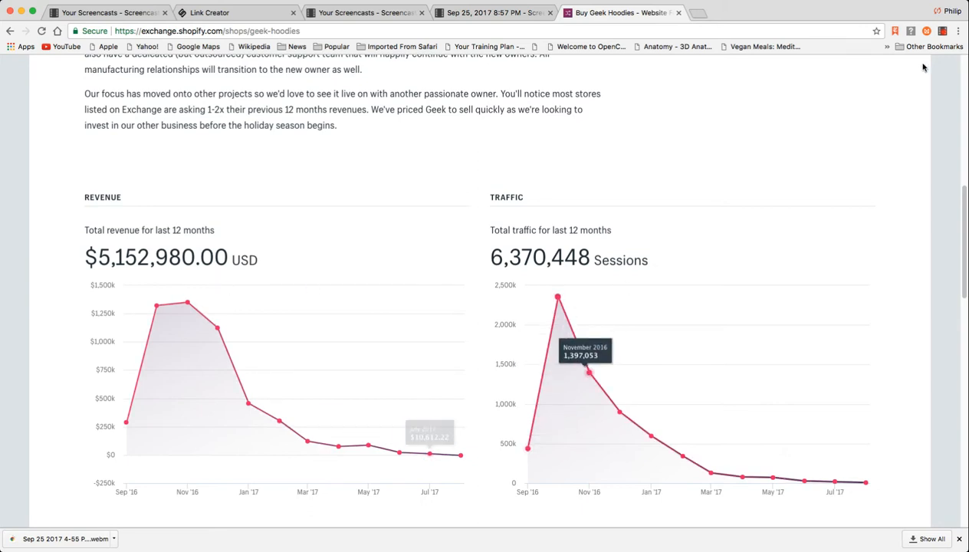
scroll(up, 3)
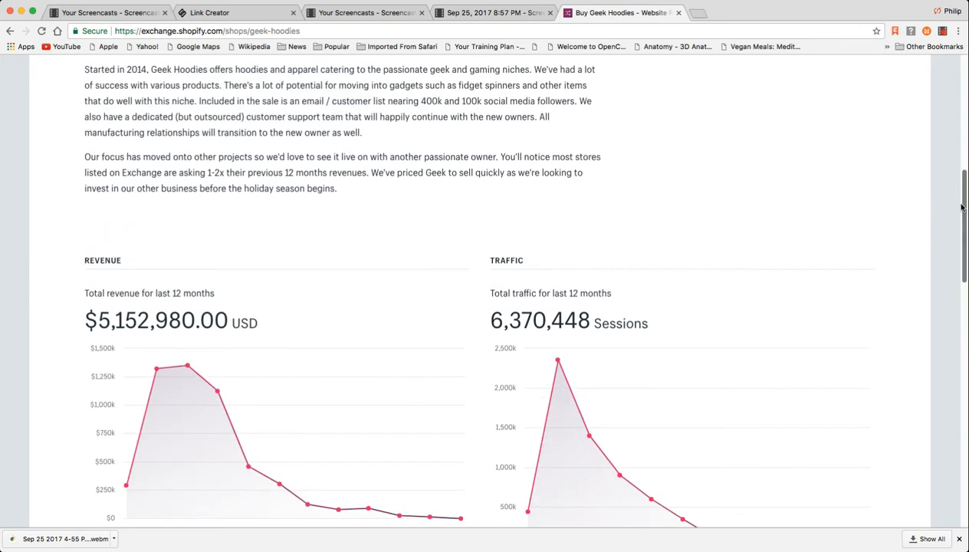
scroll(up, 3)
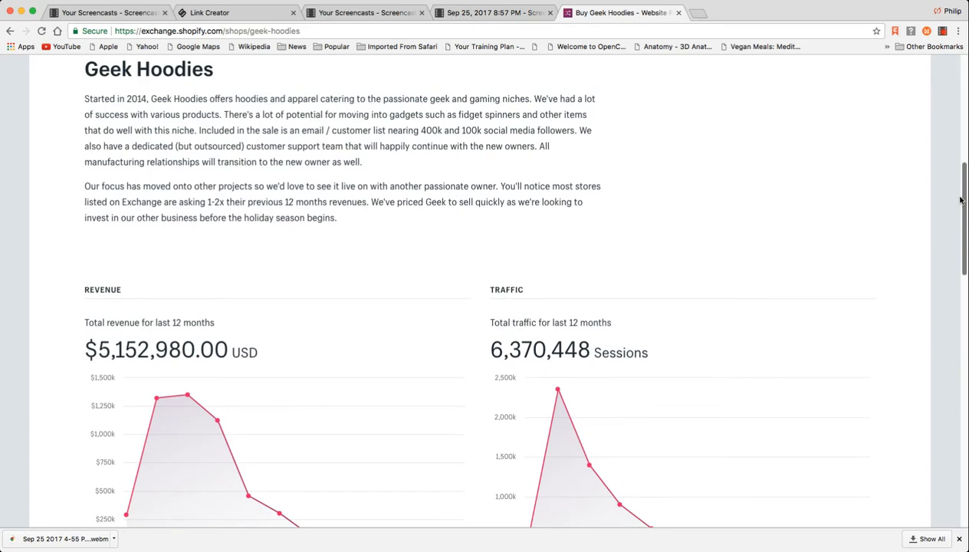
scroll(up, 3)
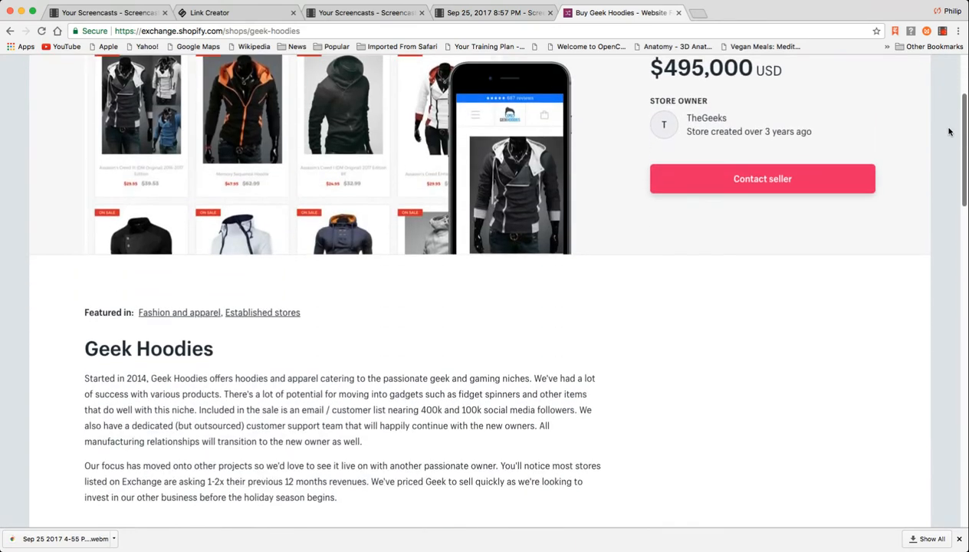
scroll(down, 3)
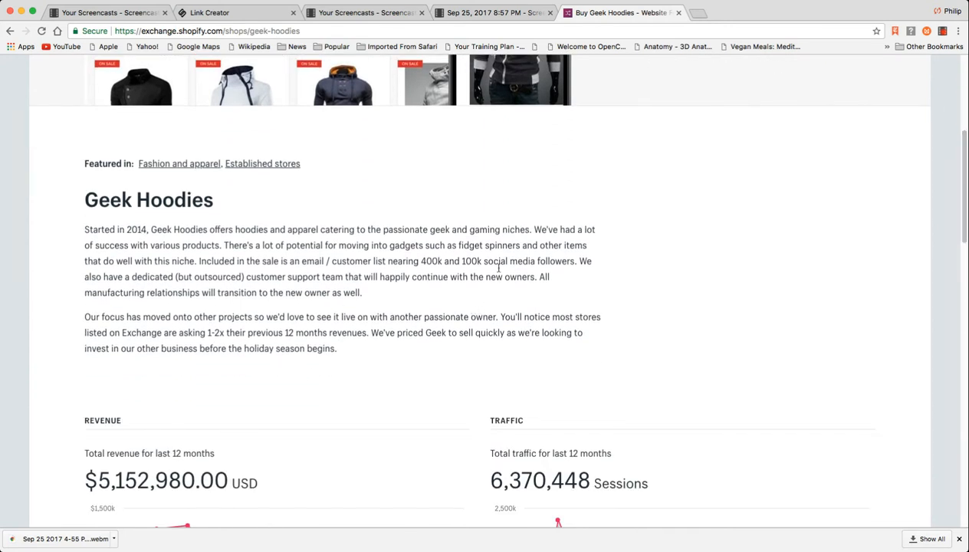
mouse_move(264, 346)
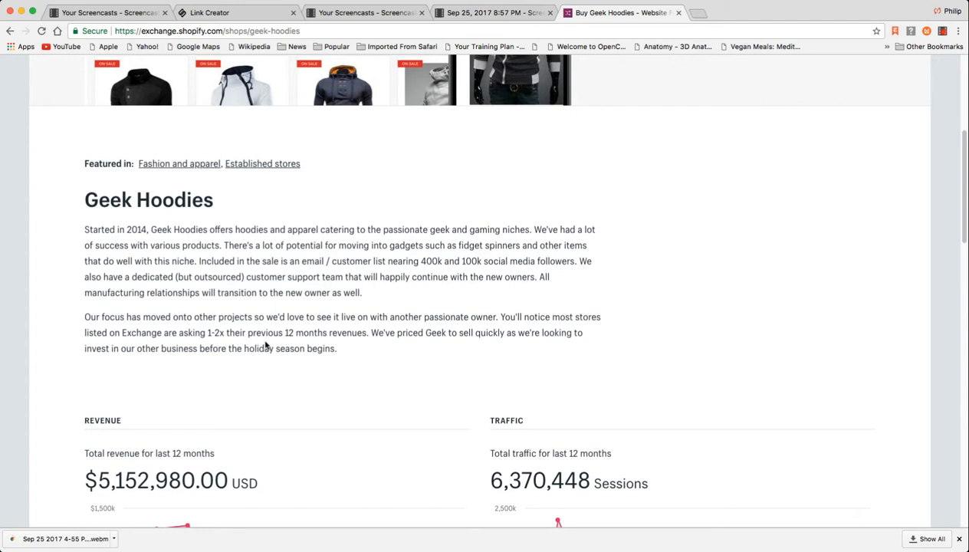
mouse_move(152, 360)
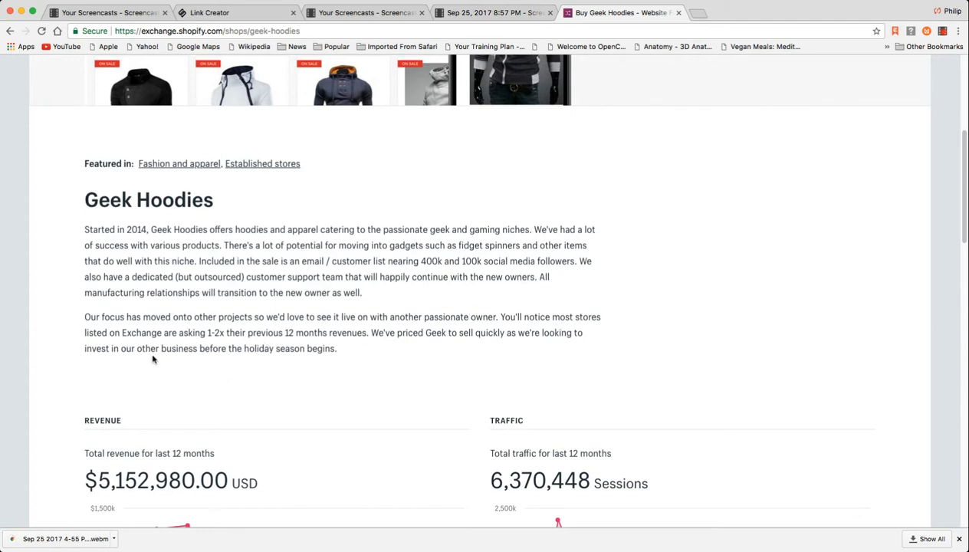
mouse_move(203, 346)
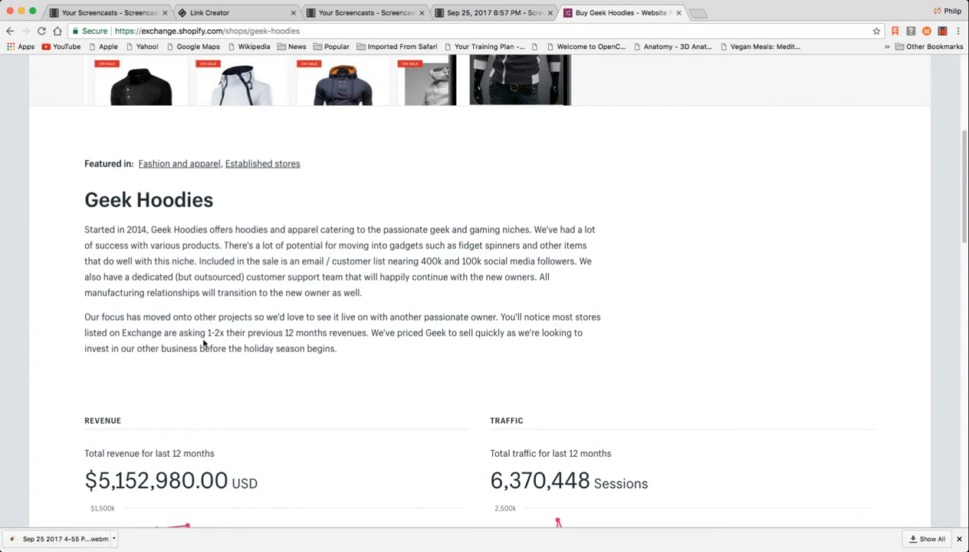
mouse_move(526, 402)
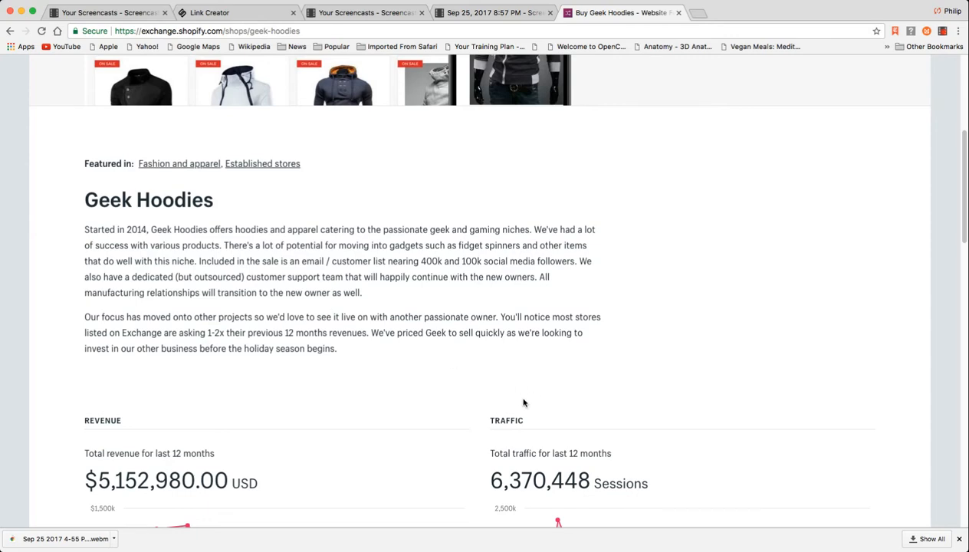
mouse_move(879, 430)
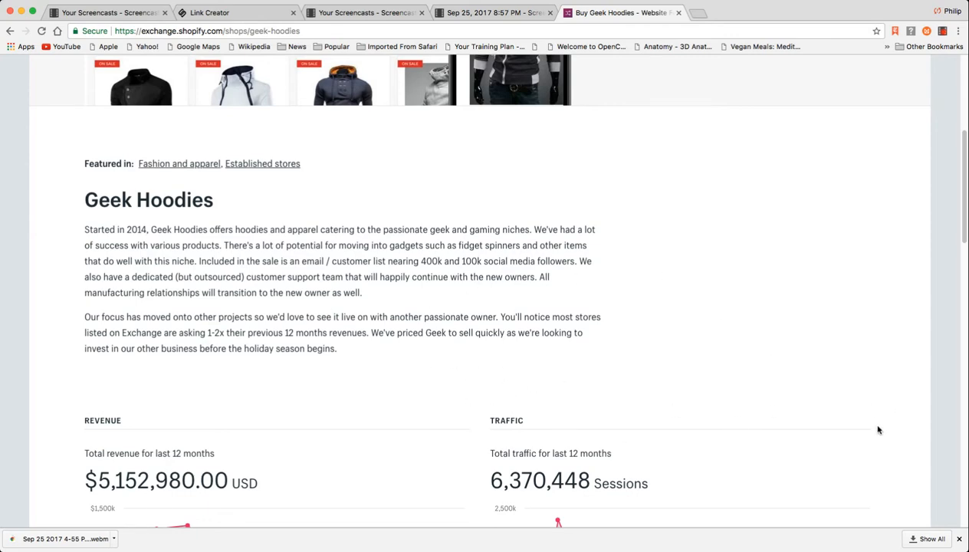
scroll(down, 3)
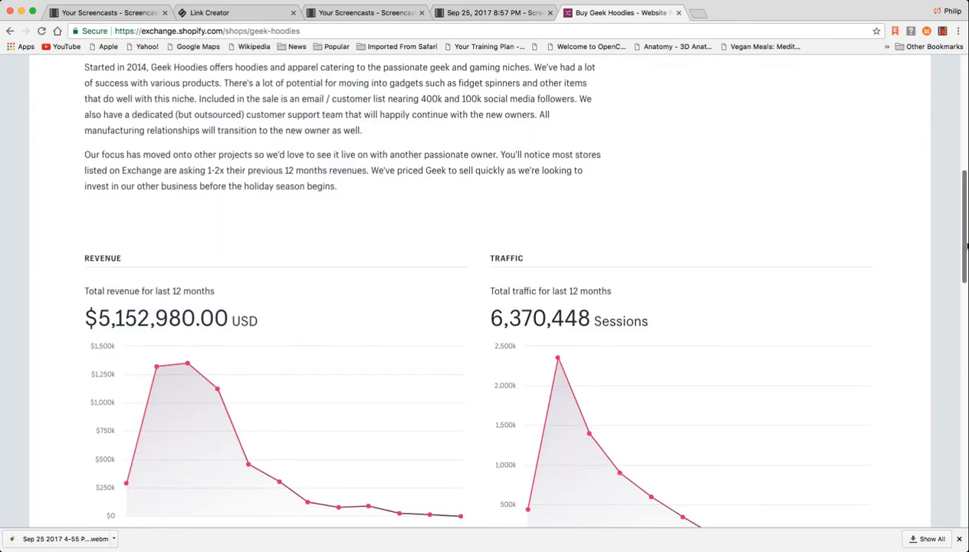
scroll(down, 3)
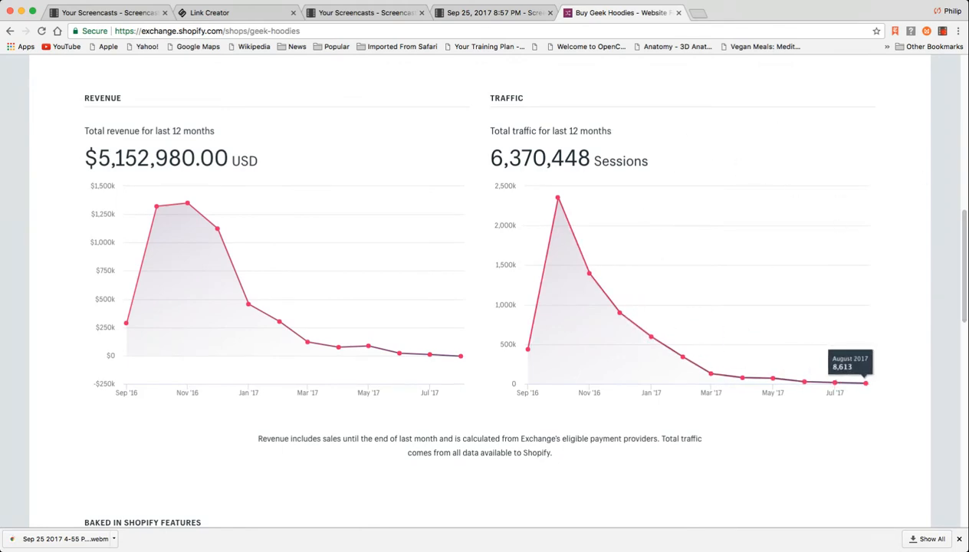
scroll(up, 3)
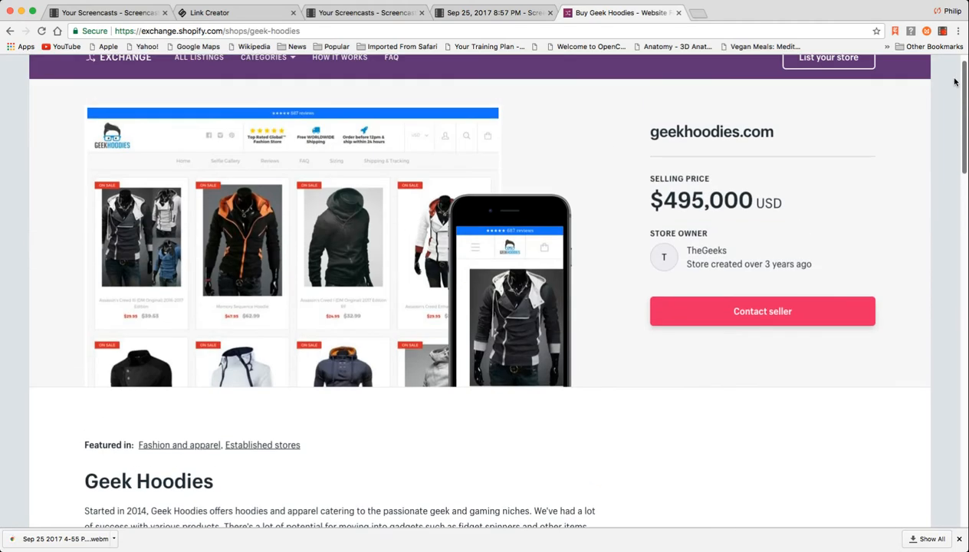
scroll(up, 3)
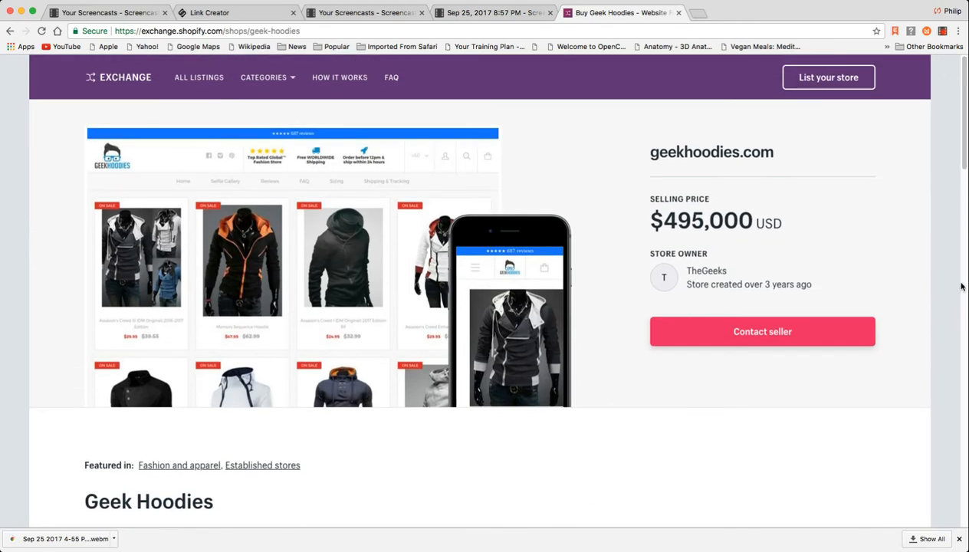
click(267, 77)
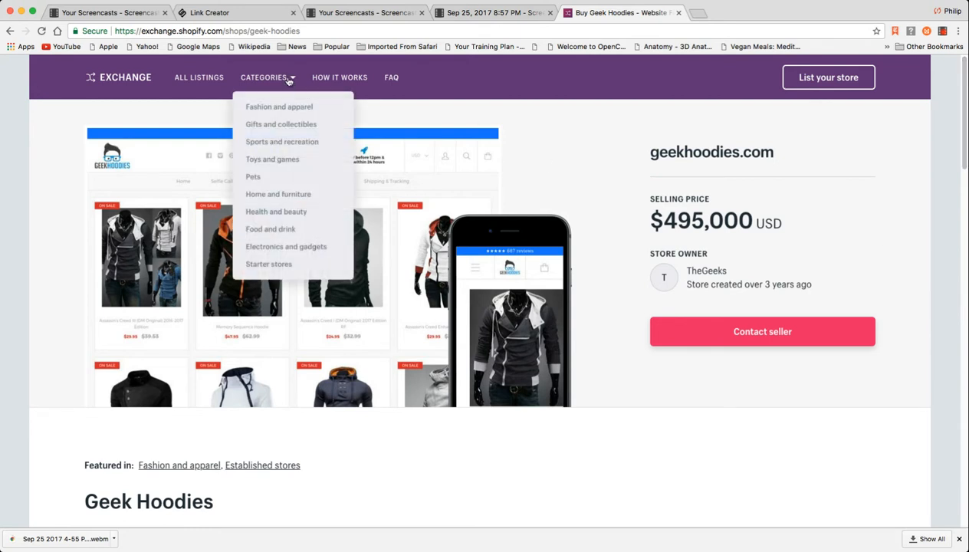
mouse_move(281, 125)
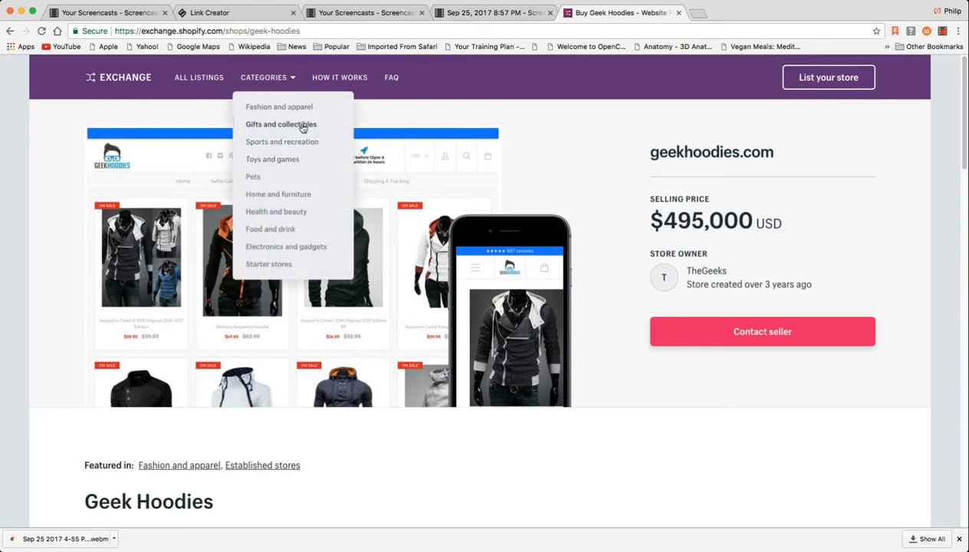
mouse_move(286, 246)
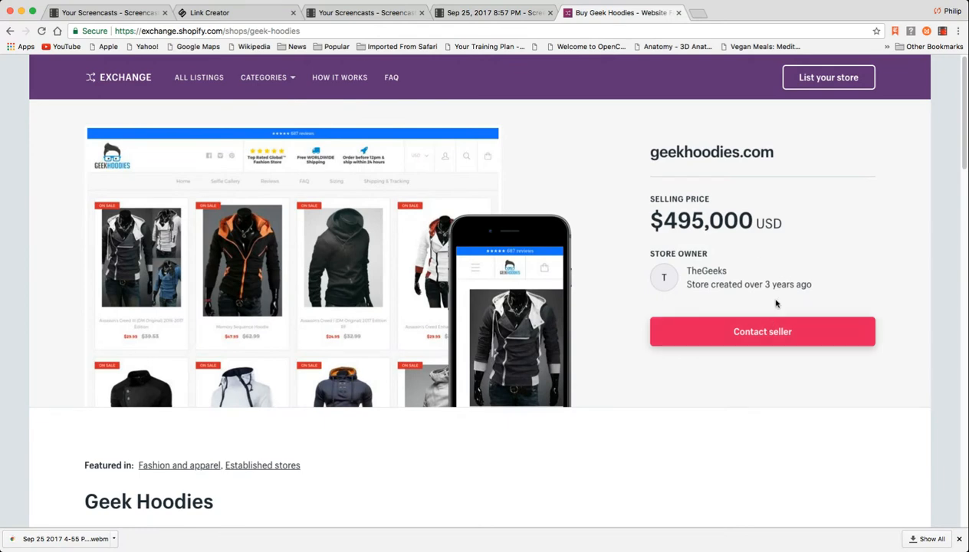
Choose Sports and recreation from Categories to list its 92 stores.
click(267, 76)
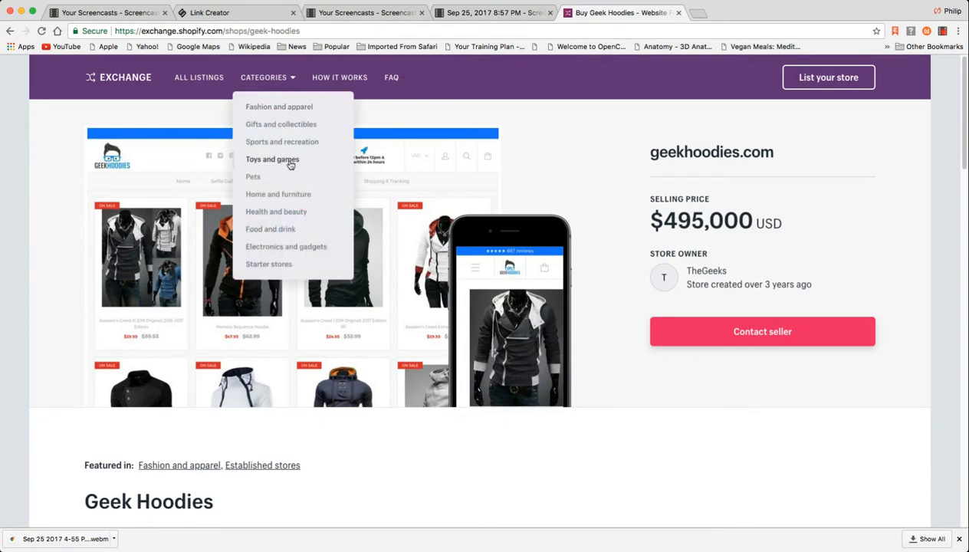
mouse_move(291, 142)
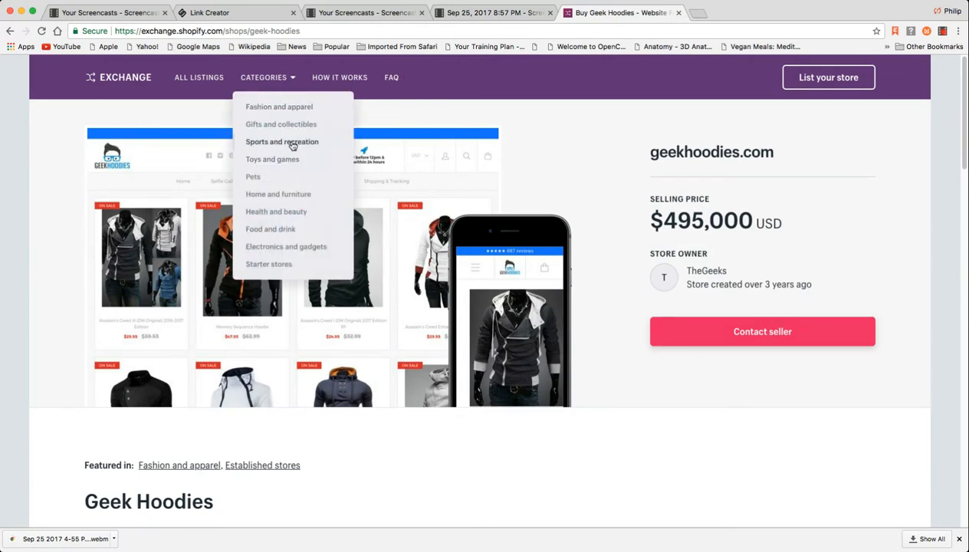
click(282, 142)
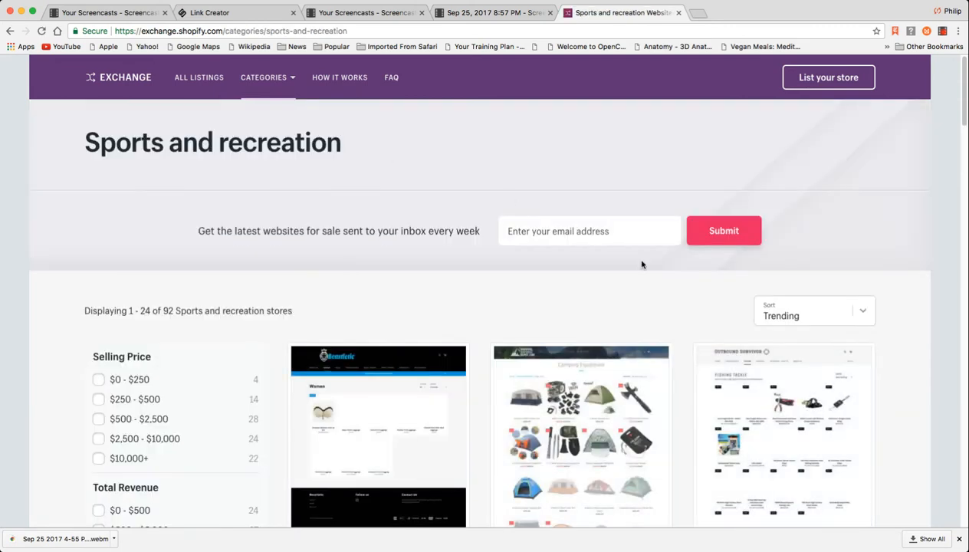
Open purepaddleboards.com ($1,300), review its $1,177 revenue and 6,750-session charts, then reopen Categories.
scroll(down, 3)
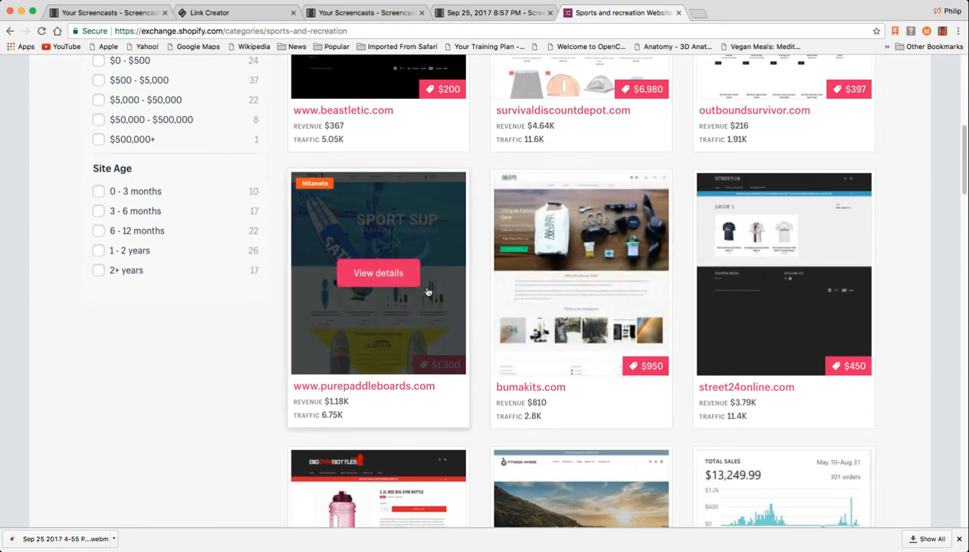
click(378, 273)
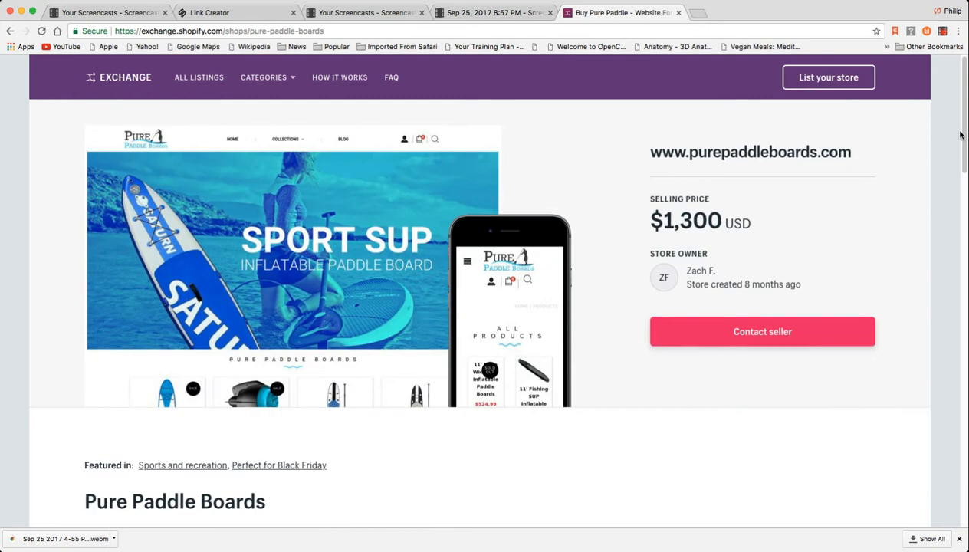
scroll(down, 3)
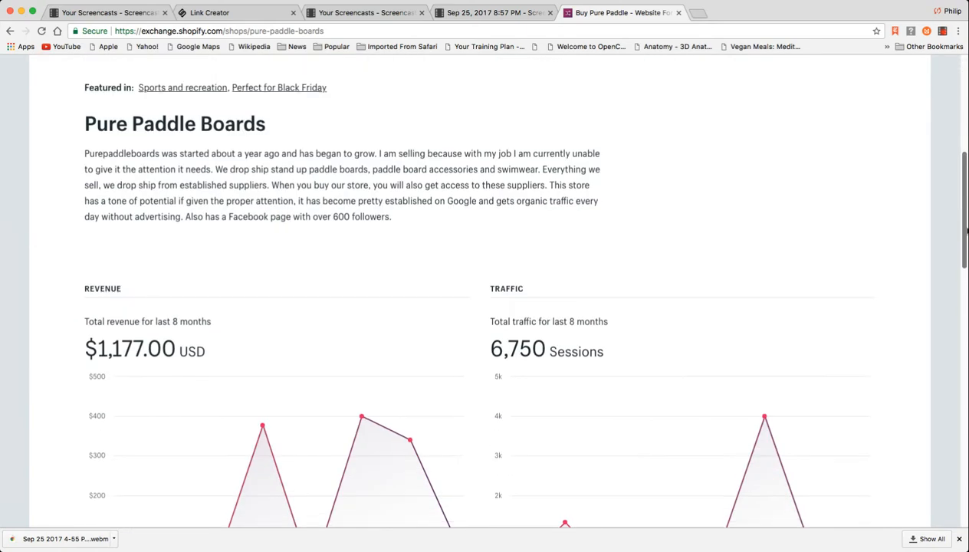
scroll(down, 3)
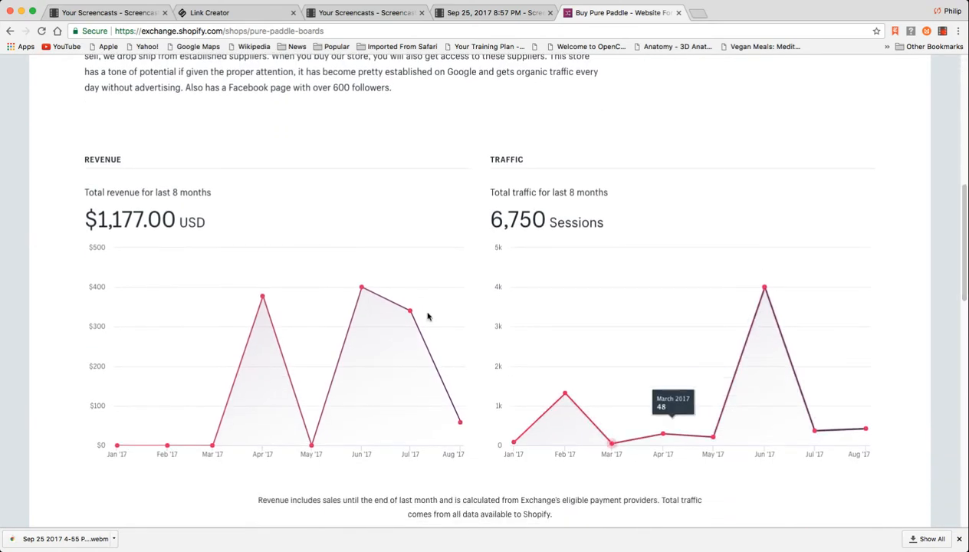
mouse_move(418, 92)
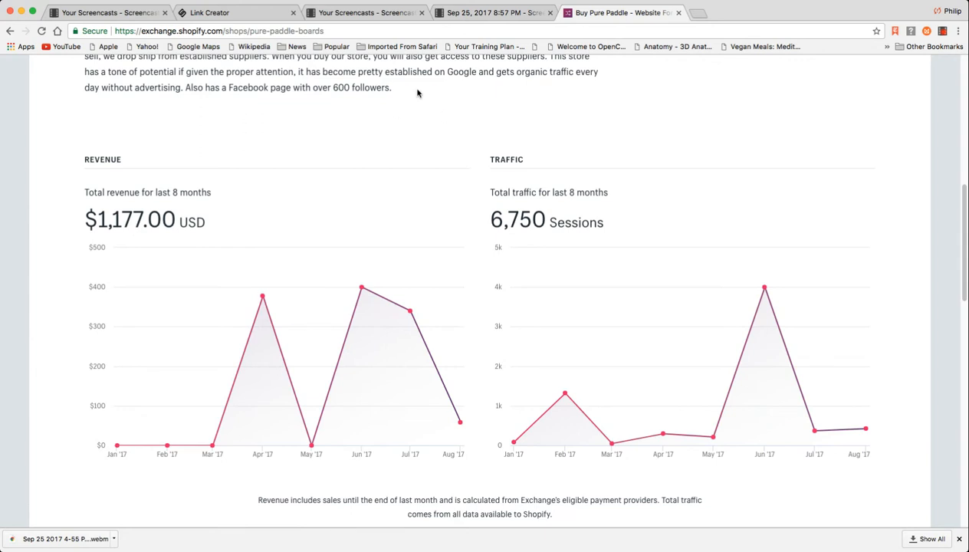
mouse_move(336, 158)
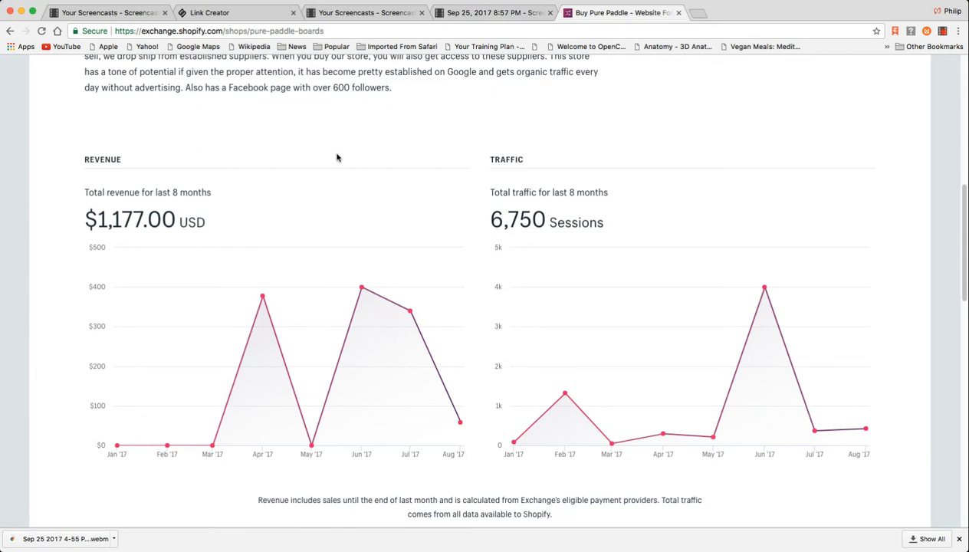
mouse_move(342, 100)
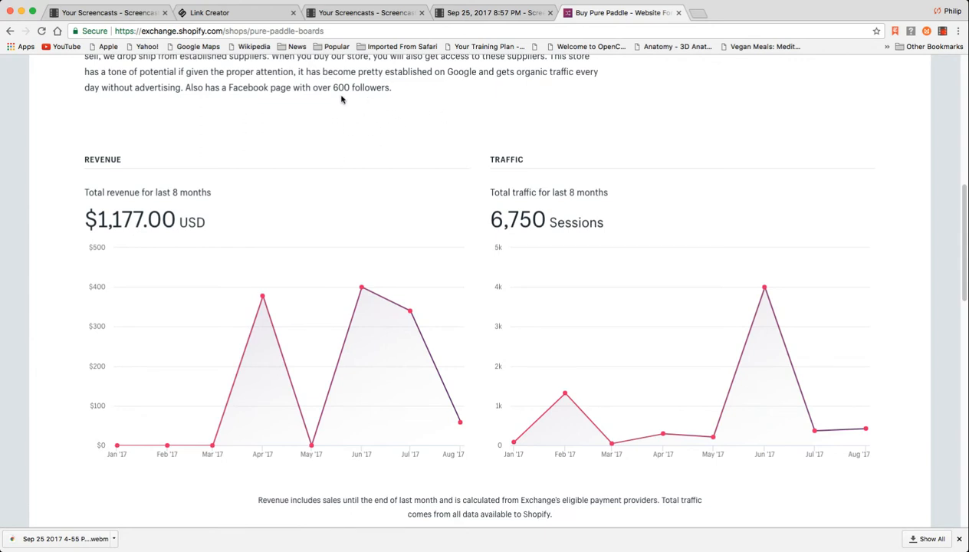
mouse_move(865, 429)
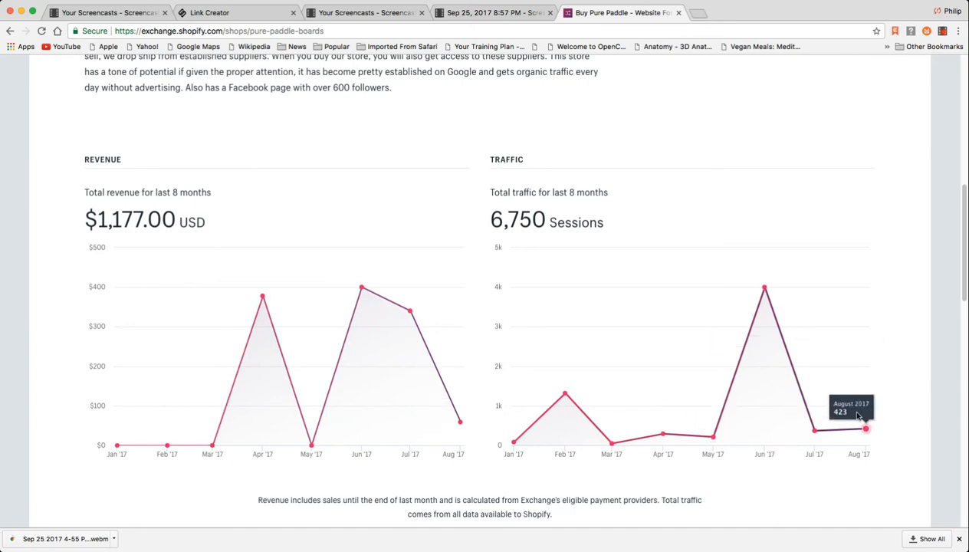
mouse_move(921, 258)
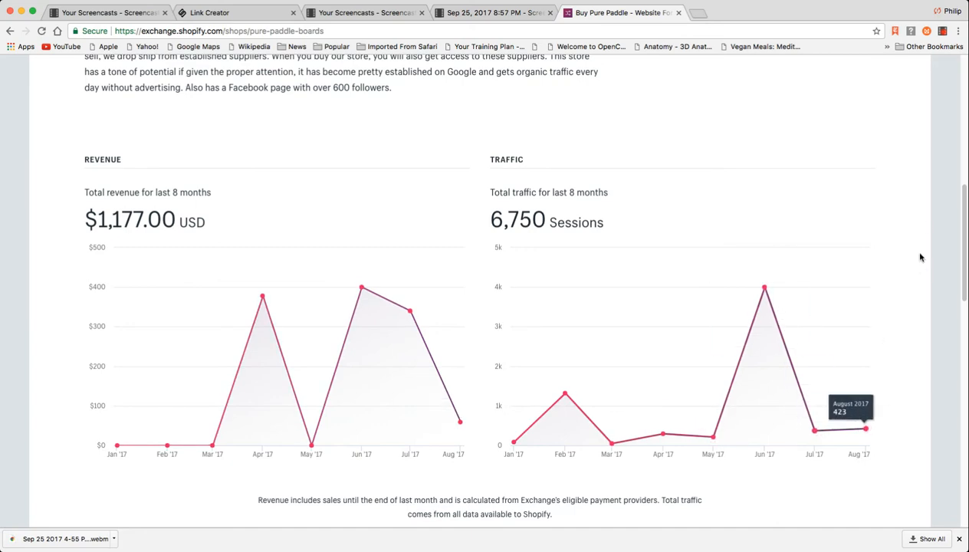
scroll(up, 3)
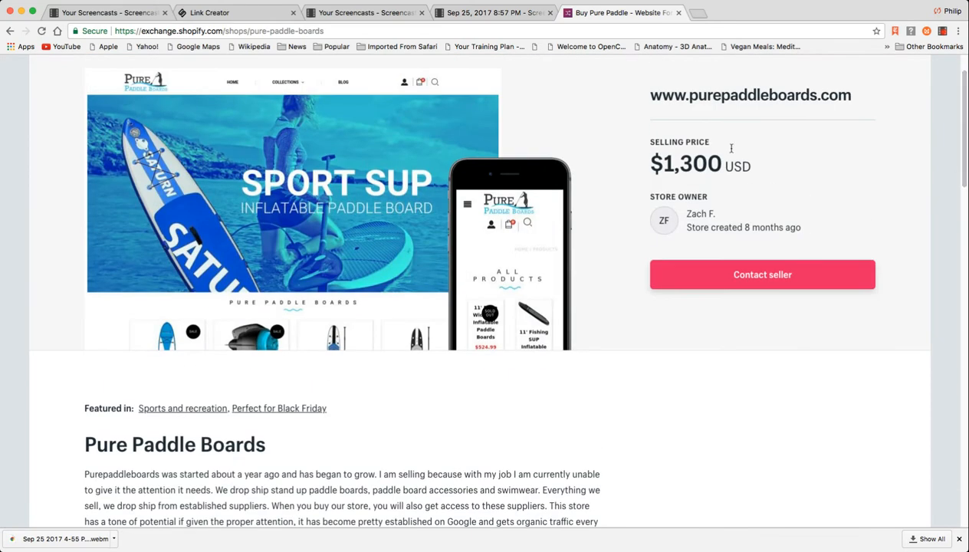
scroll(up, 3)
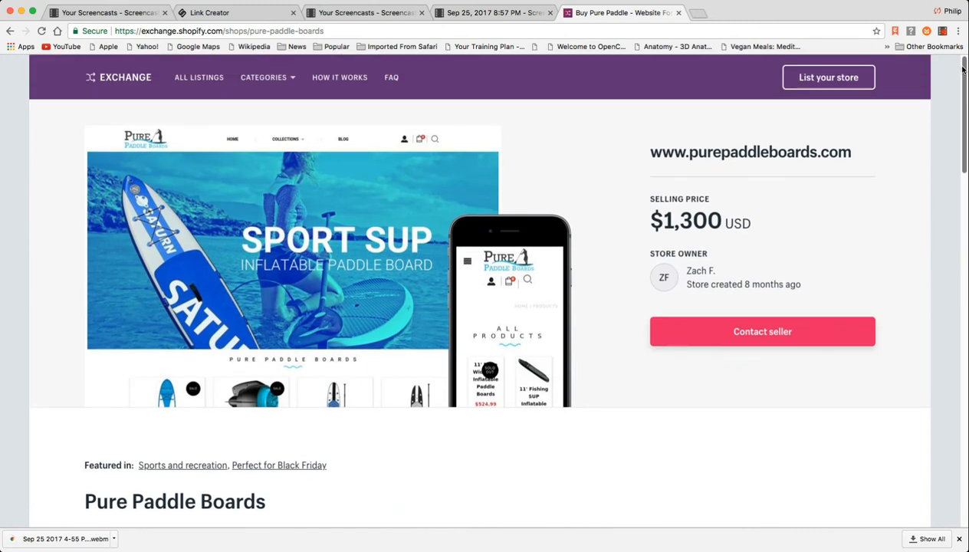
click(264, 76)
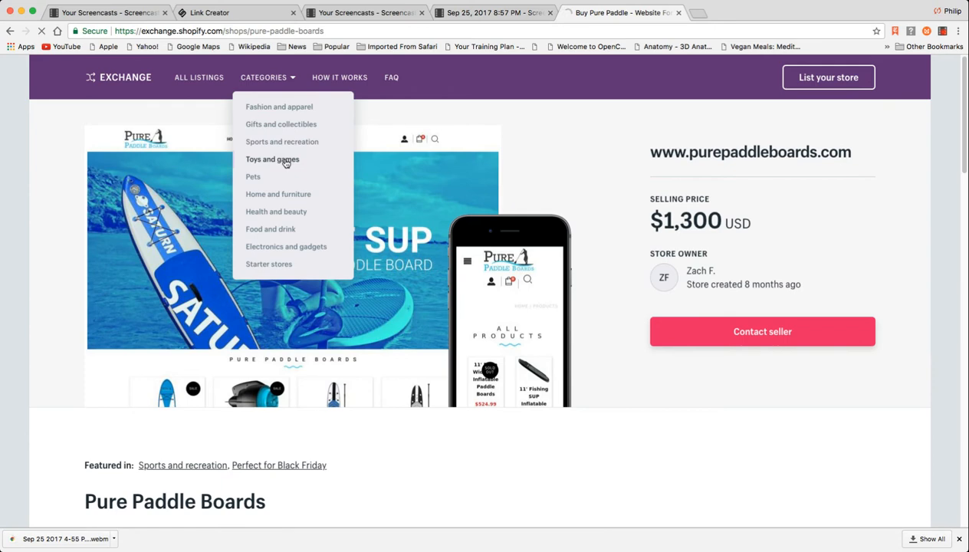
Pick Toys and games and filter to a $2,500–$10,000 selling price, showing 12 stores.
click(272, 159)
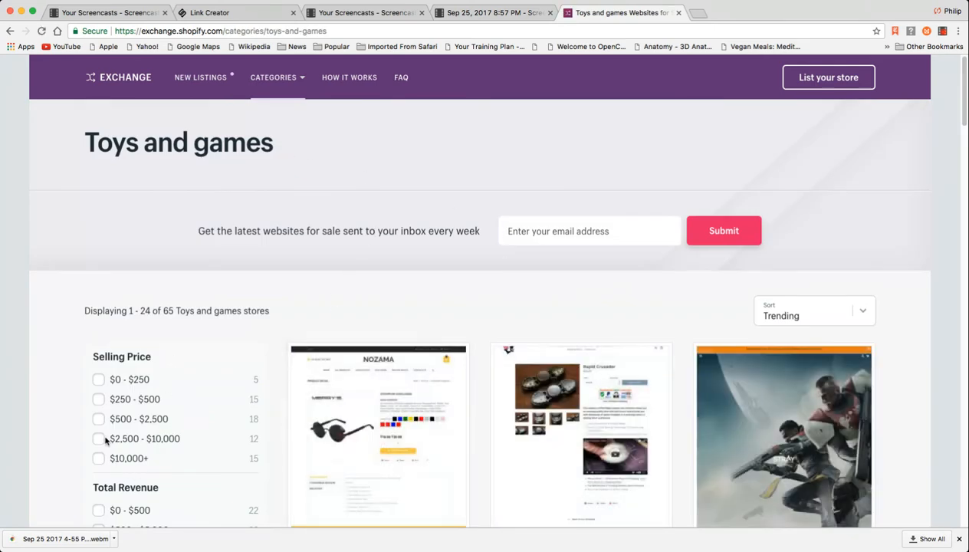
click(98, 438)
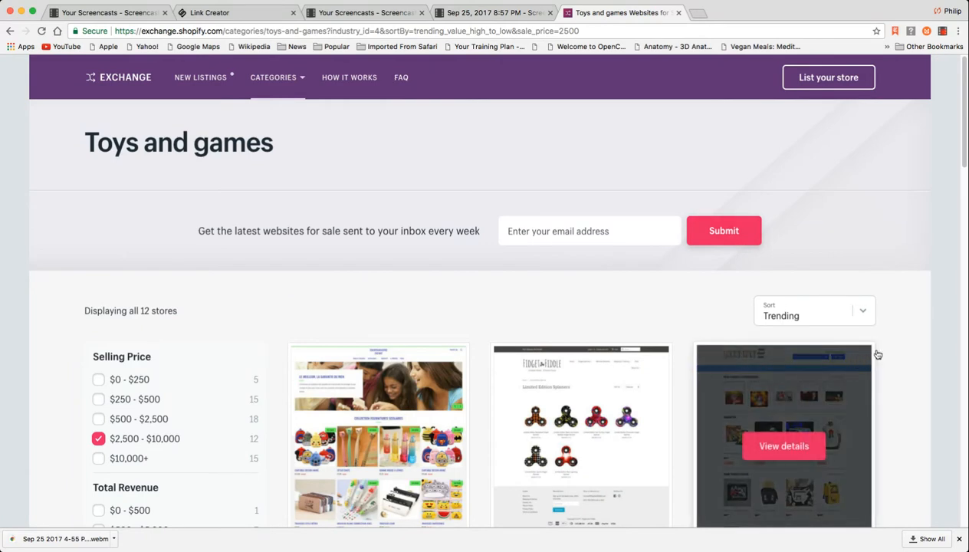
scroll(down, 3)
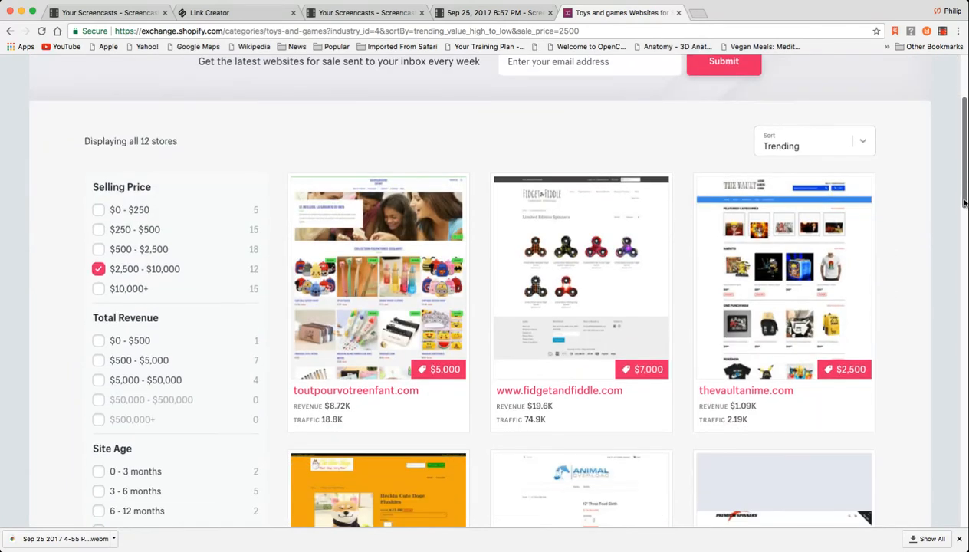
scroll(down, 3)
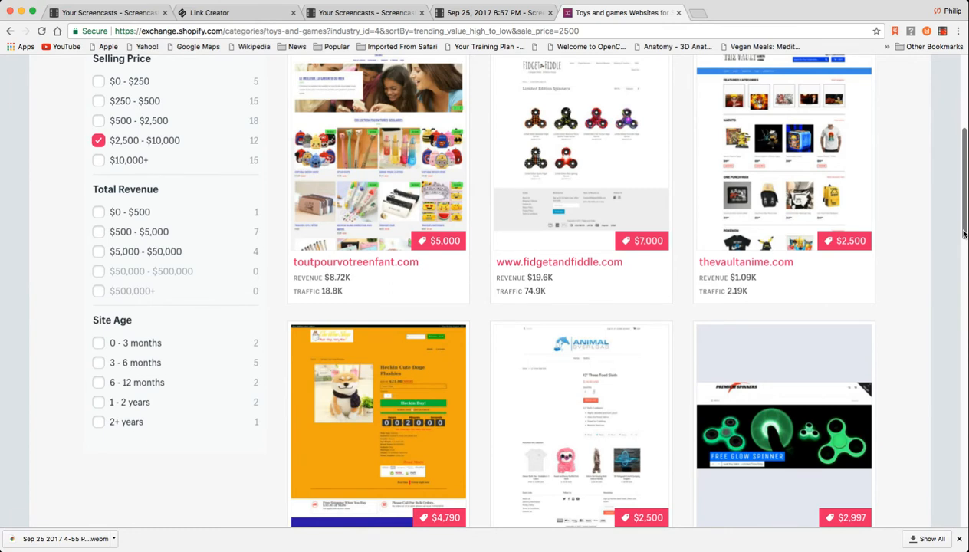
scroll(down, 3)
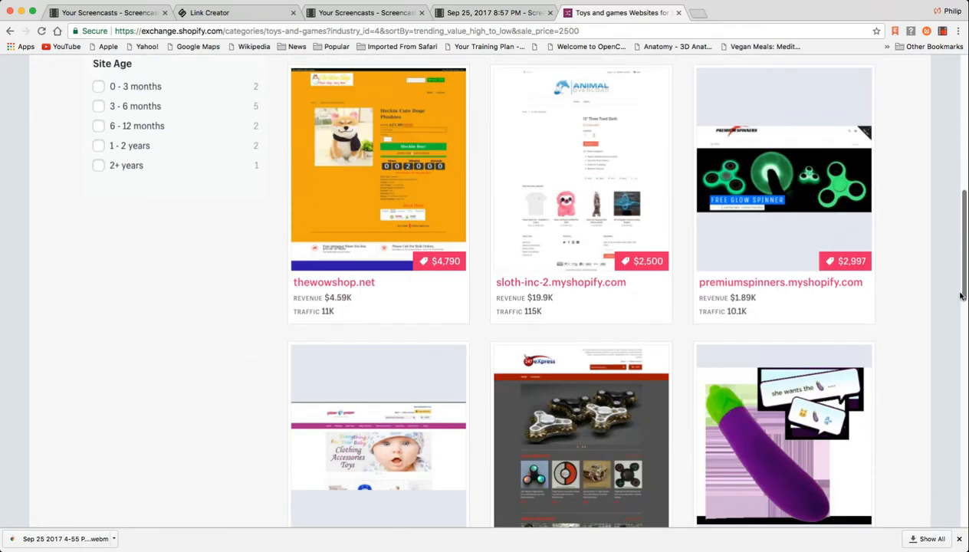
scroll(down, 3)
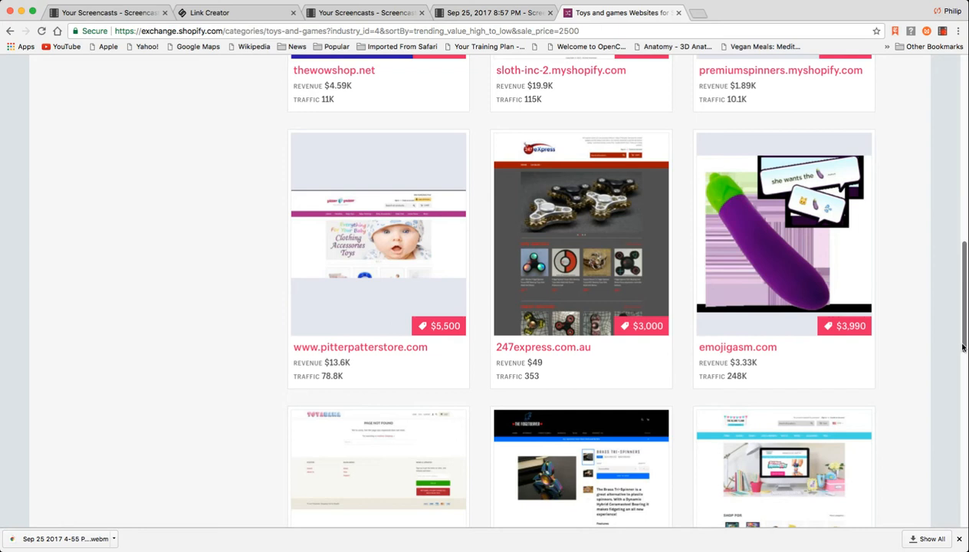
mouse_move(784, 232)
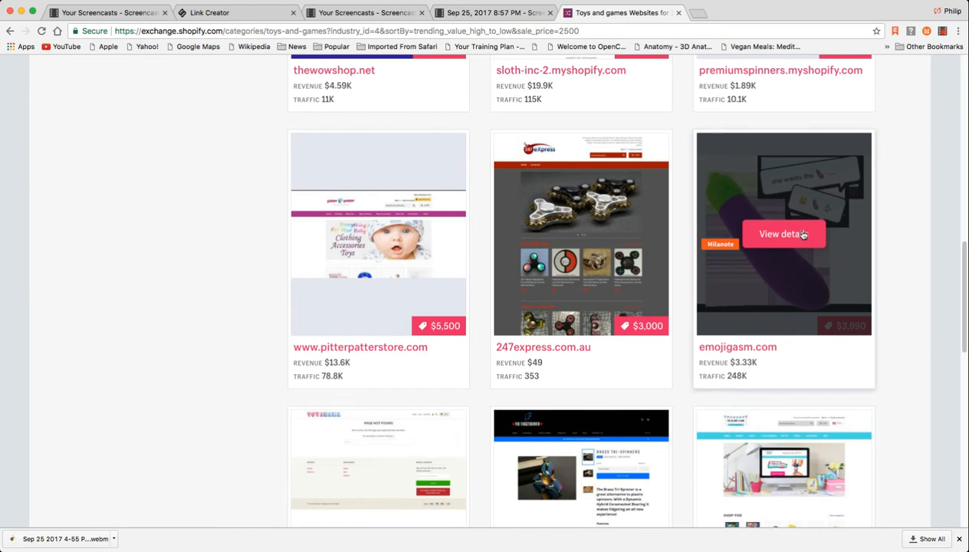
click(782, 234)
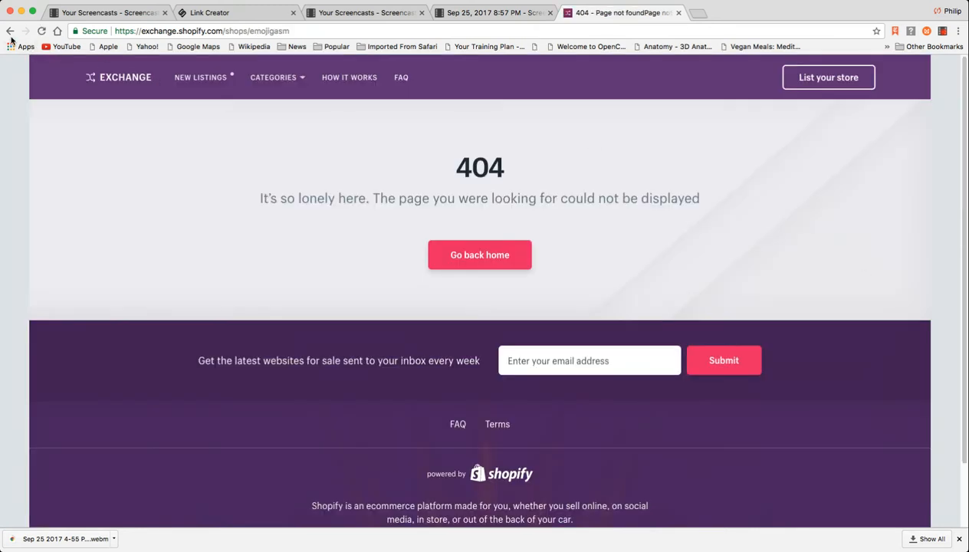
click(11, 31)
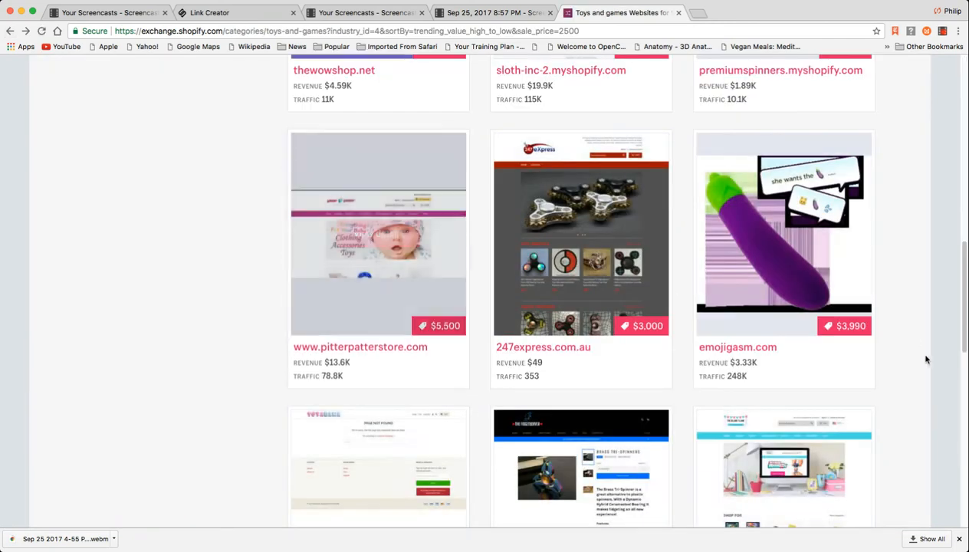
Browse the rest of the filtered Toys and games stores and open Starter stores.
scroll(down, 3)
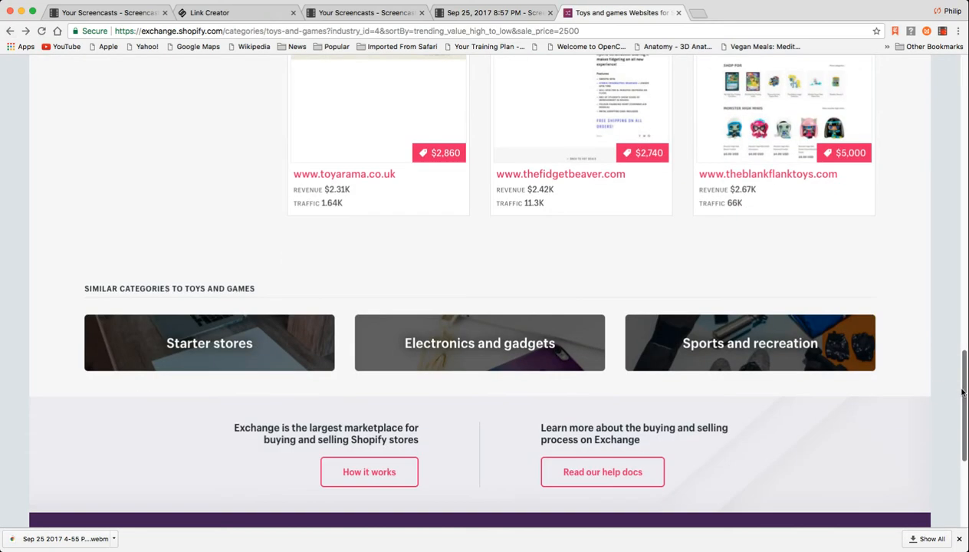
scroll(up, 3)
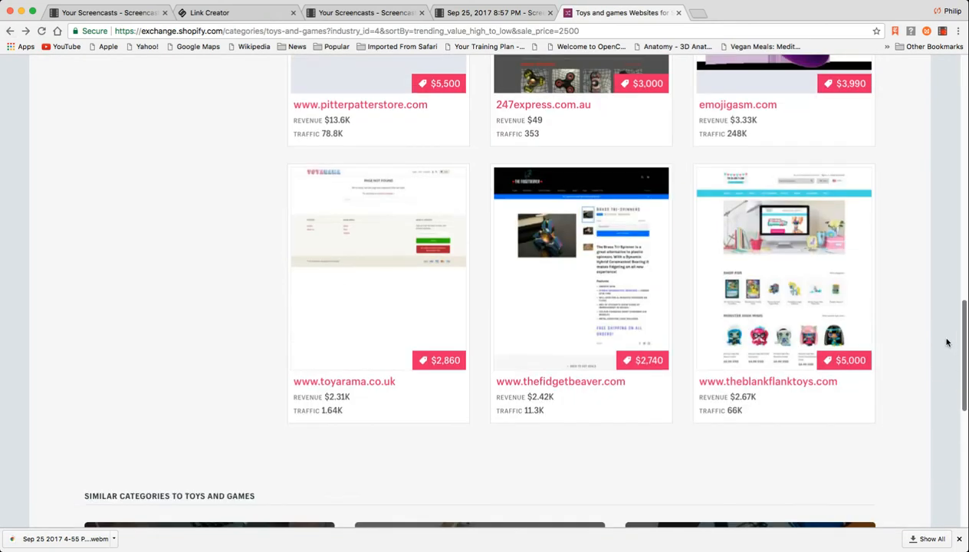
scroll(down, 3)
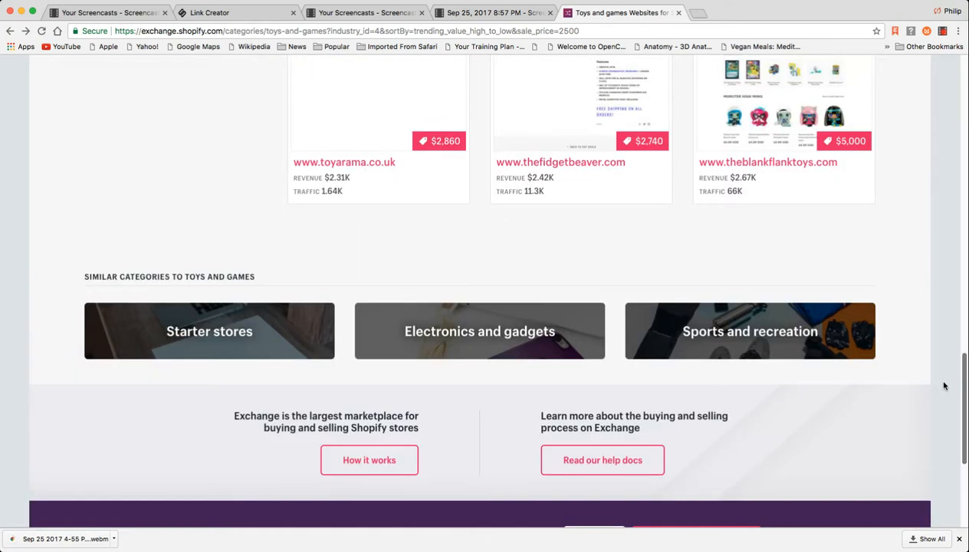
scroll(up, 3)
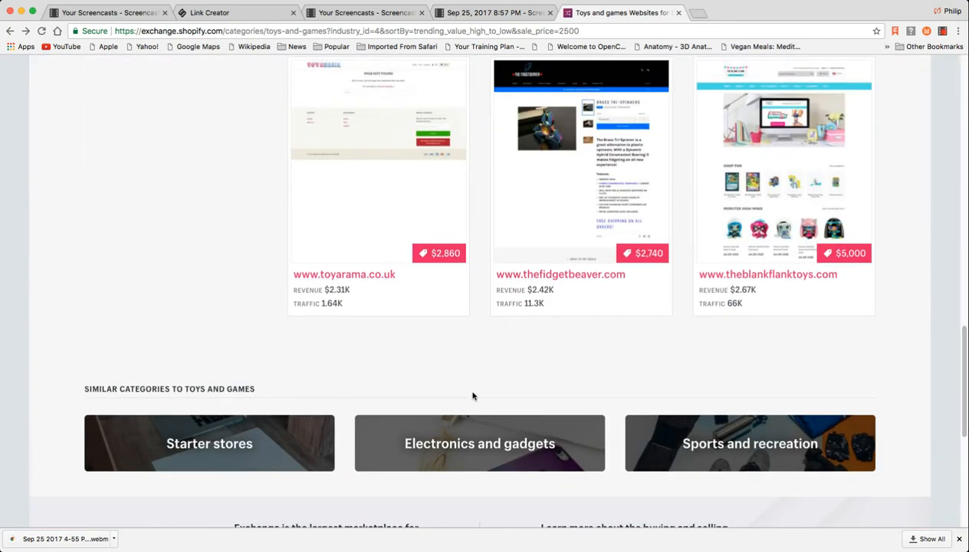
click(209, 443)
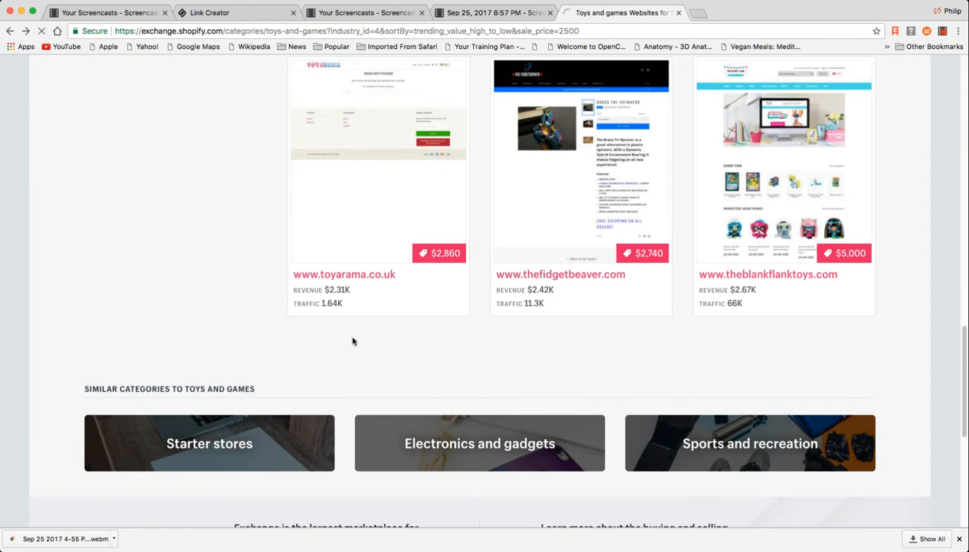
click(210, 444)
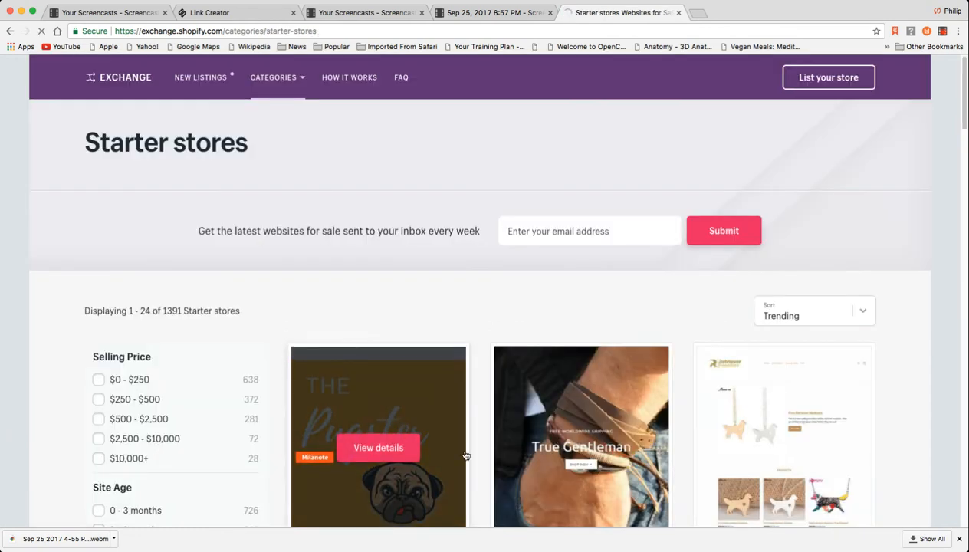
click(378, 447)
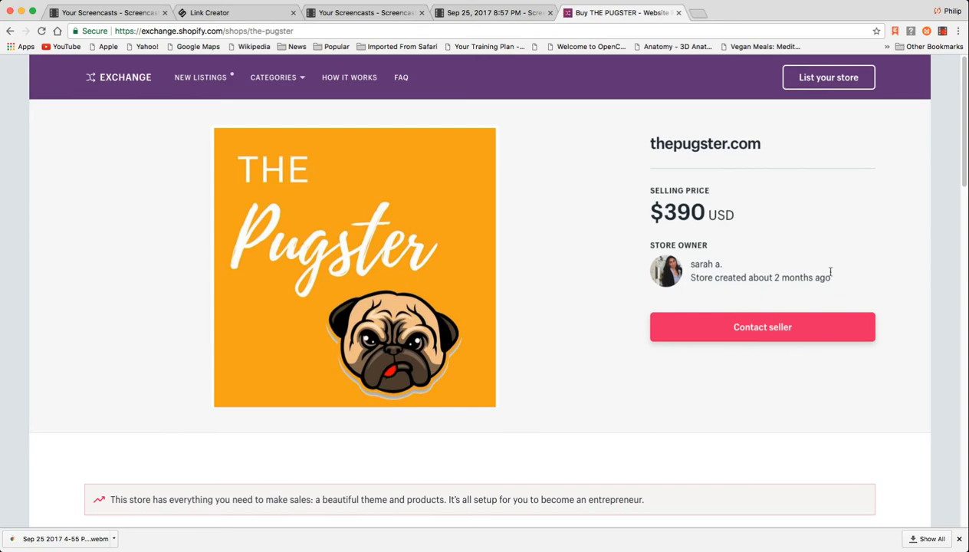
mouse_move(723, 144)
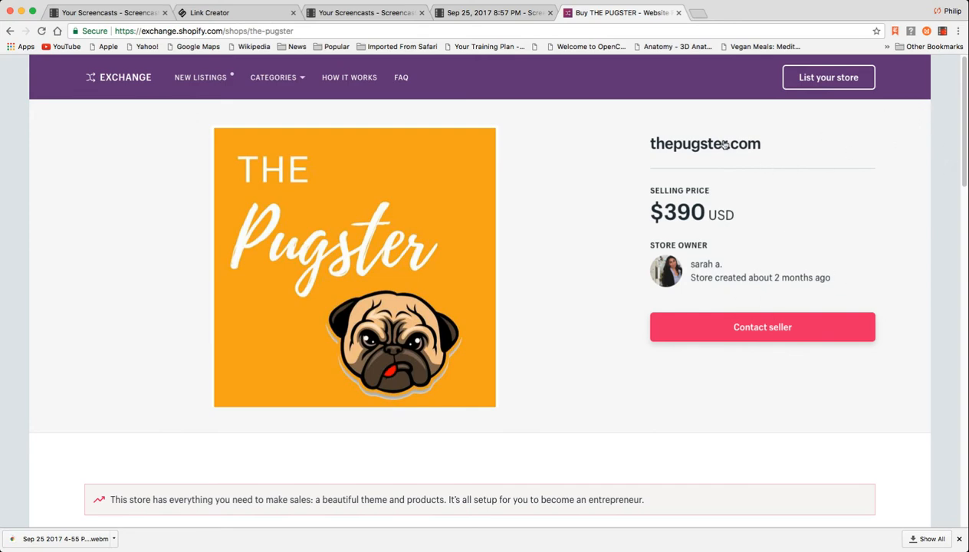
scroll(down, 3)
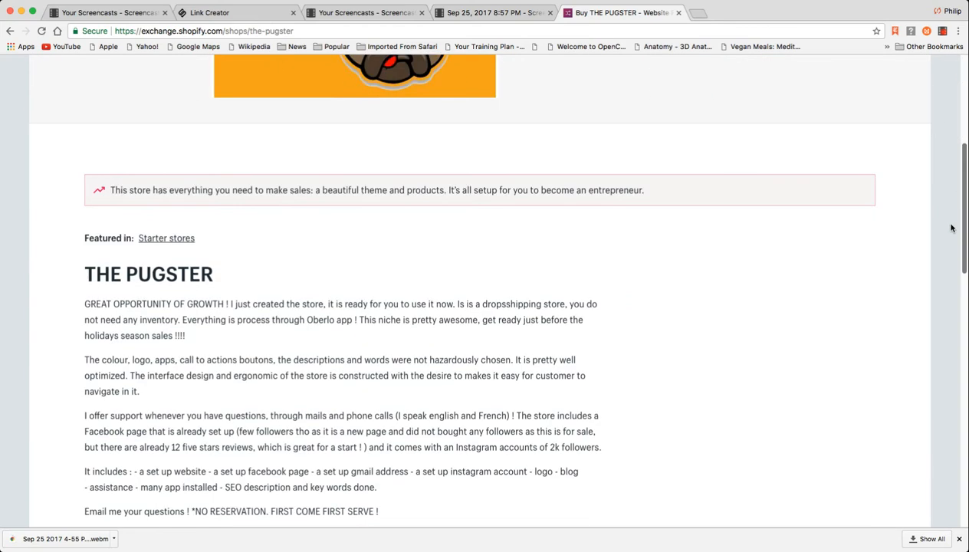
scroll(down, 3)
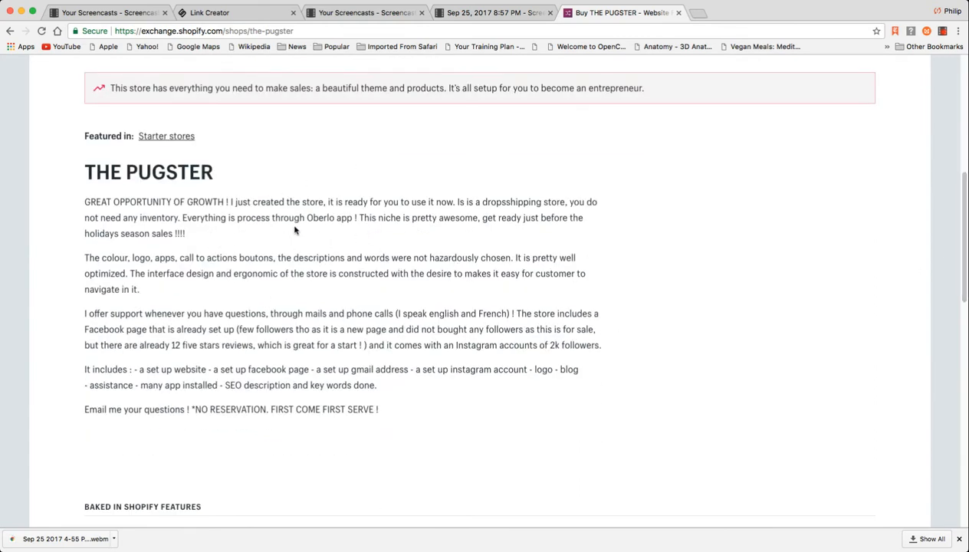
mouse_move(351, 234)
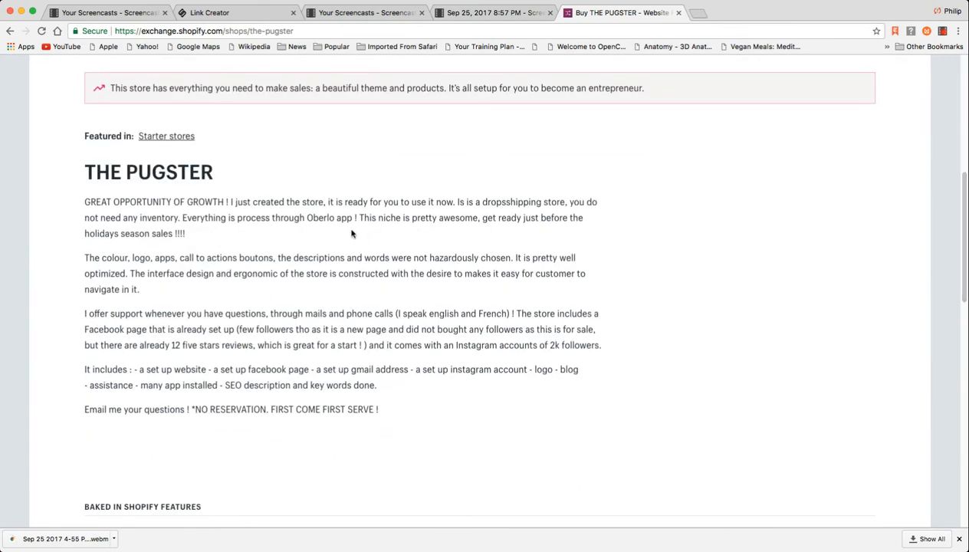
mouse_move(447, 252)
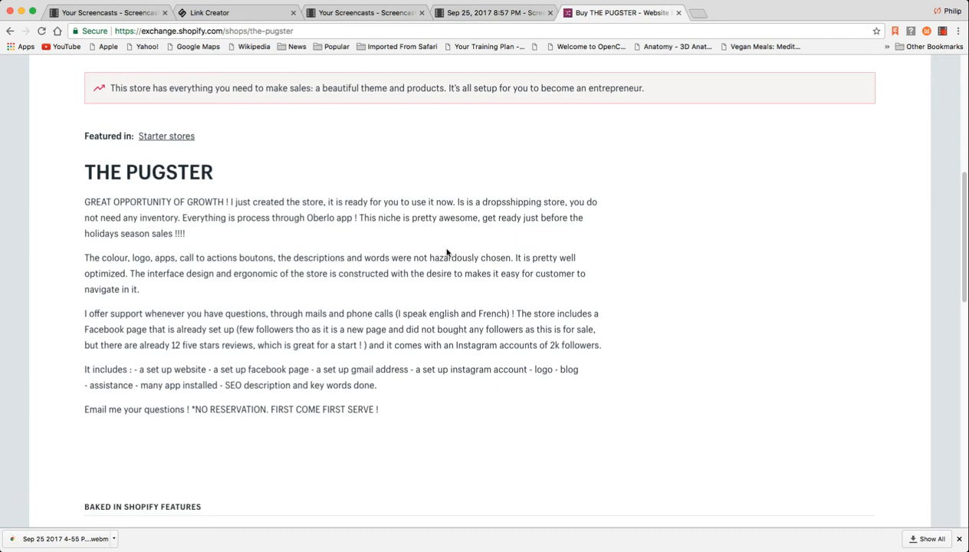
mouse_move(329, 237)
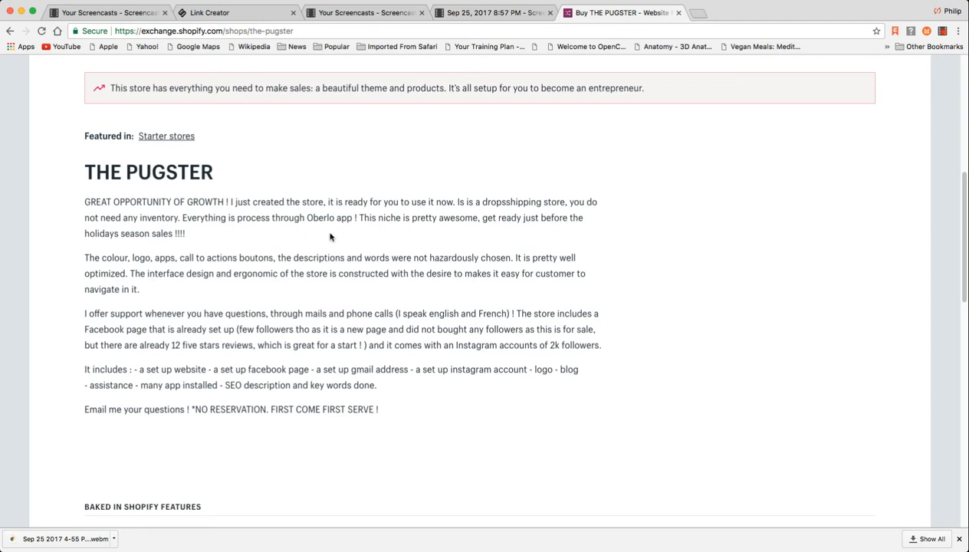
mouse_move(638, 223)
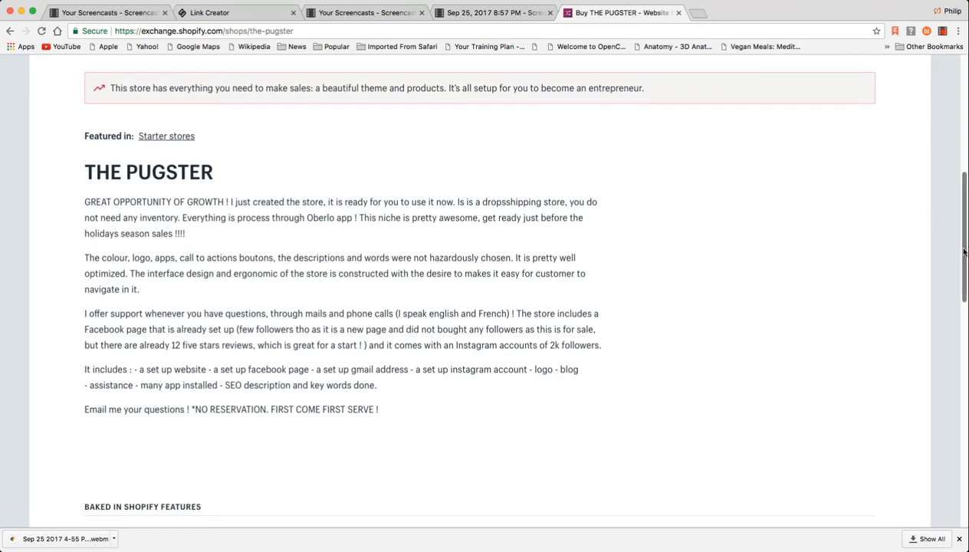
scroll(up, 3)
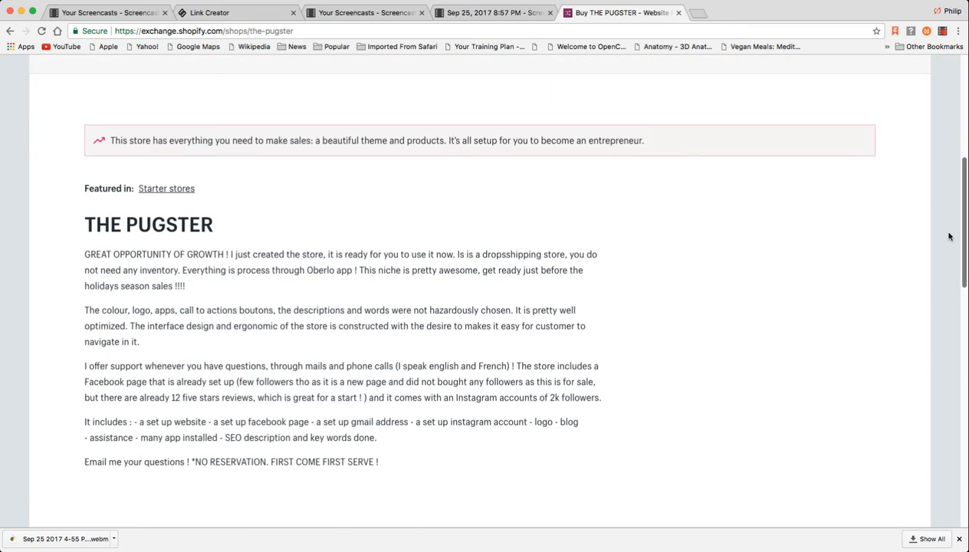
scroll(up, 3)
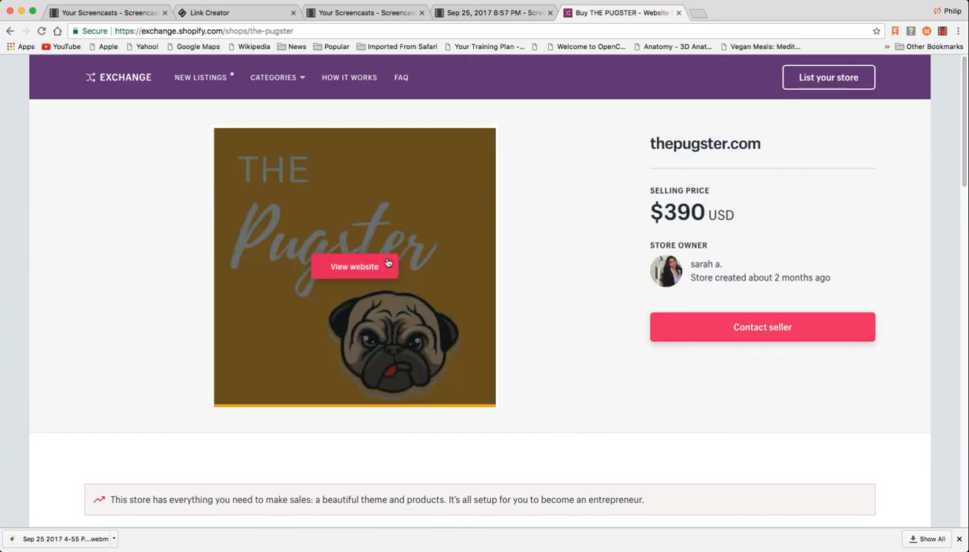
Open The Pugster's storefront preview and scroll through its pug shirts, socks and underwear.
click(354, 266)
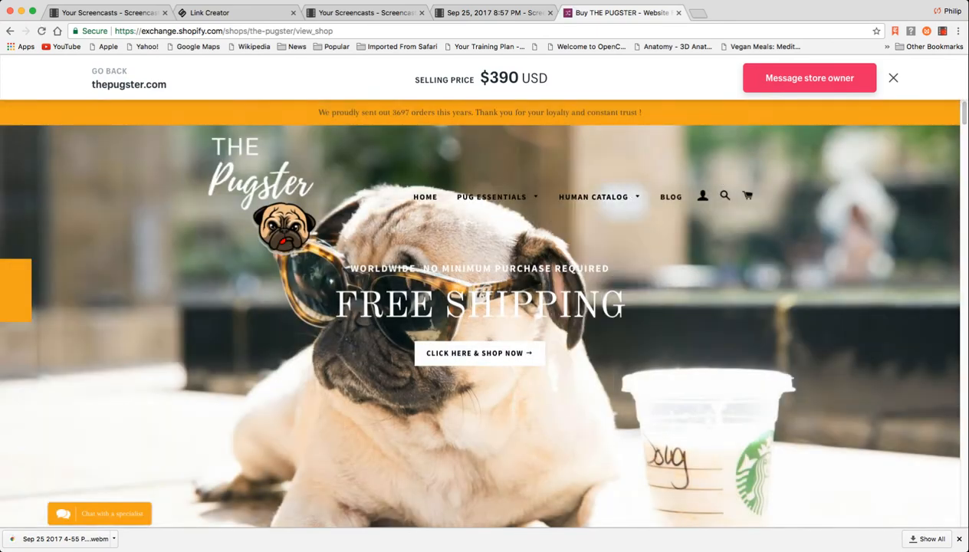
scroll(down, 3)
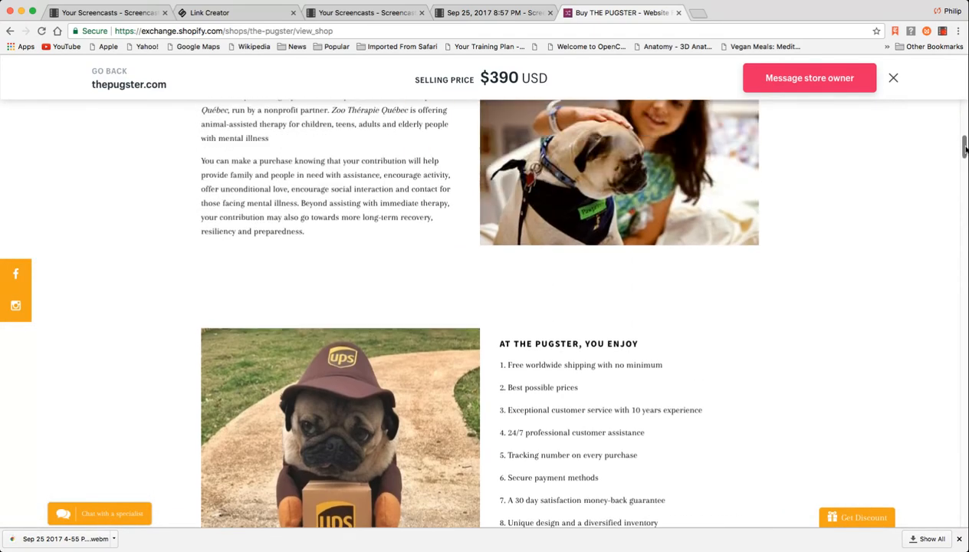
scroll(down, 3)
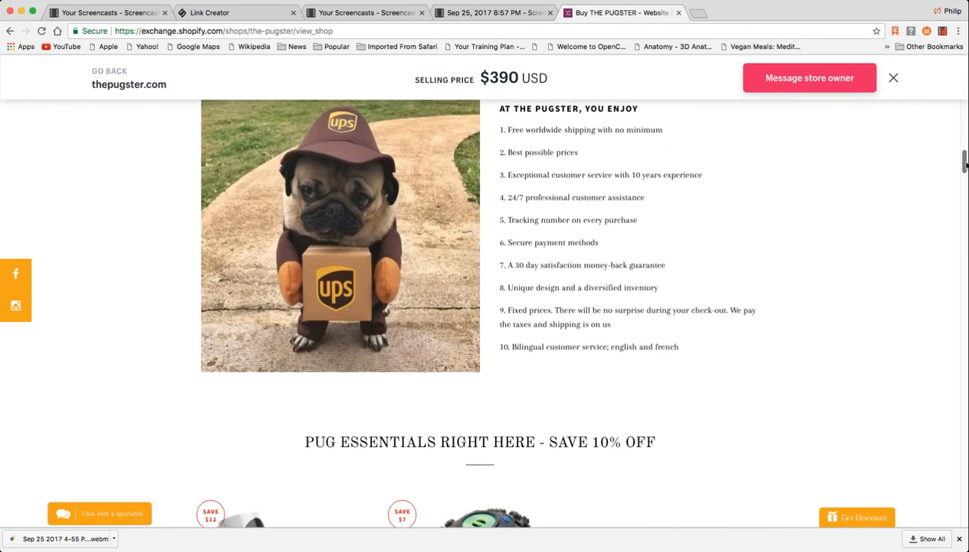
scroll(down, 3)
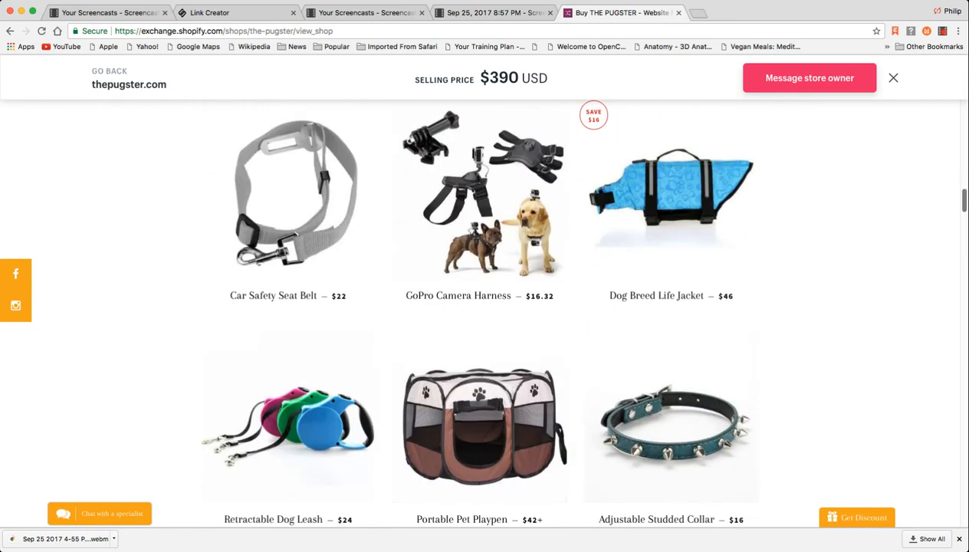
scroll(down, 3)
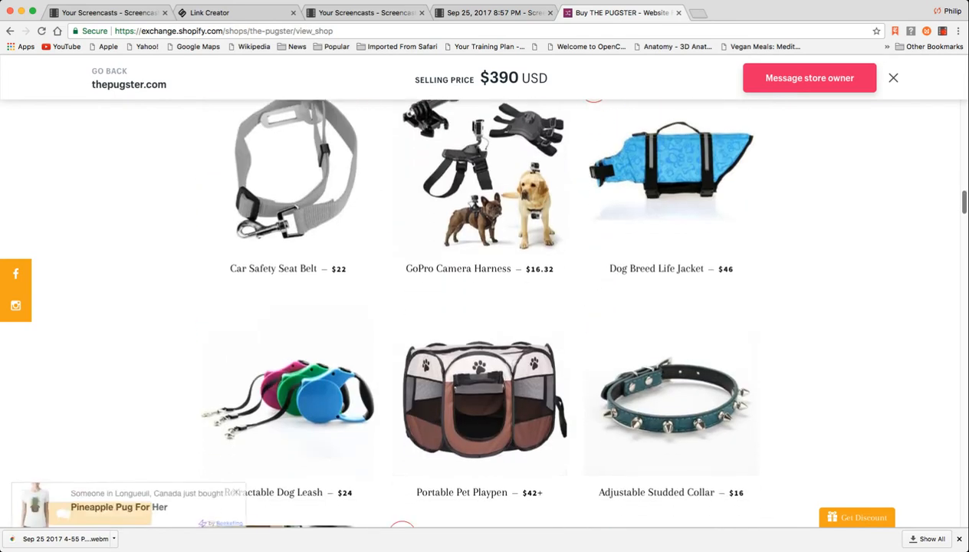
scroll(down, 3)
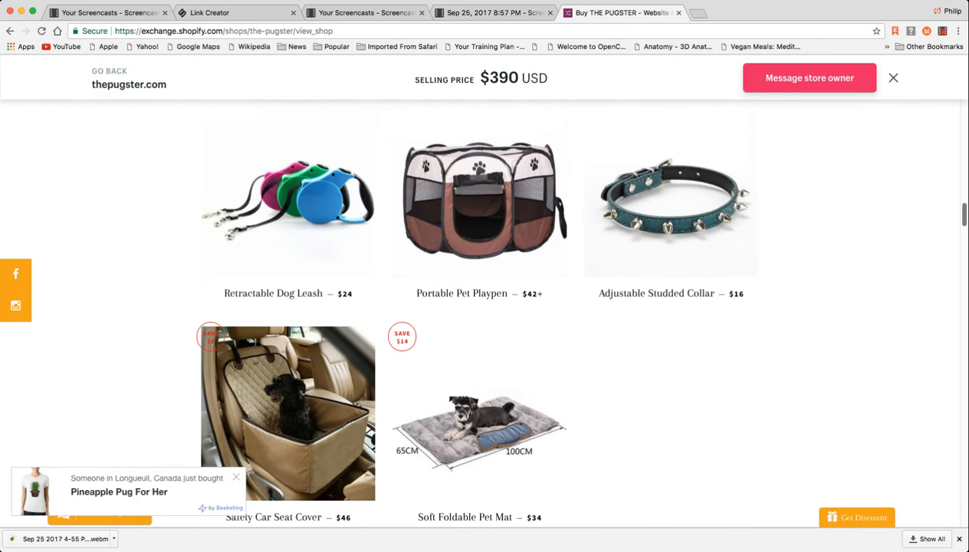
scroll(up, 3)
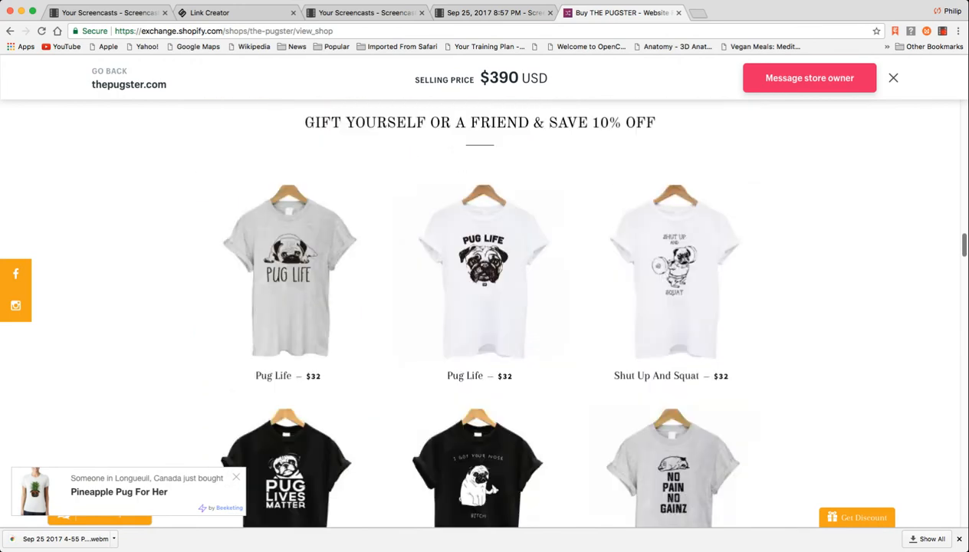
scroll(down, 3)
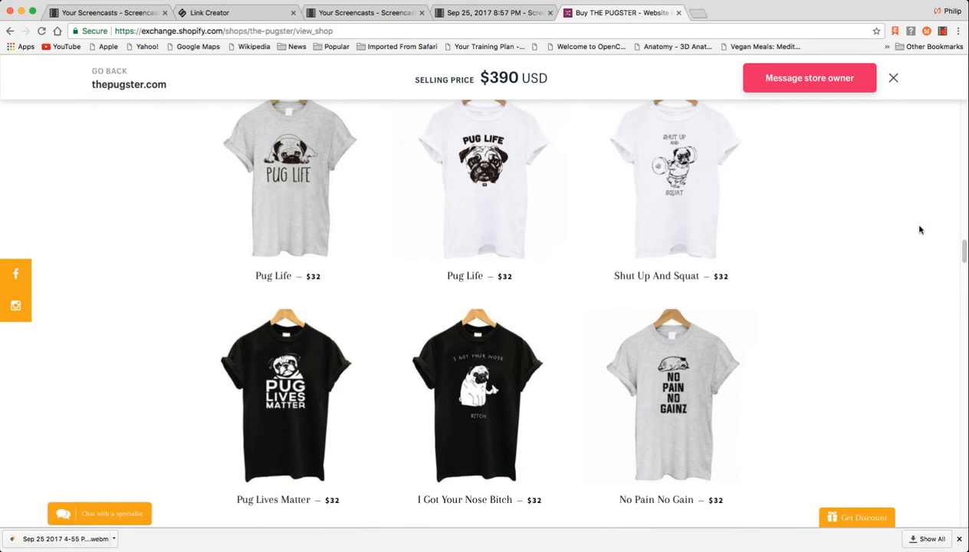
mouse_move(909, 257)
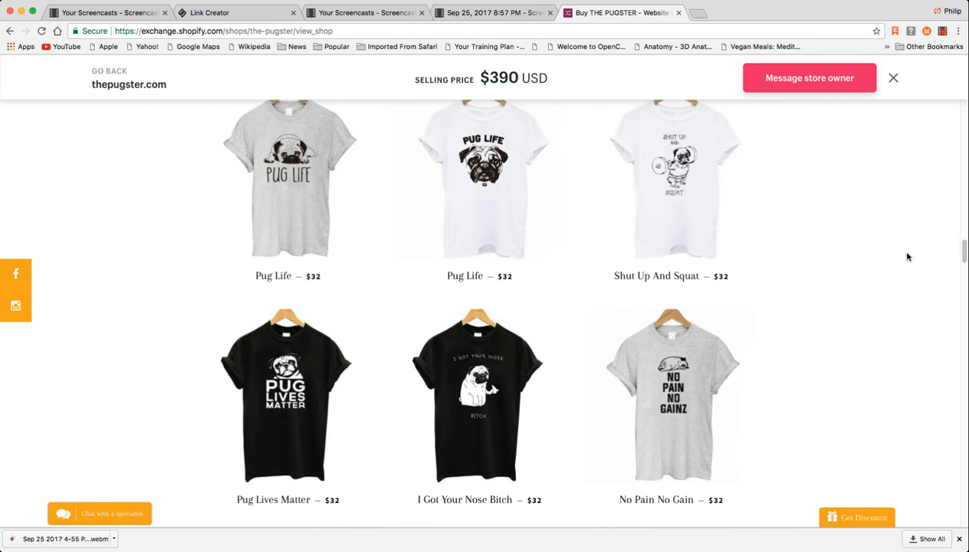
mouse_move(665, 468)
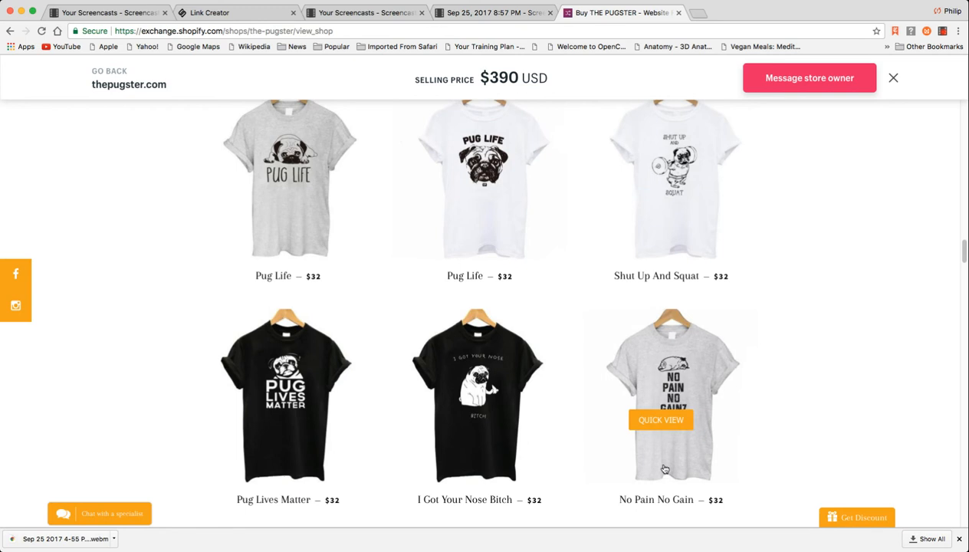
mouse_move(911, 335)
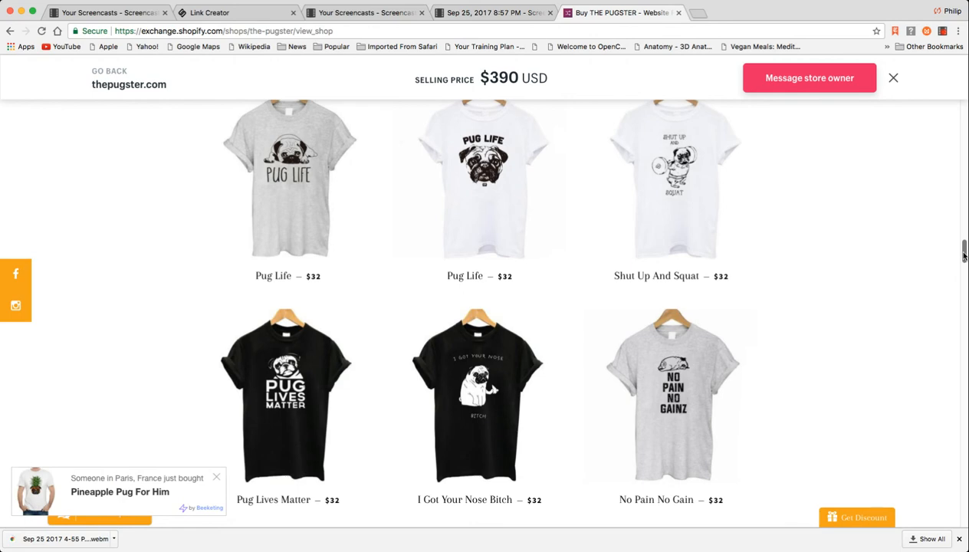
scroll(down, 3)
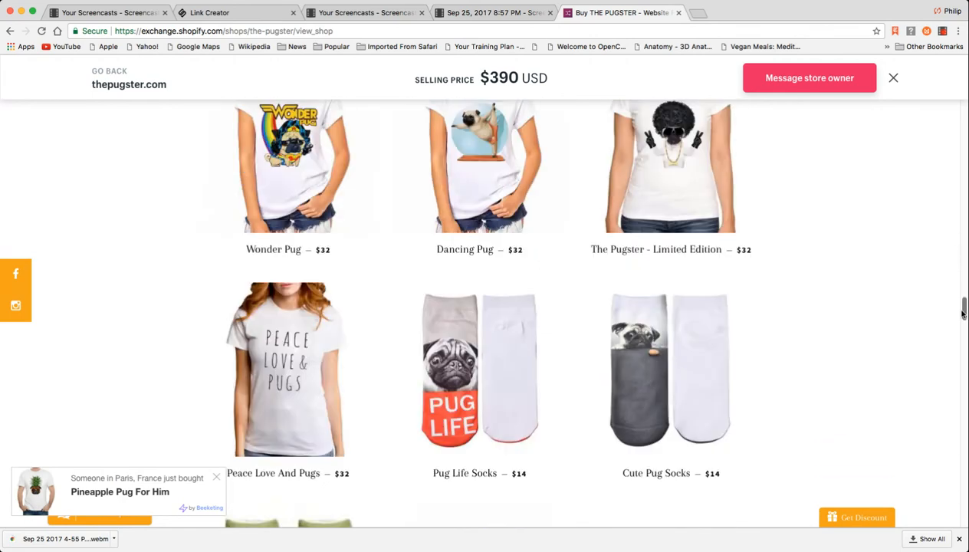
scroll(down, 3)
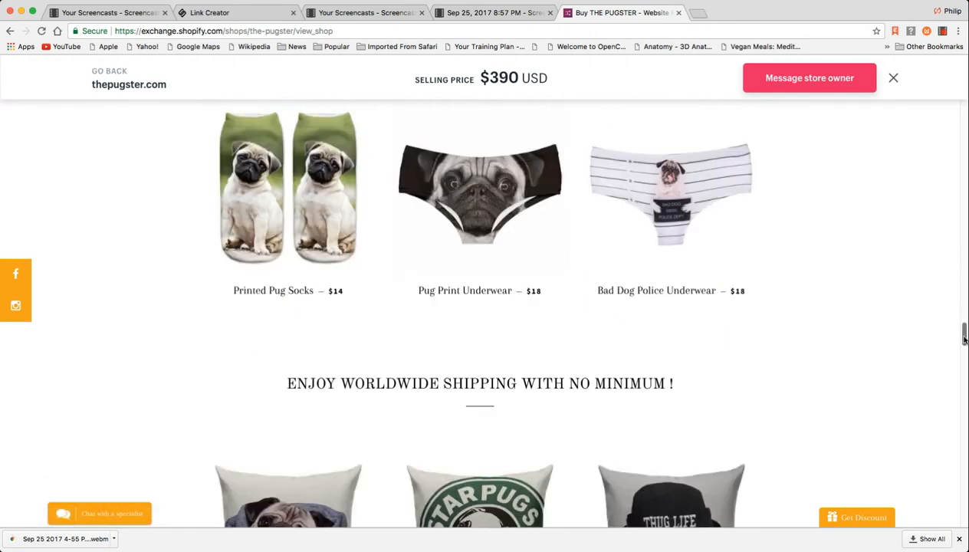
scroll(up, 3)
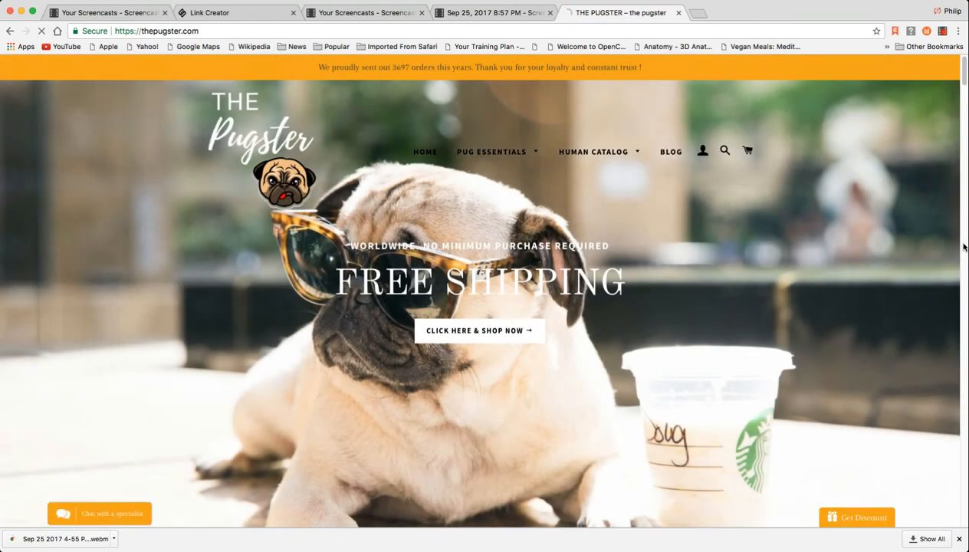
Scroll thepugster.com down to its mental-health cause section and pet accessories, then back up.
scroll(down, 3)
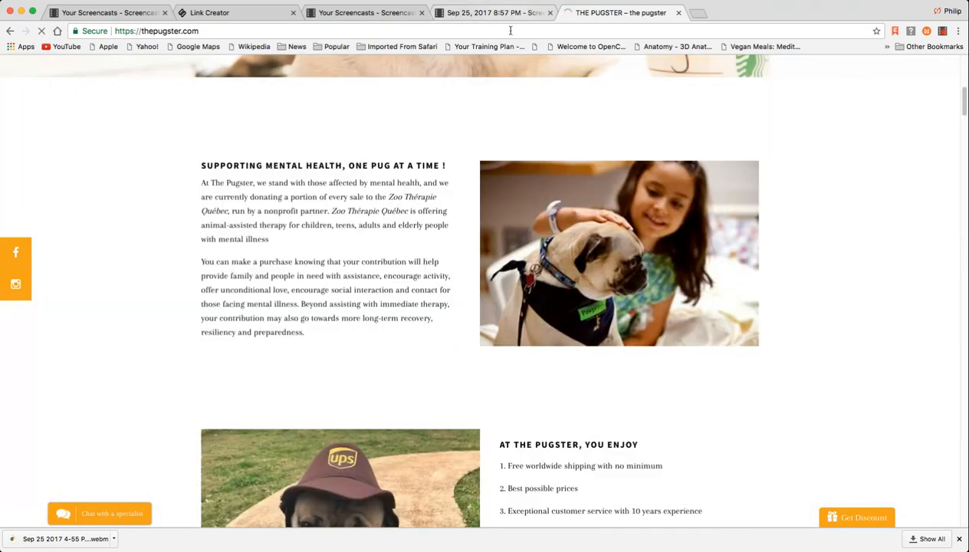
scroll(down, 3)
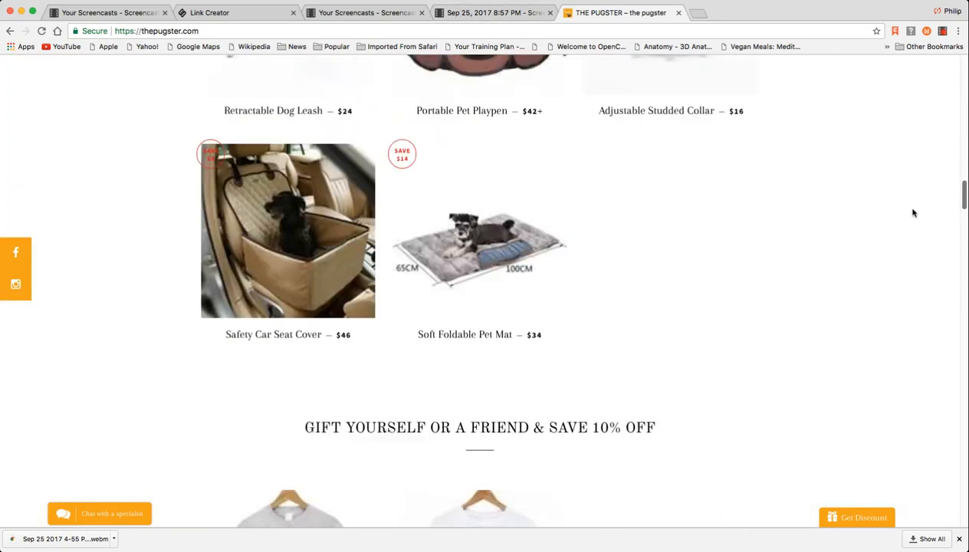
scroll(up, 3)
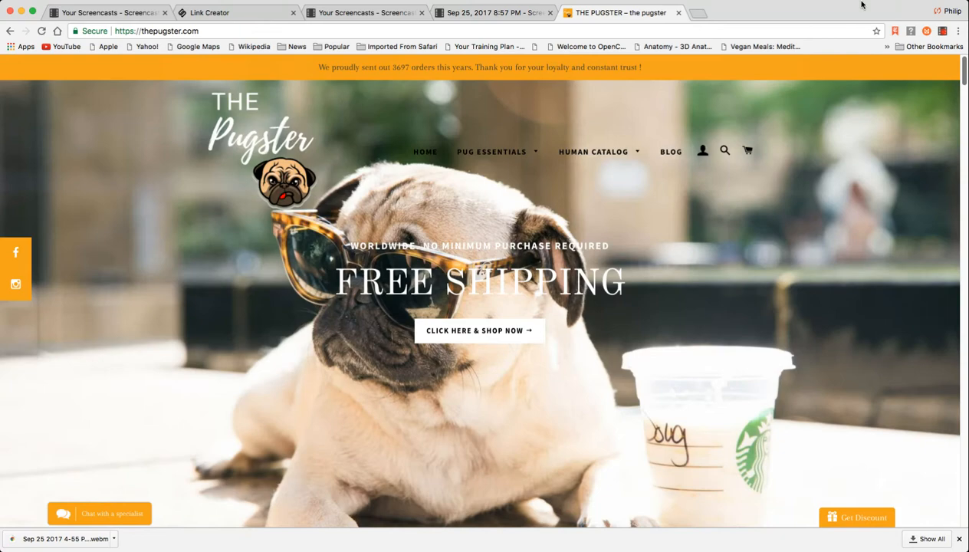
mouse_move(859, 46)
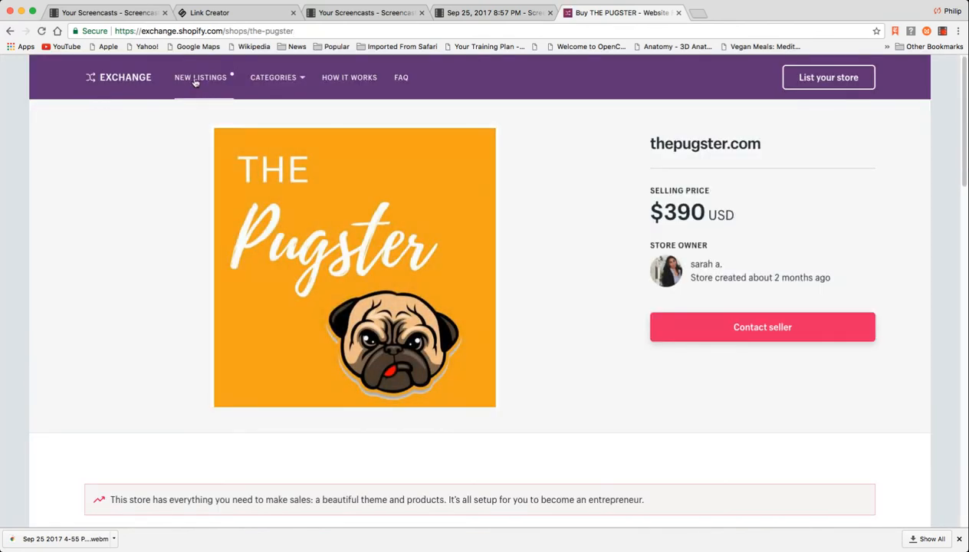
Return to All Listings and scroll down to the trending store grid.
click(200, 77)
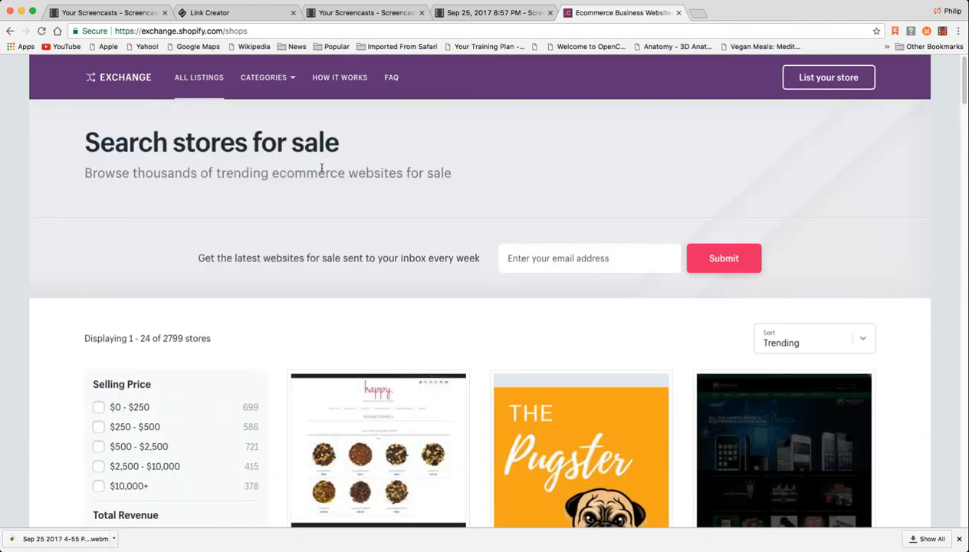
scroll(down, 3)
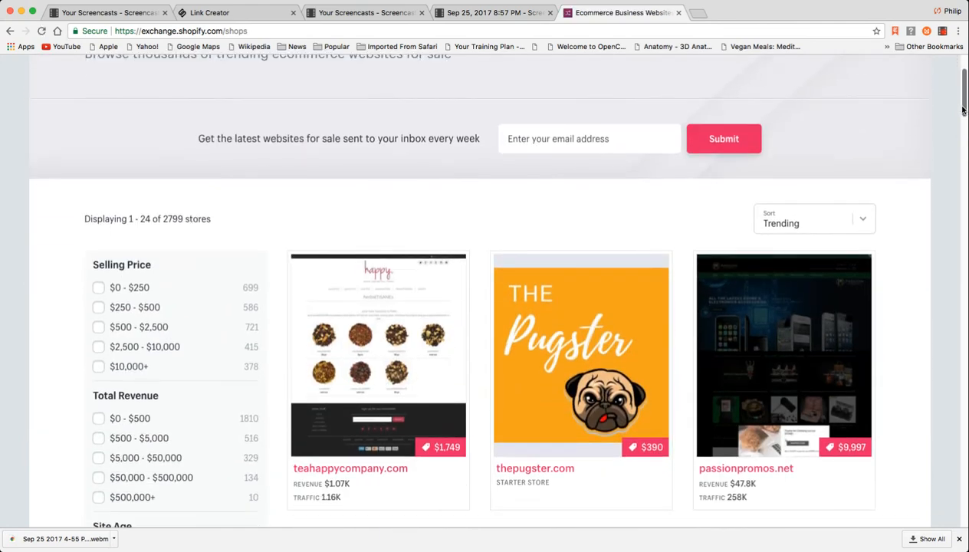
scroll(down, 3)
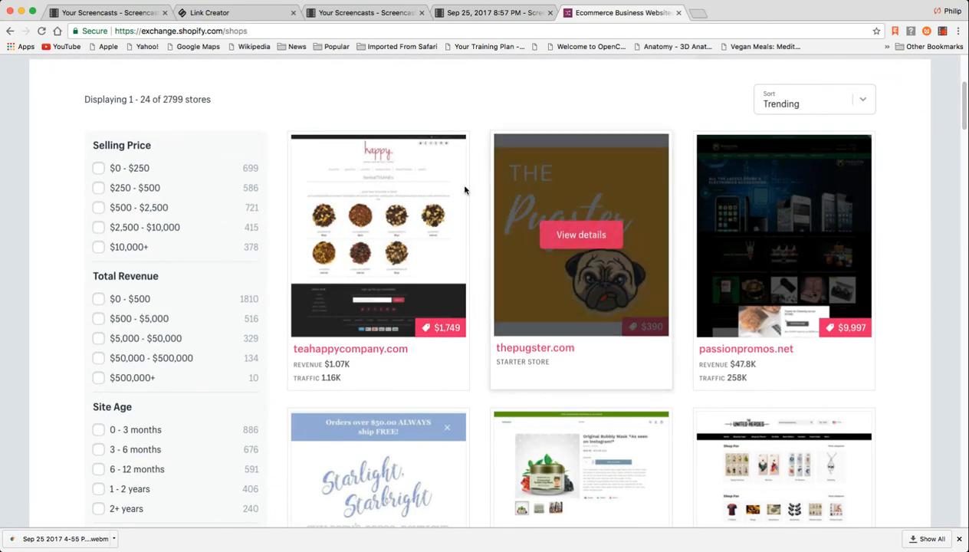
mouse_move(907, 437)
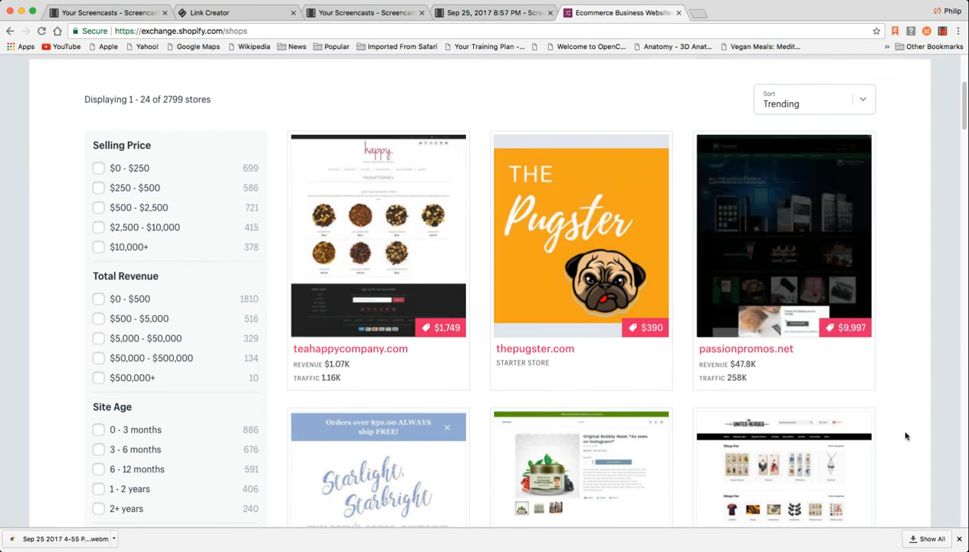
mouse_move(783, 235)
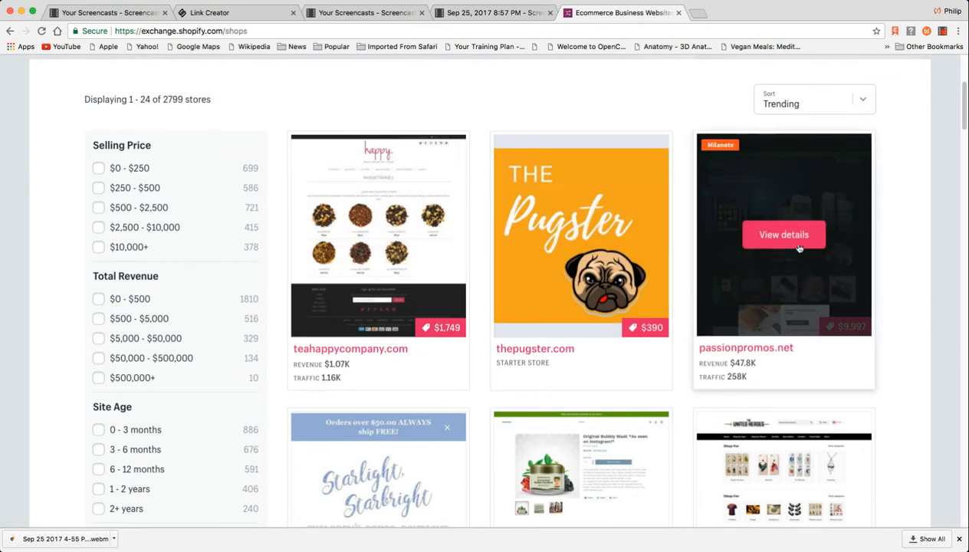
Open the passionpromos.net listing details and scroll through the Passion Promos LLC description.
click(783, 235)
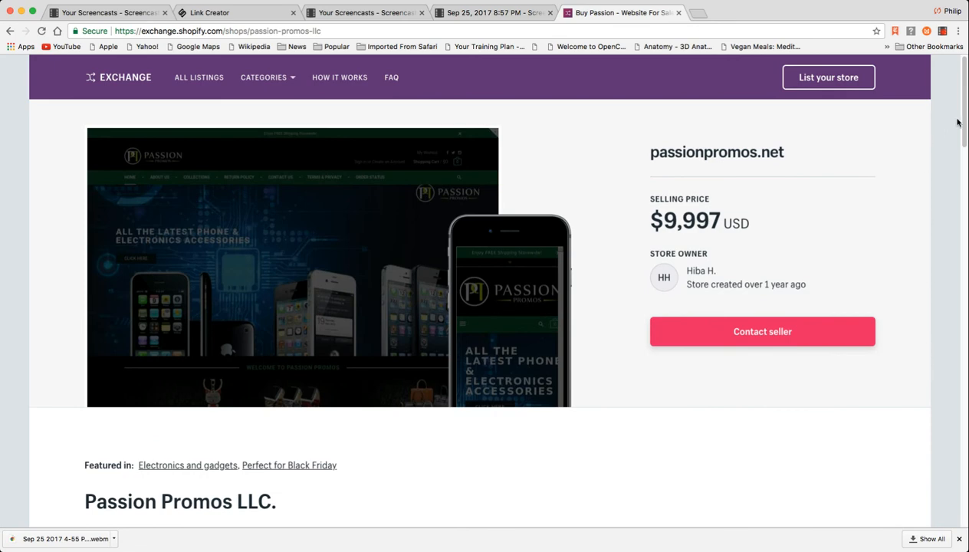
scroll(down, 3)
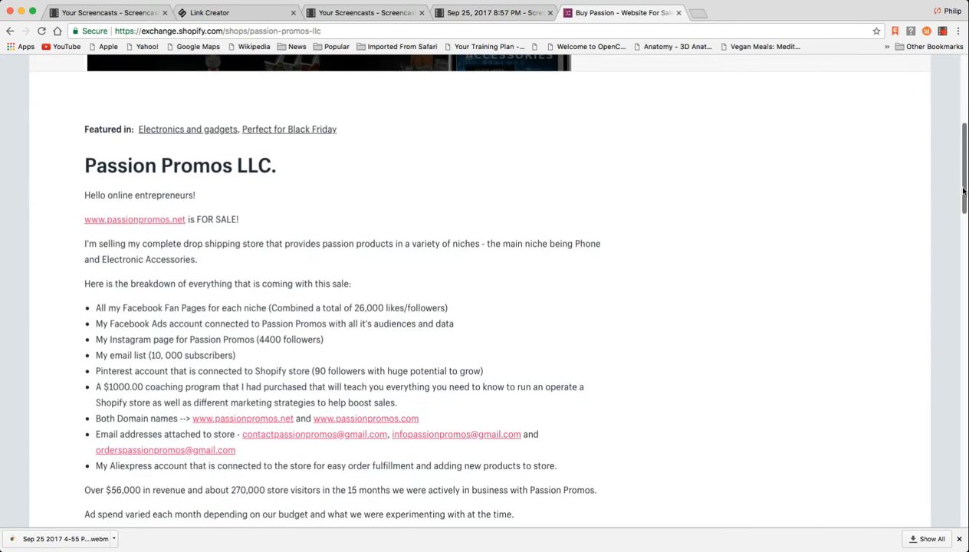
scroll(down, 3)
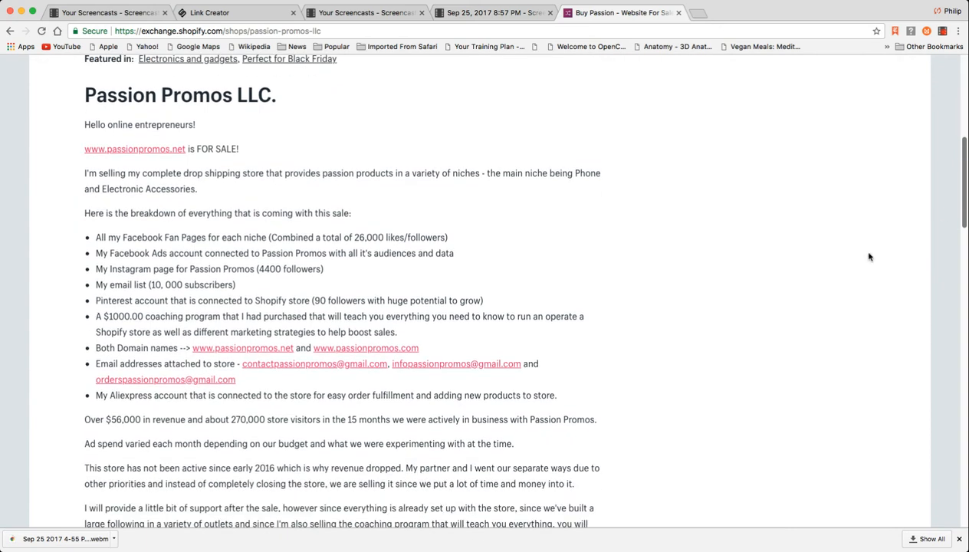
mouse_move(424, 336)
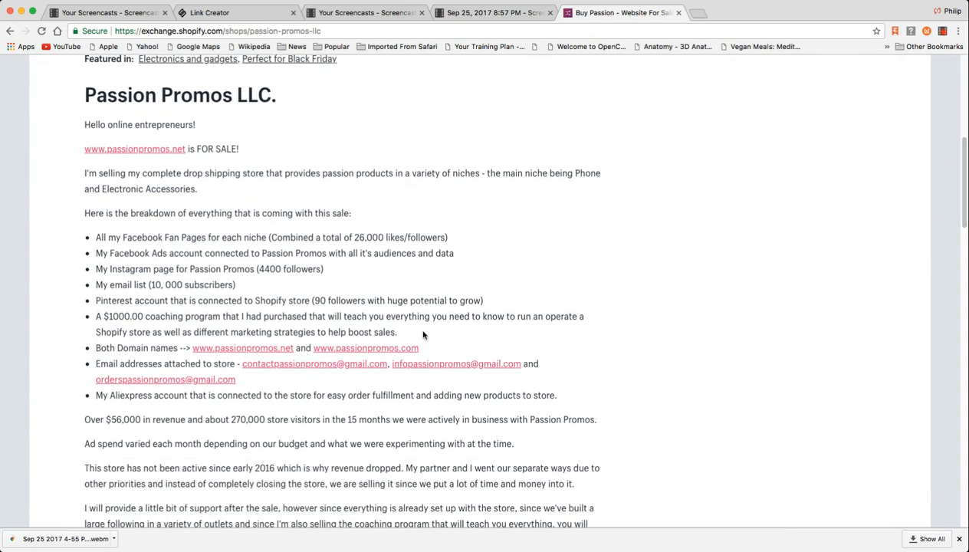
mouse_move(247, 372)
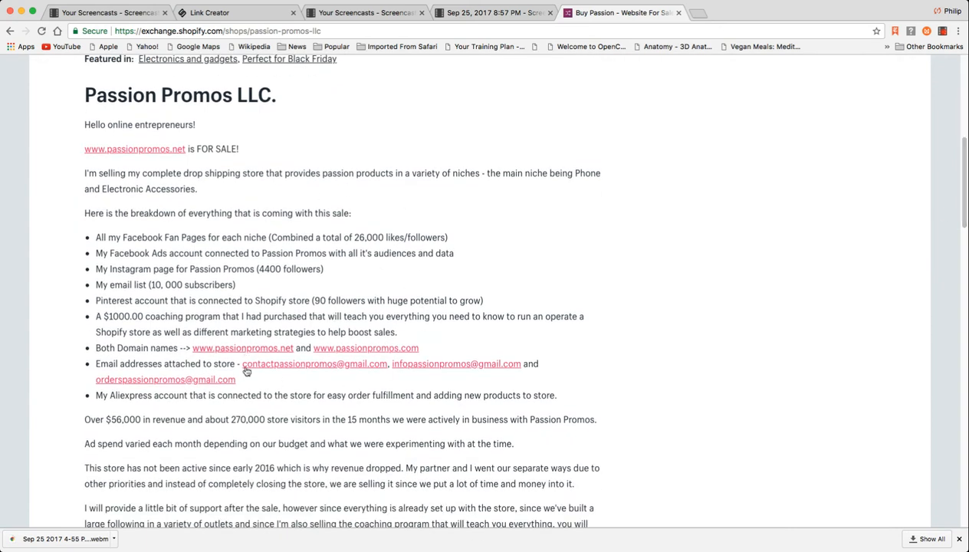
mouse_move(198, 442)
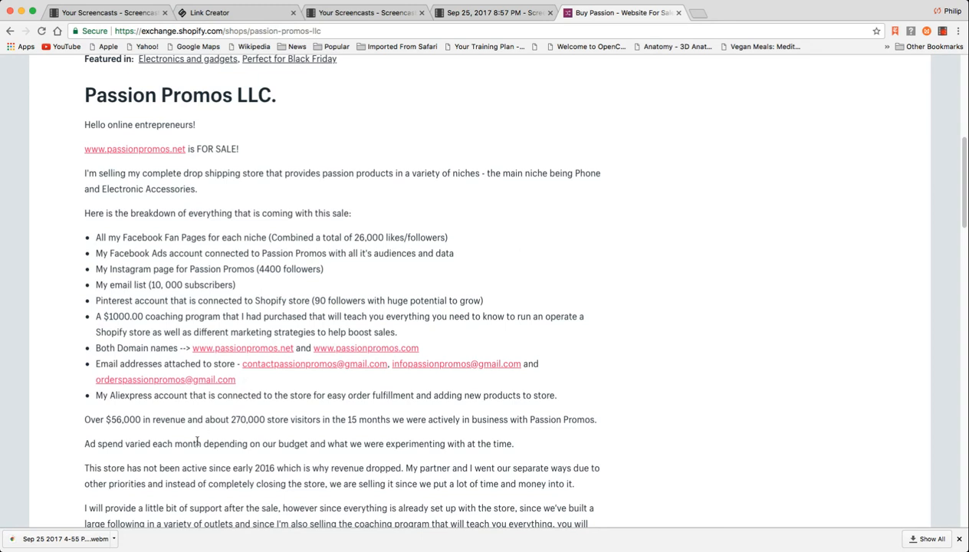
mouse_move(720, 411)
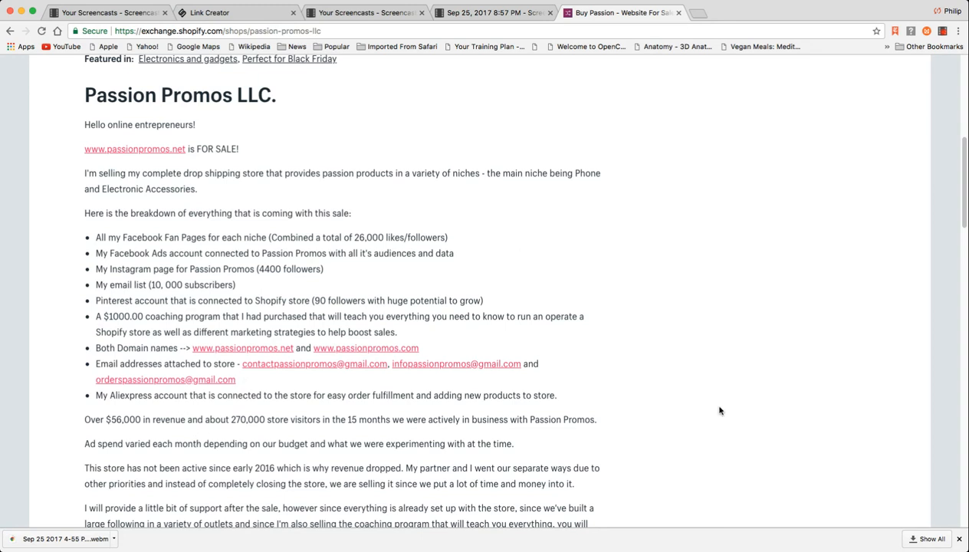
mouse_move(886, 350)
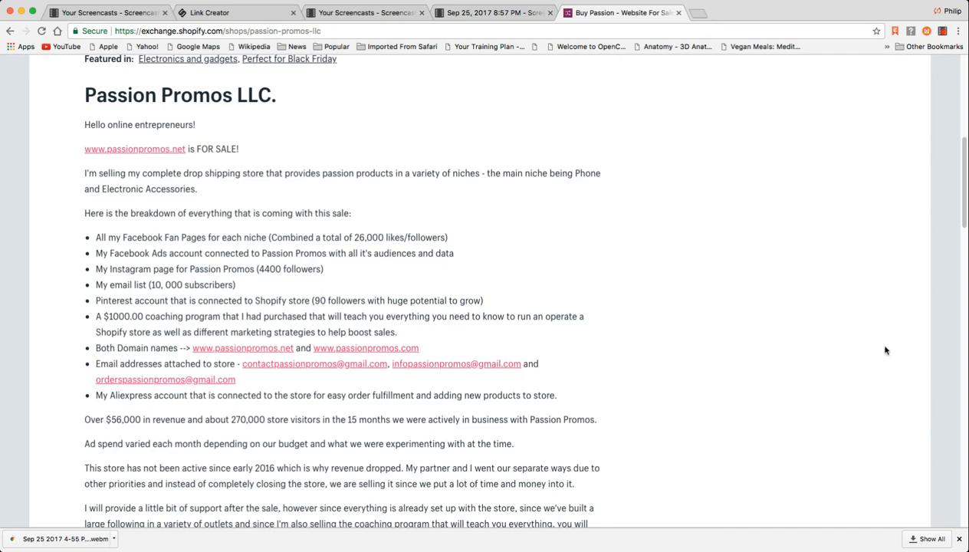
scroll(down, 3)
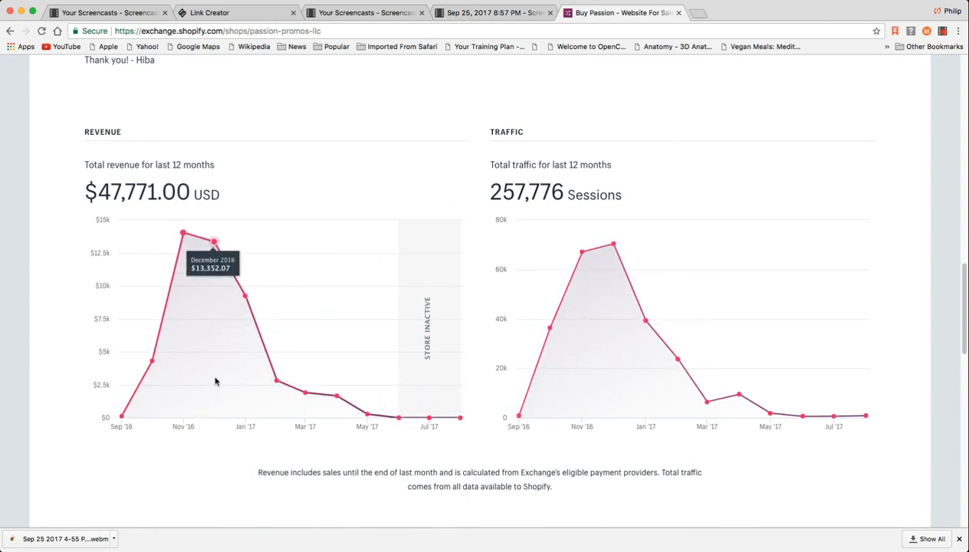
mouse_move(871, 438)
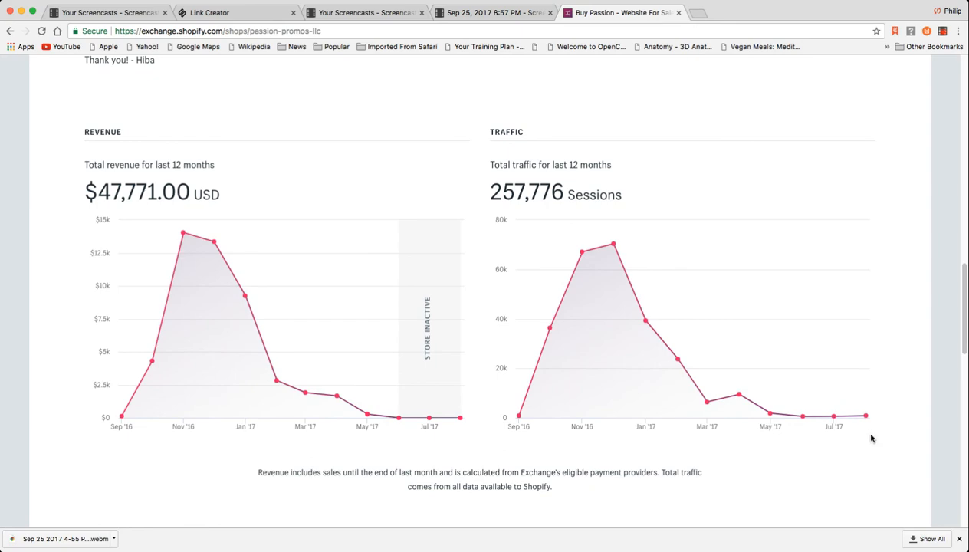
scroll(up, 3)
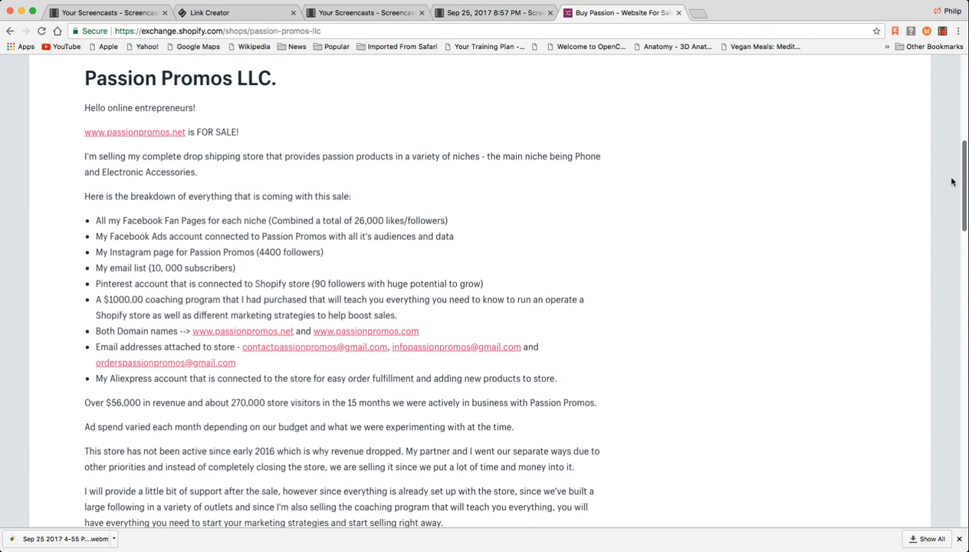
scroll(up, 3)
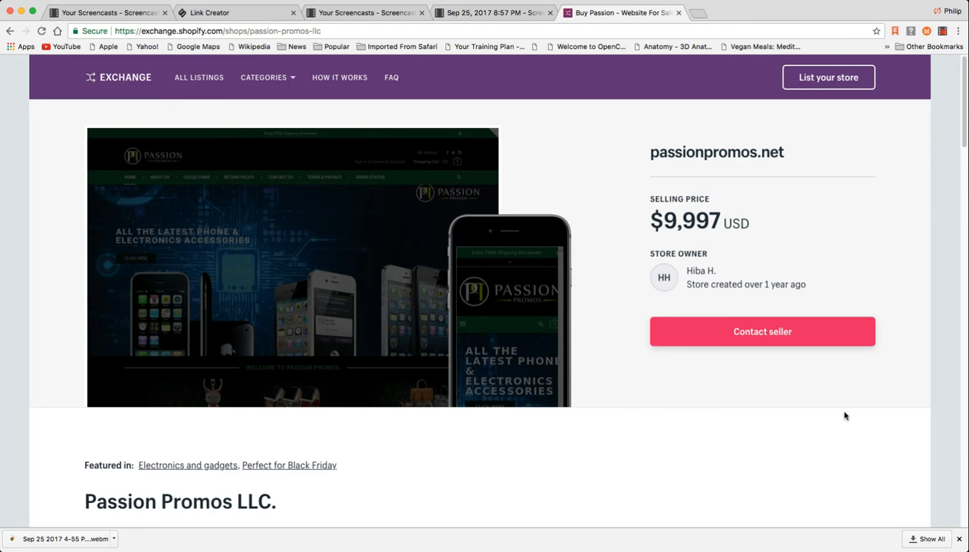
mouse_move(857, 409)
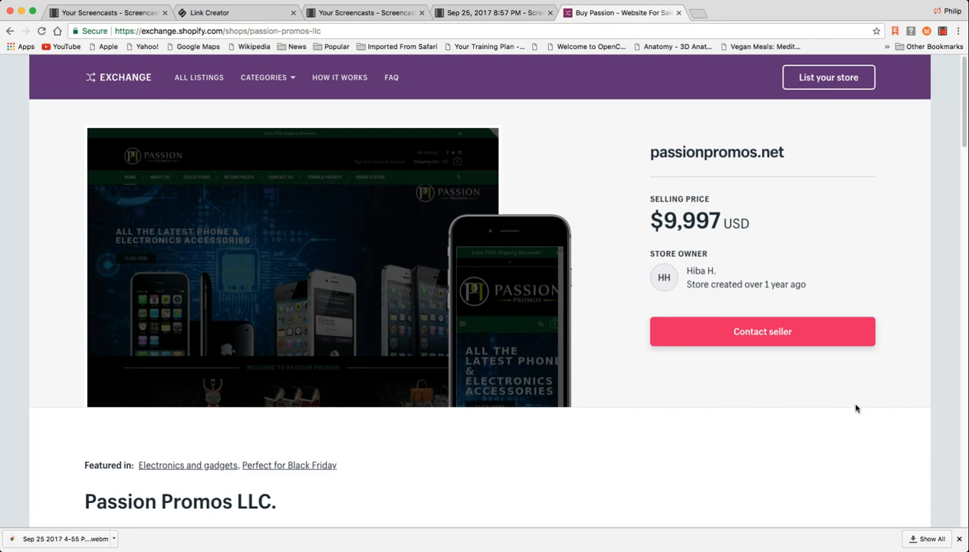
mouse_move(844, 415)
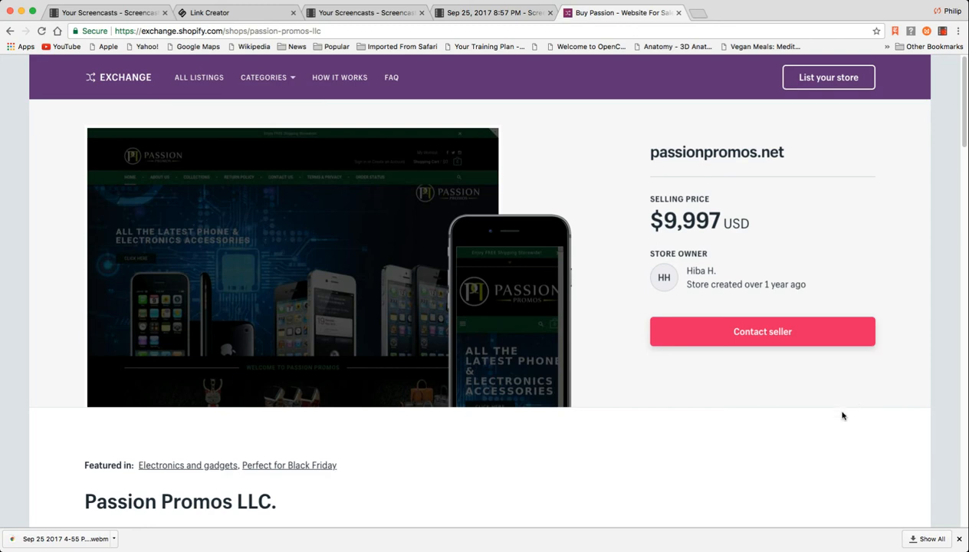
mouse_move(951, 465)
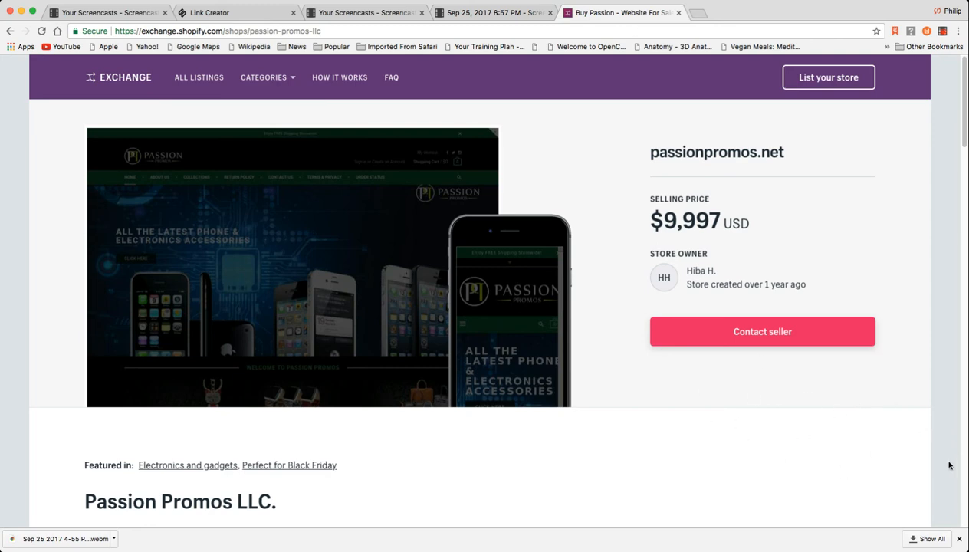
mouse_move(829, 76)
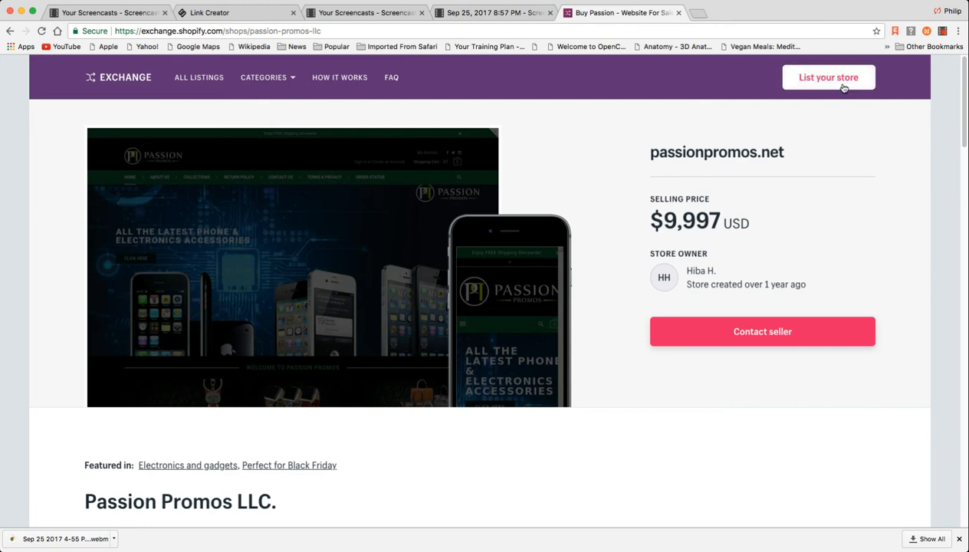
mouse_move(601, 533)
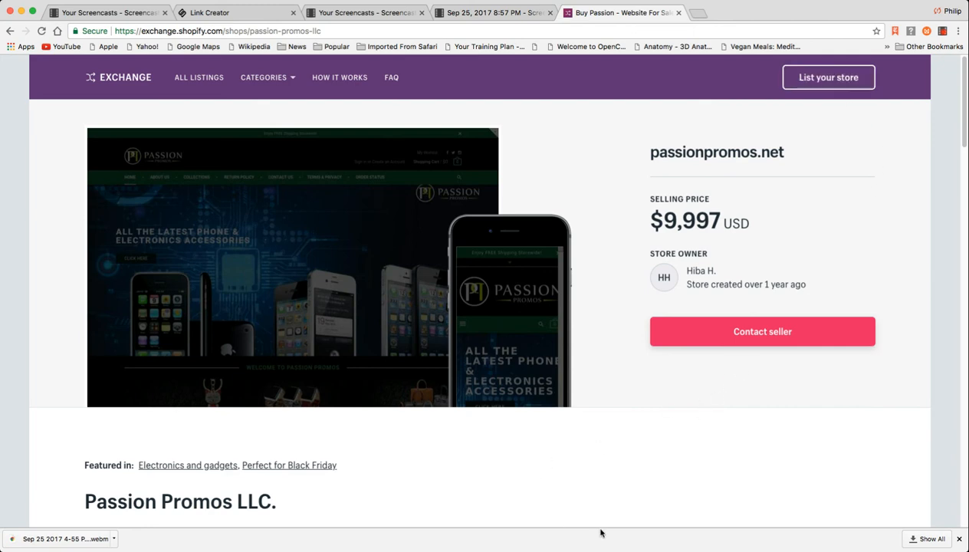